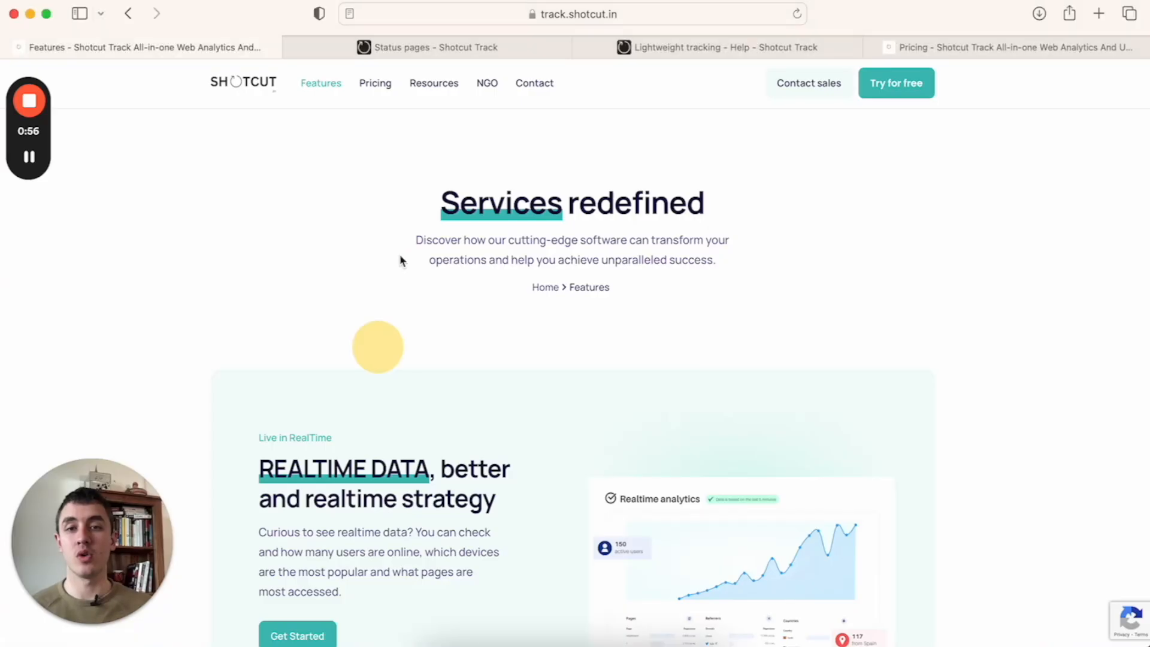
mouse_move(253, 98)
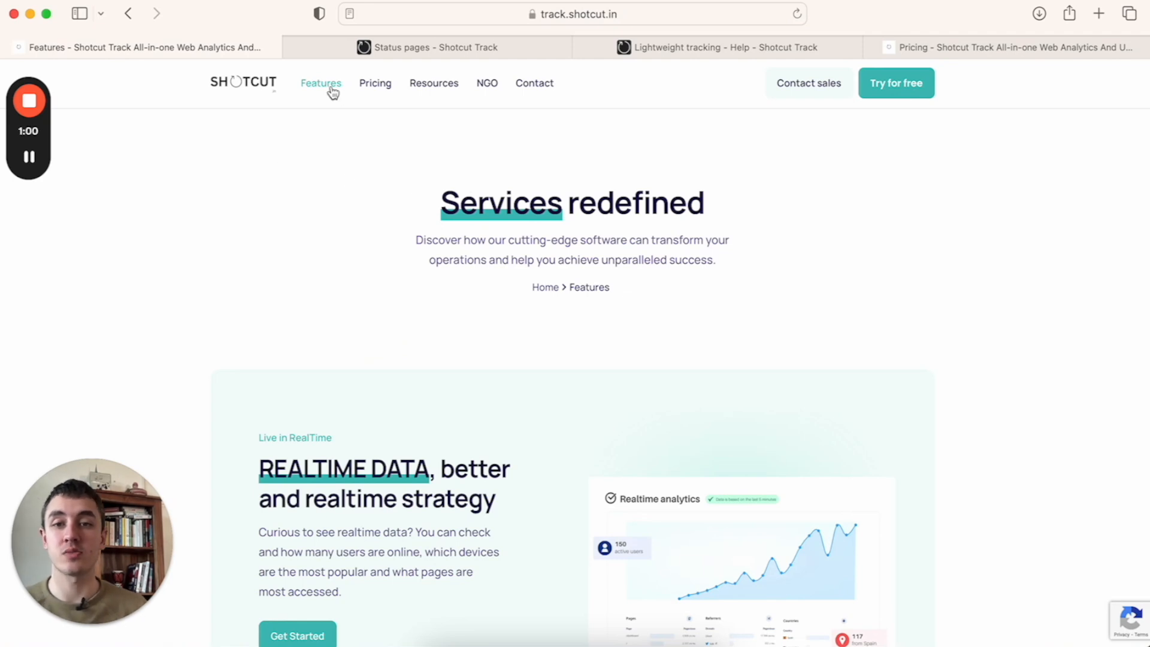
Scroll the Features page past Realtime, Heatmaps, User journey and All Features to Start Today
scroll(down, 3)
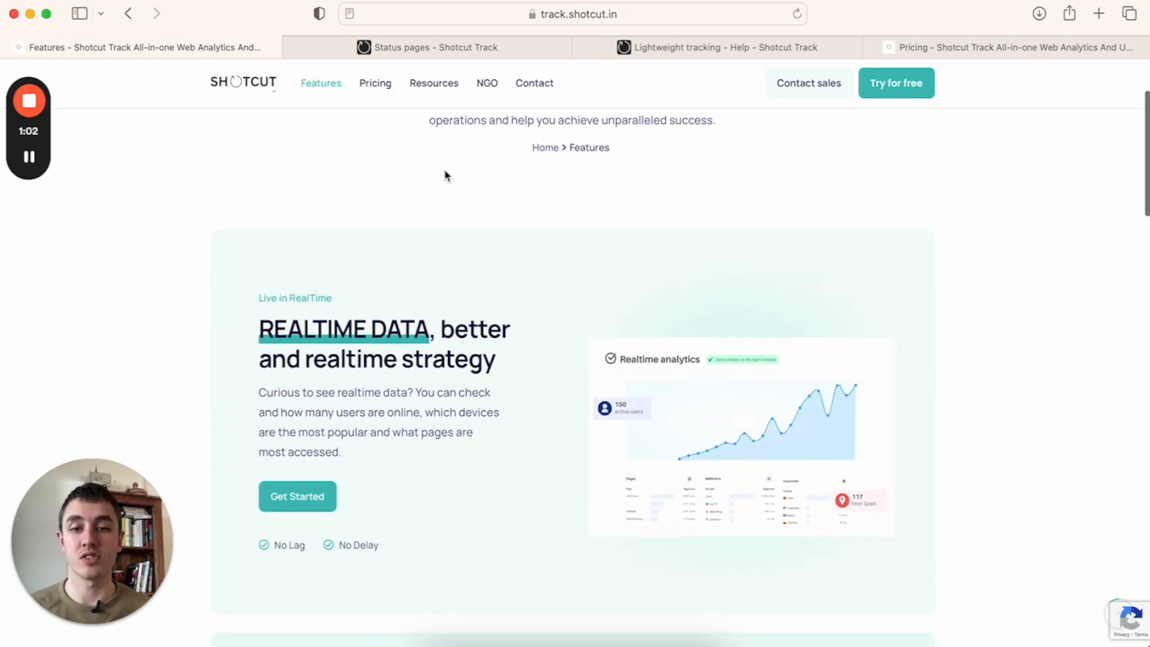
scroll(down, 3)
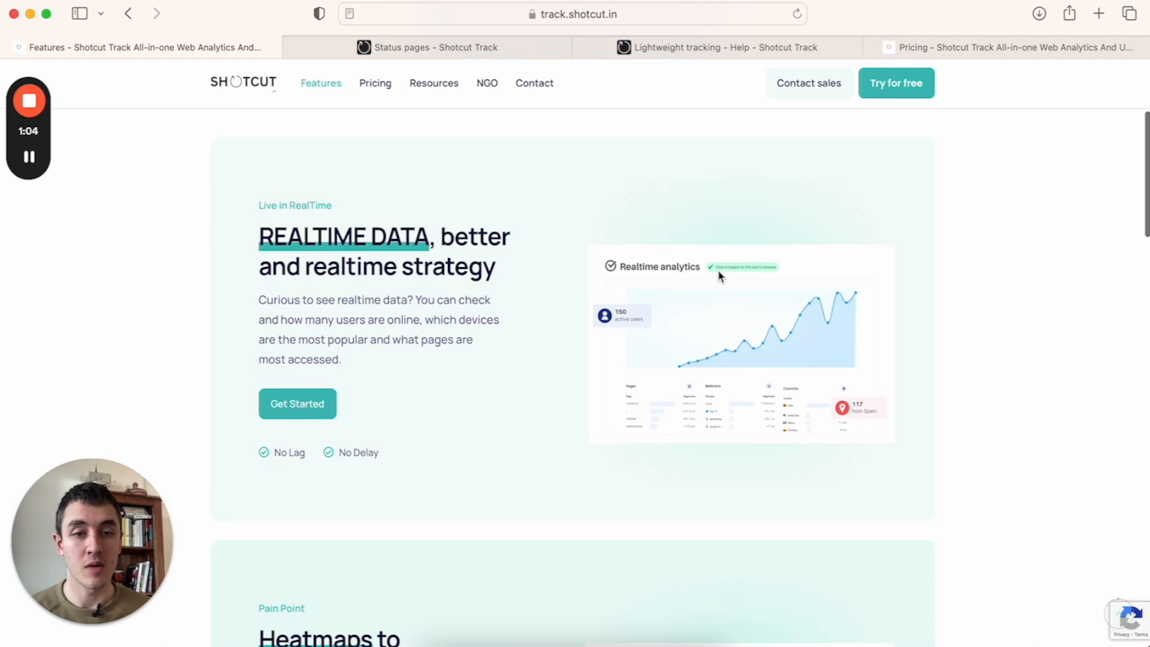
scroll(down, 3)
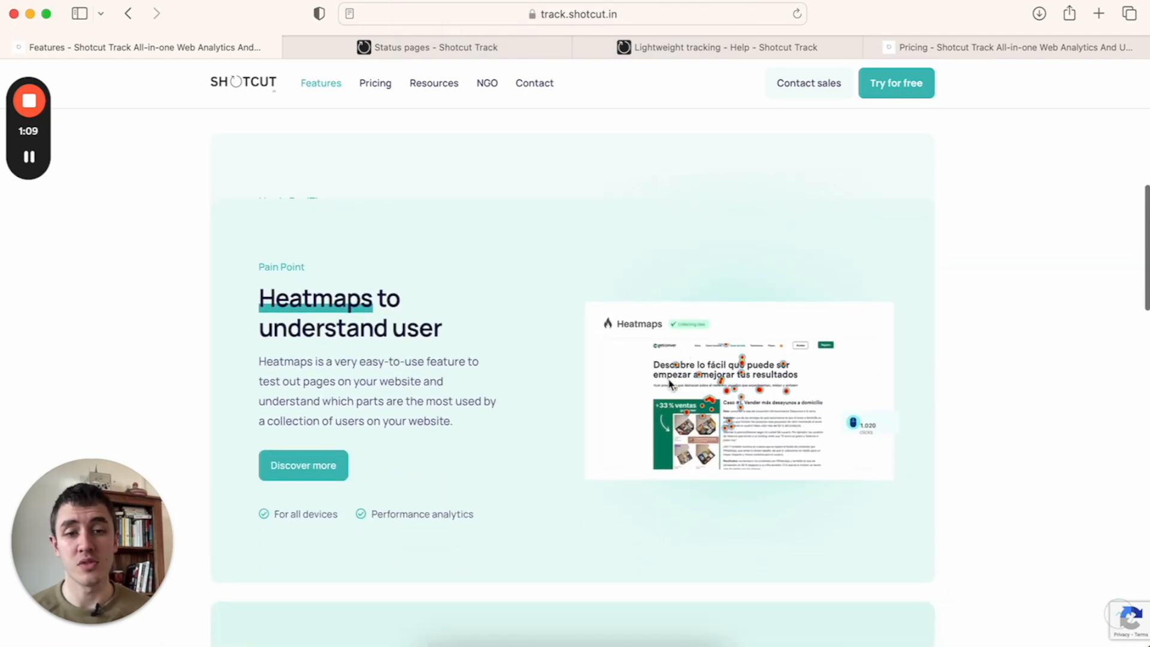
mouse_move(606, 462)
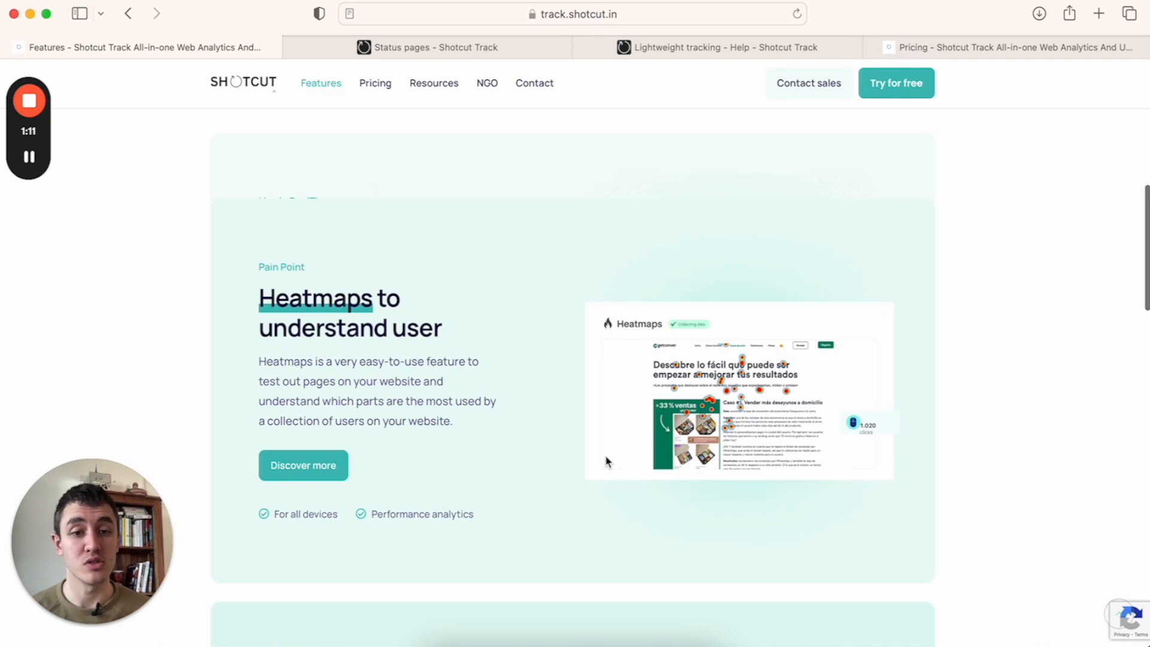
scroll(down, 3)
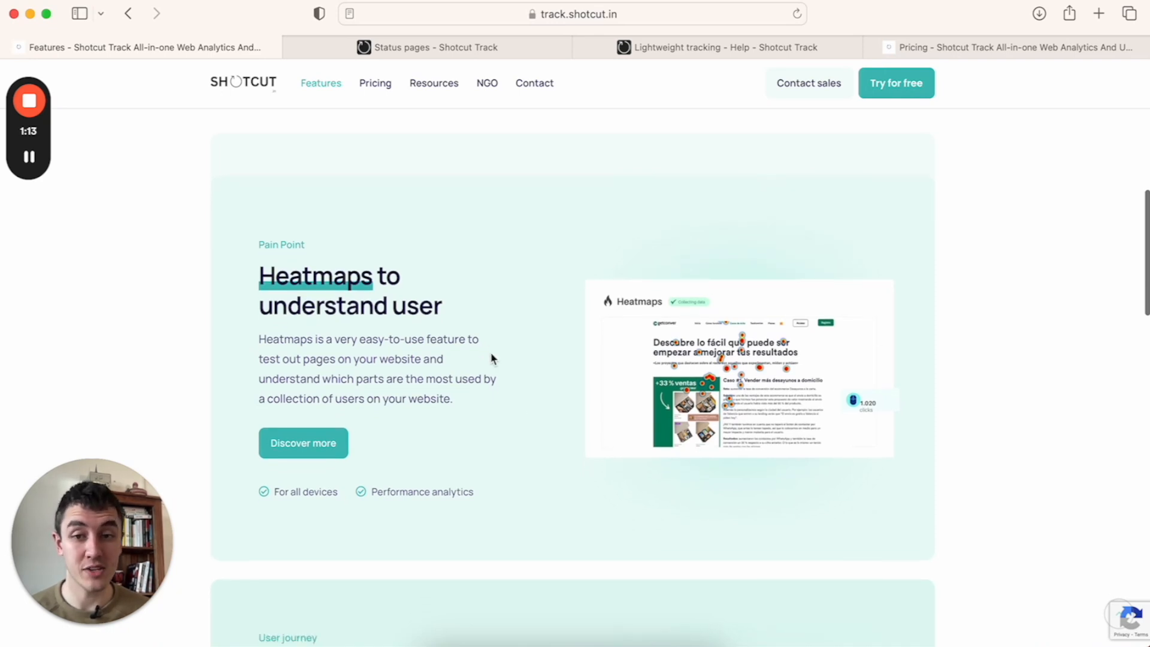
scroll(down, 3)
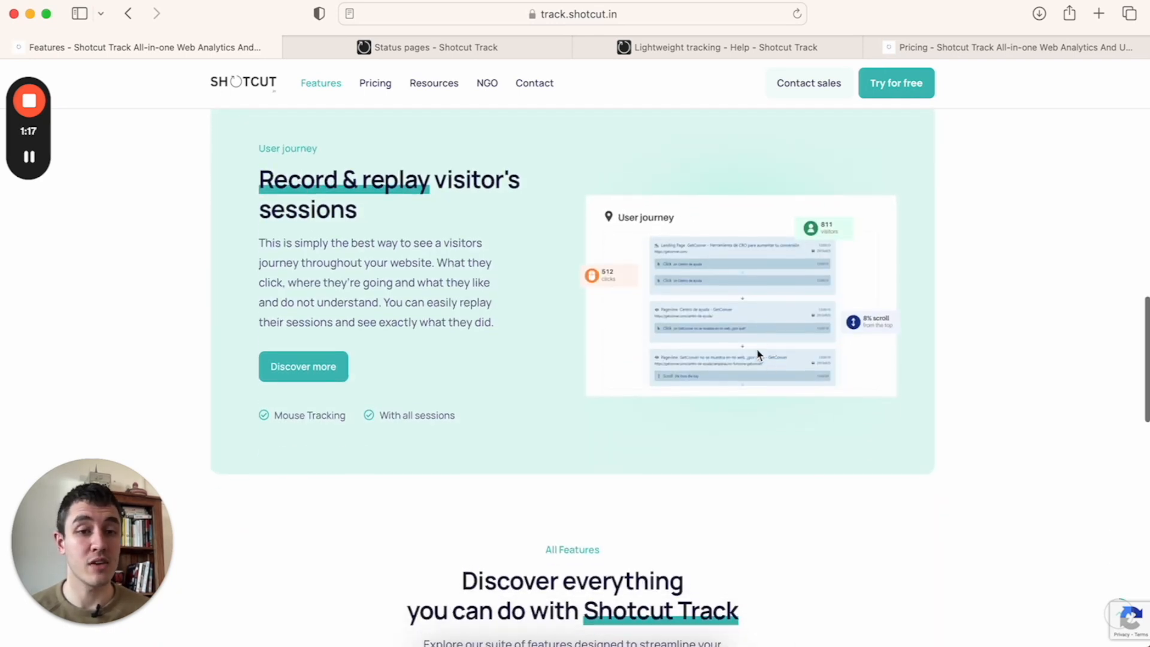
mouse_move(737, 317)
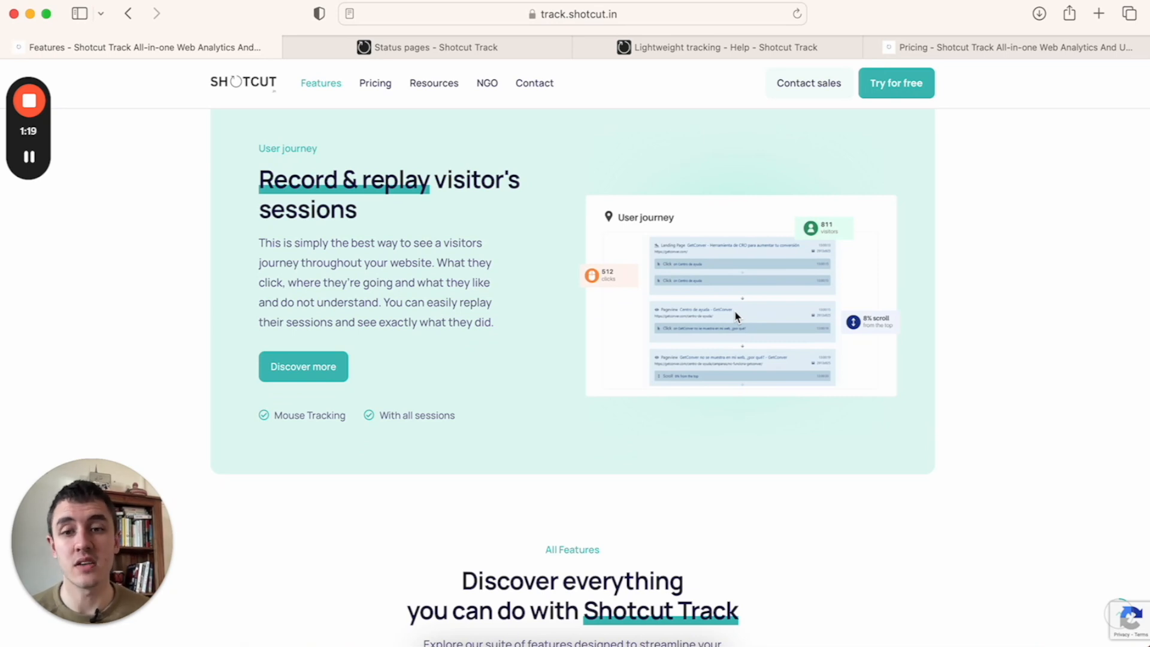
scroll(down, 3)
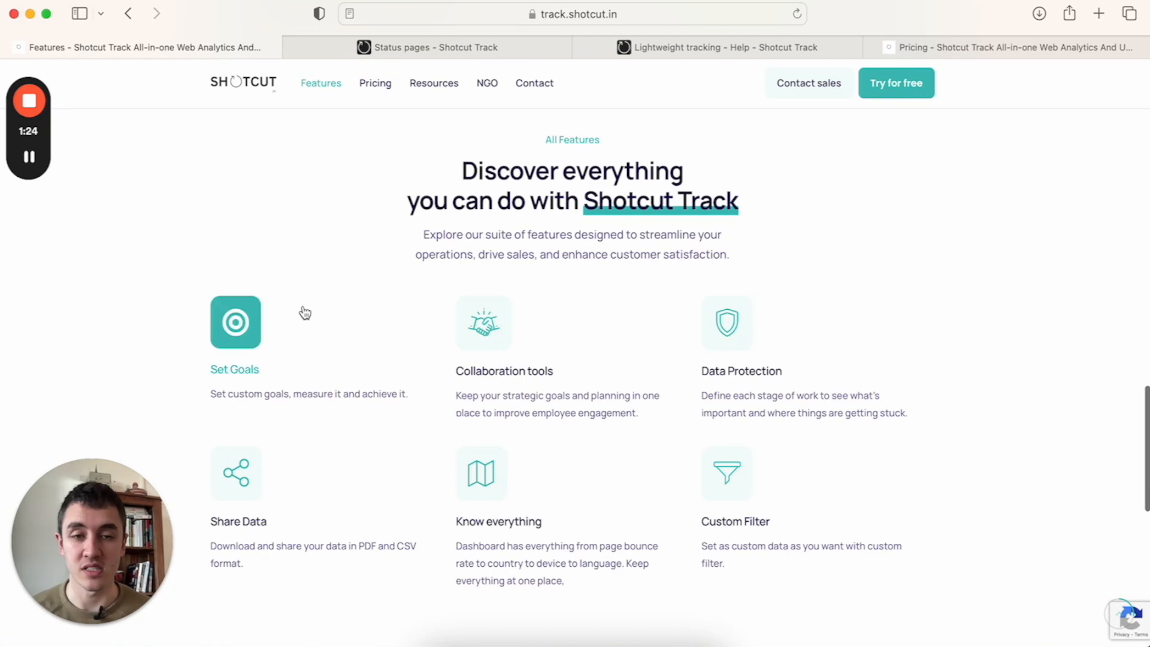
mouse_move(269, 481)
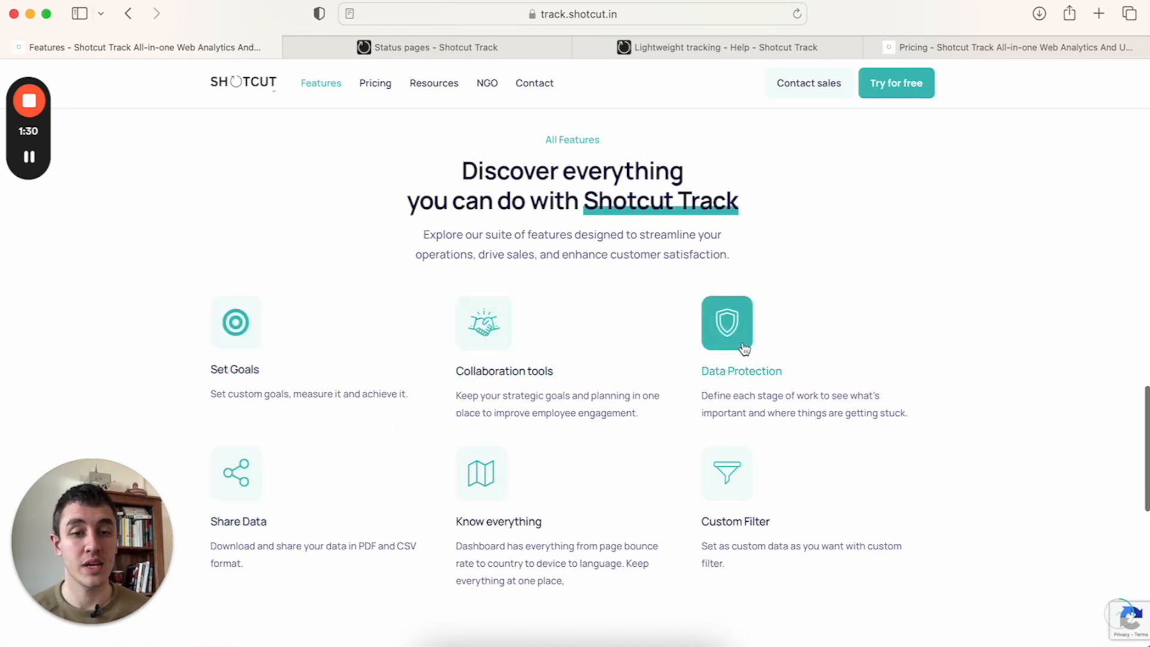
mouse_move(813, 416)
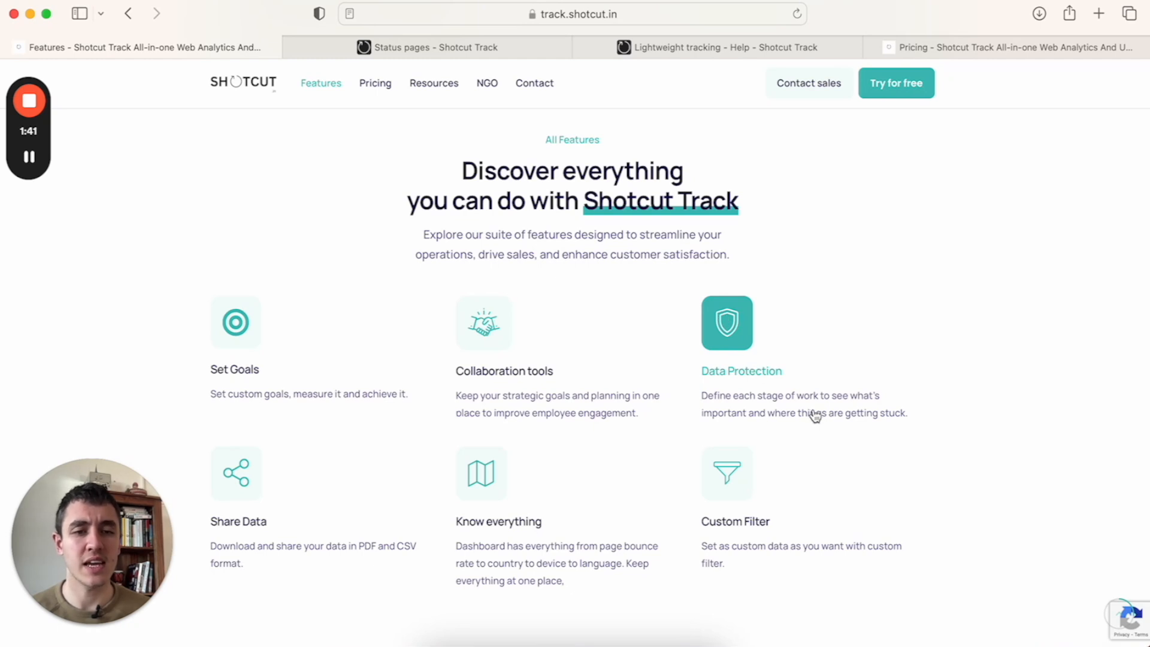
mouse_move(803, 428)
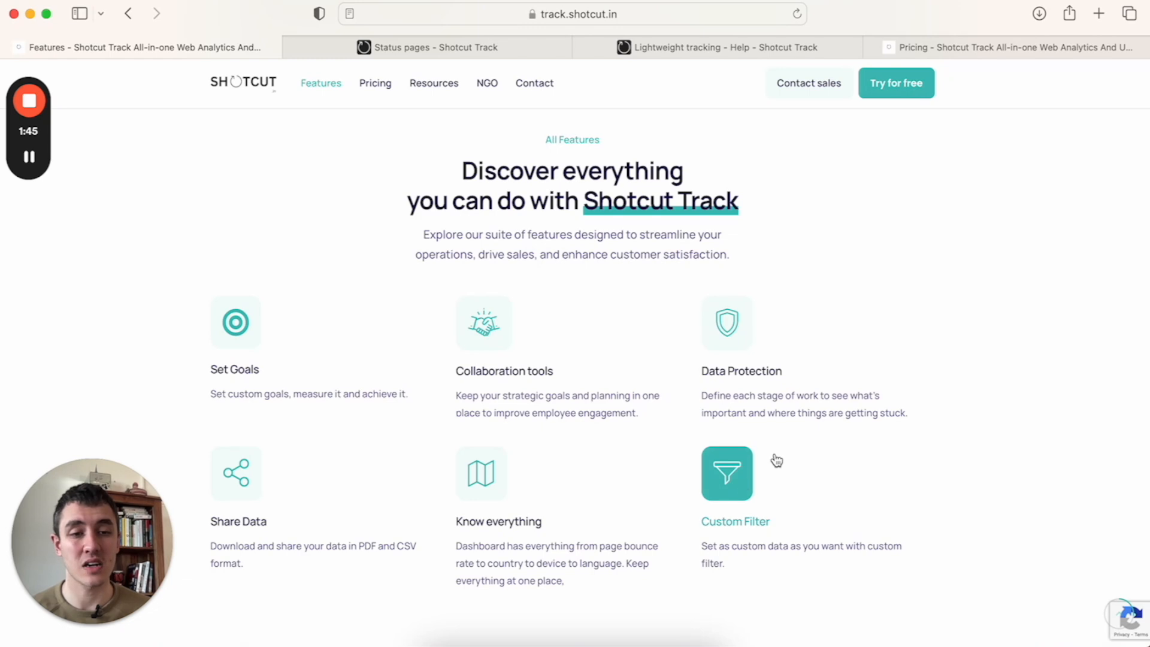
scroll(down, 3)
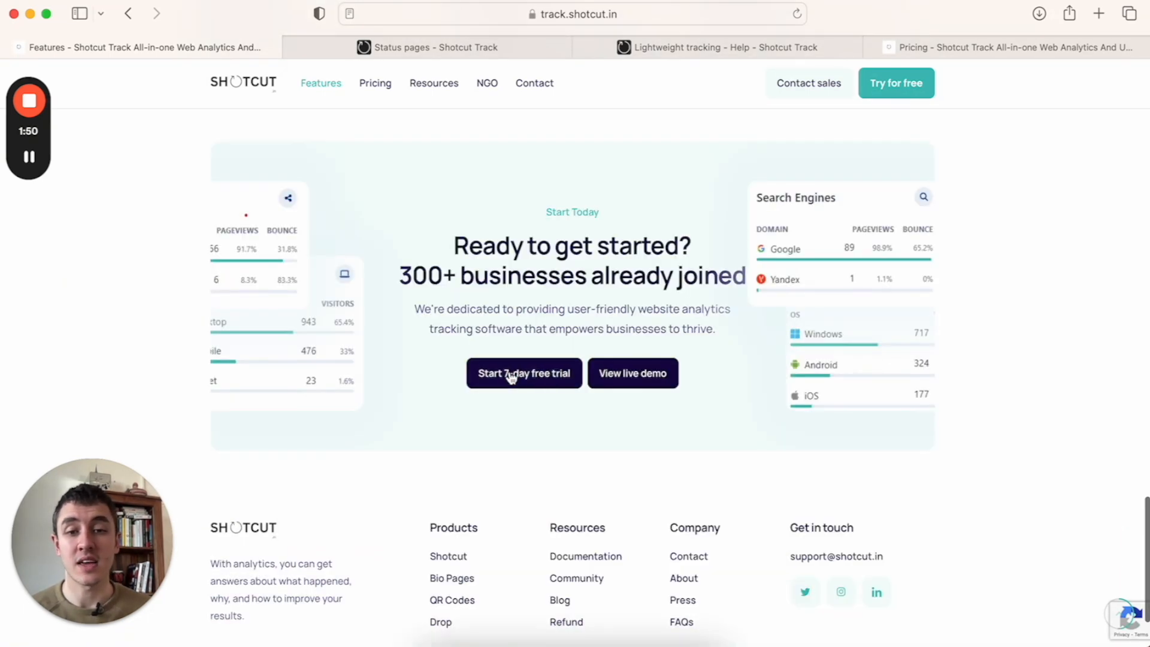
mouse_move(509, 387)
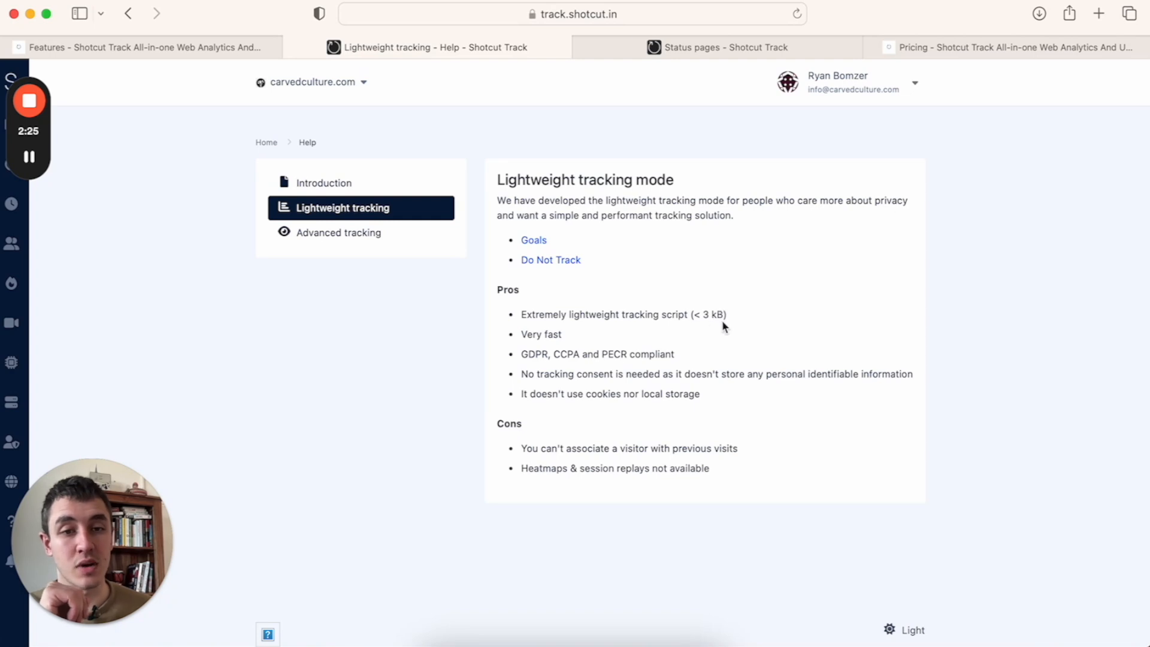
mouse_move(535, 369)
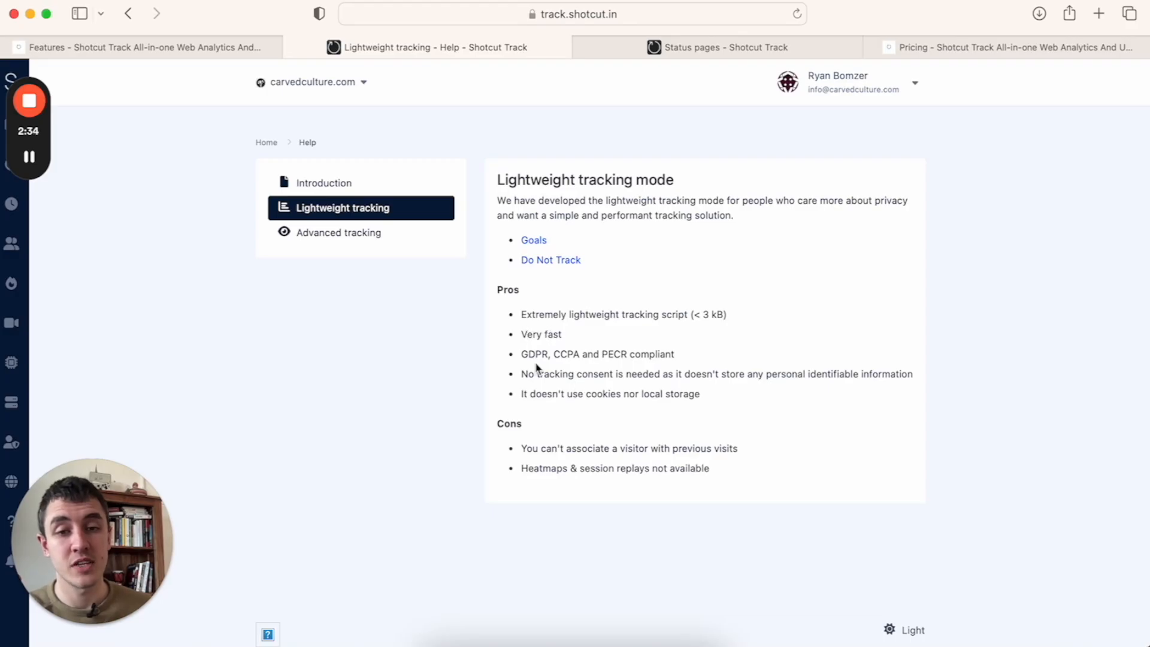
mouse_move(630, 368)
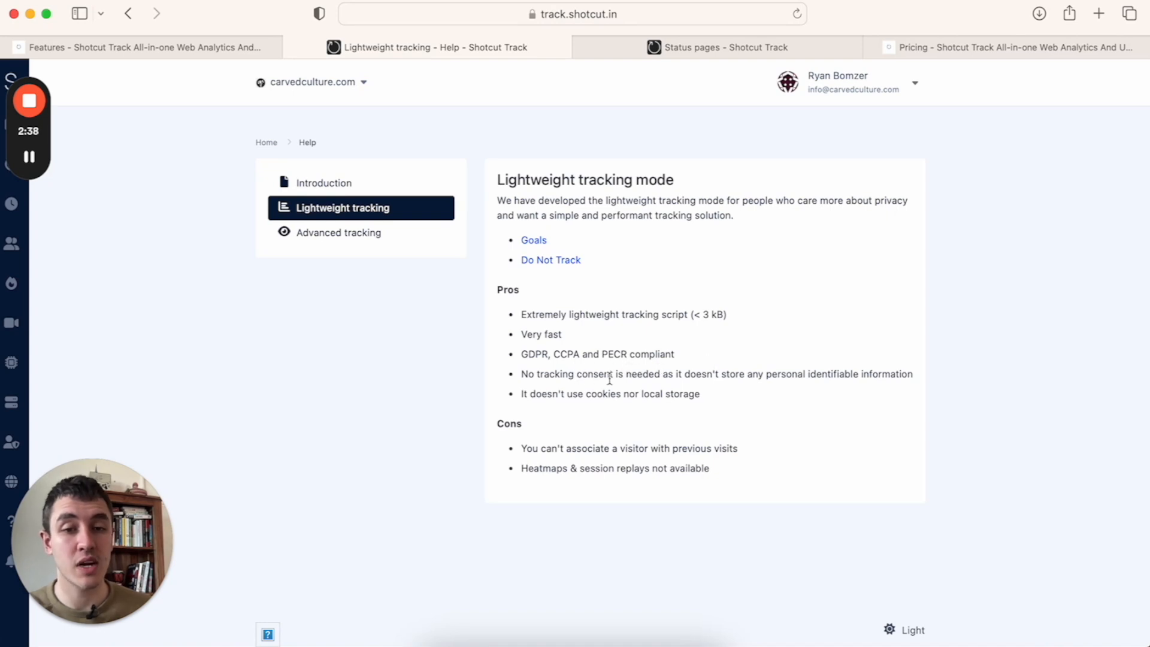
mouse_move(761, 394)
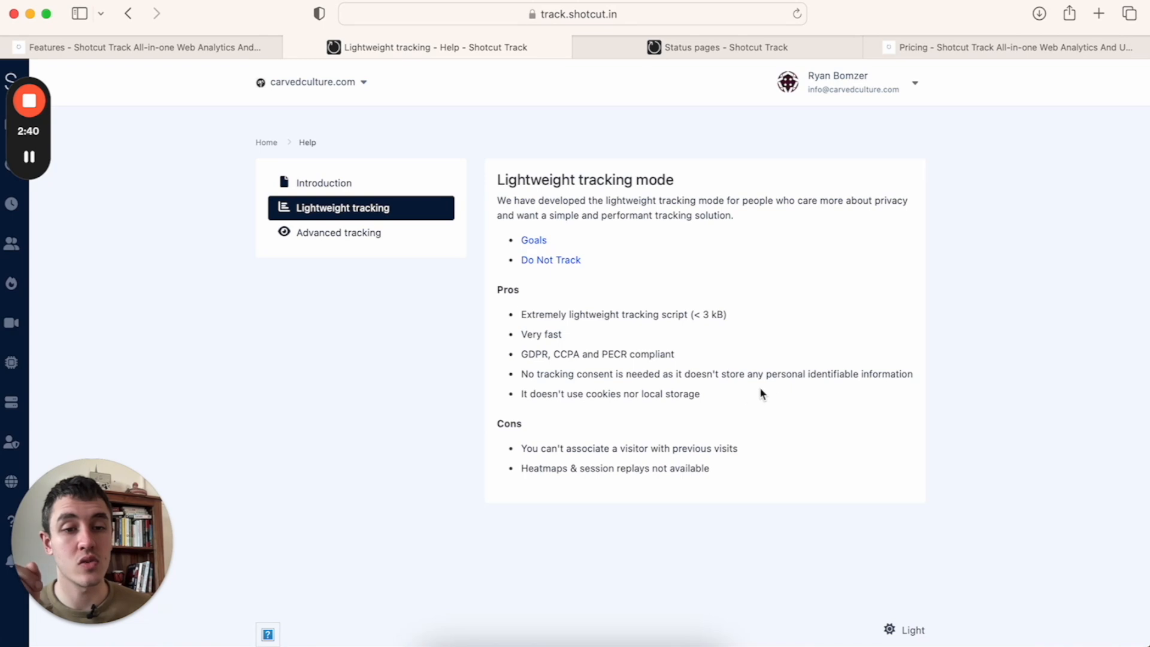
mouse_move(866, 389)
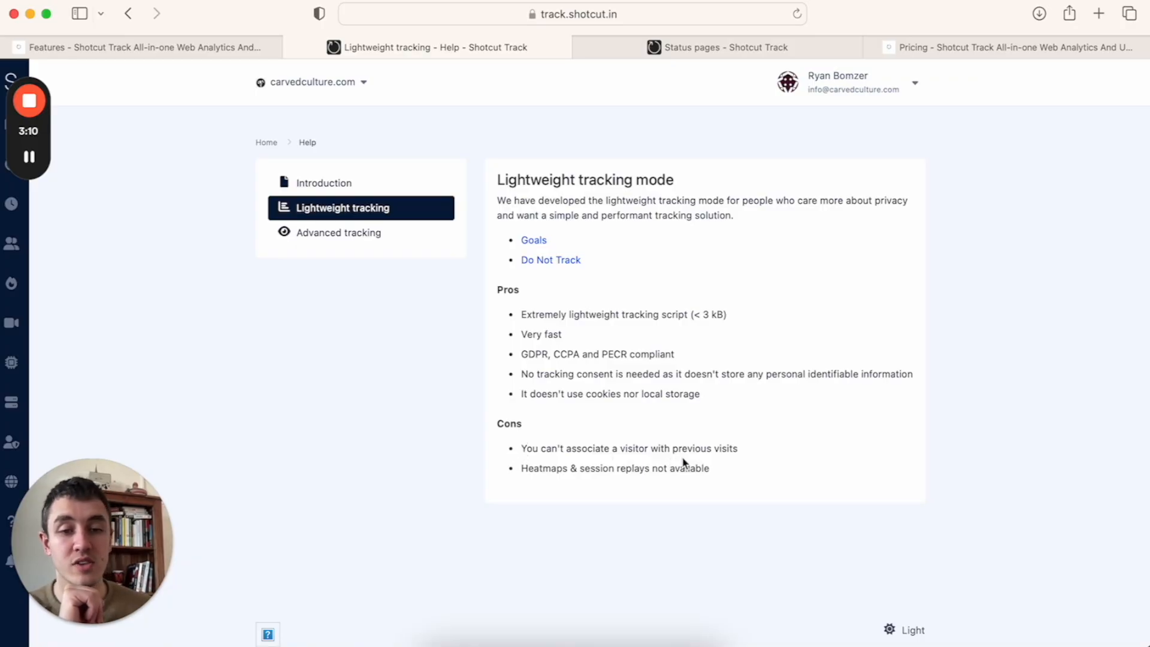
mouse_move(573, 490)
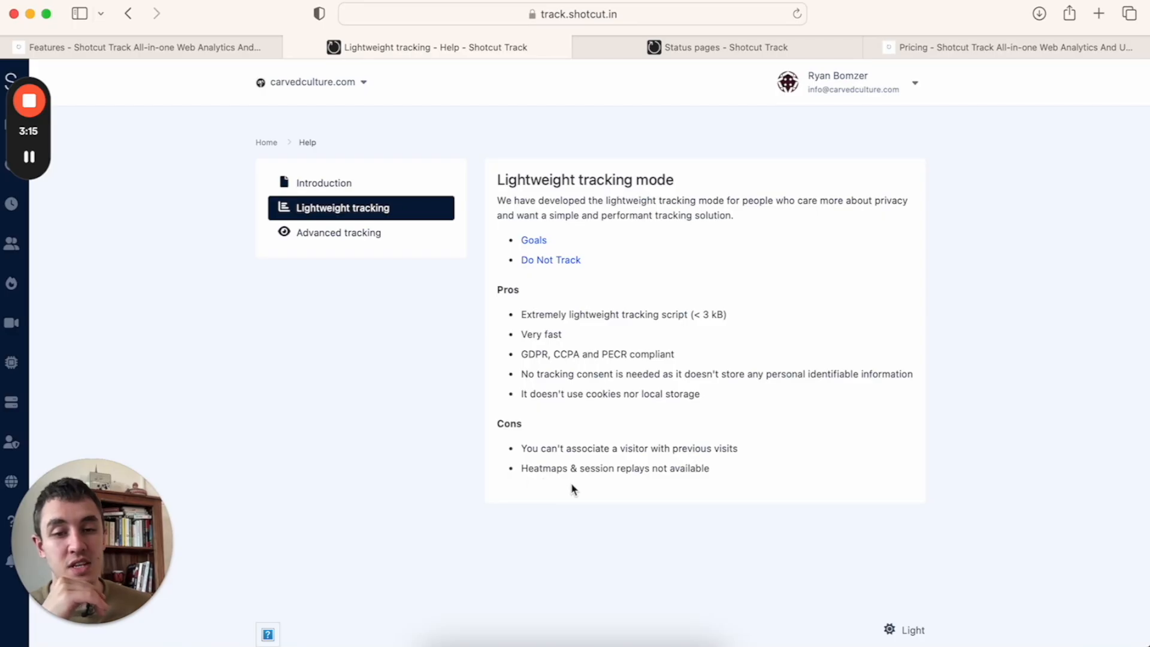
mouse_move(687, 473)
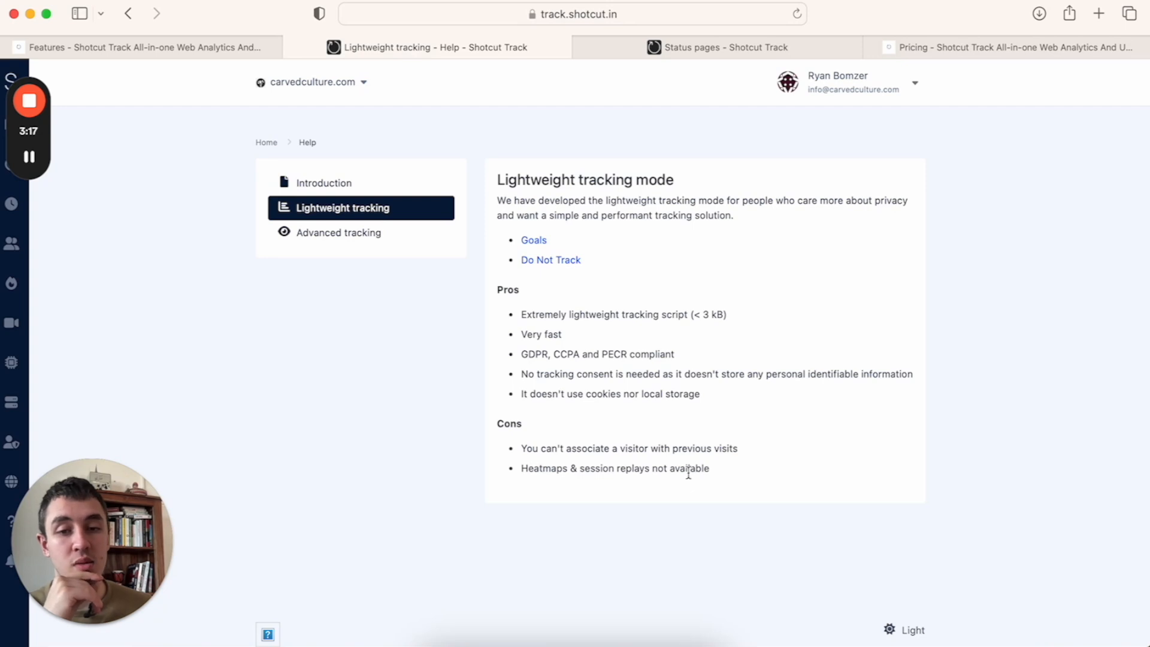
Review the lightweight tracking pros and cons, then go to the advanced tracking mode help page
click(338, 232)
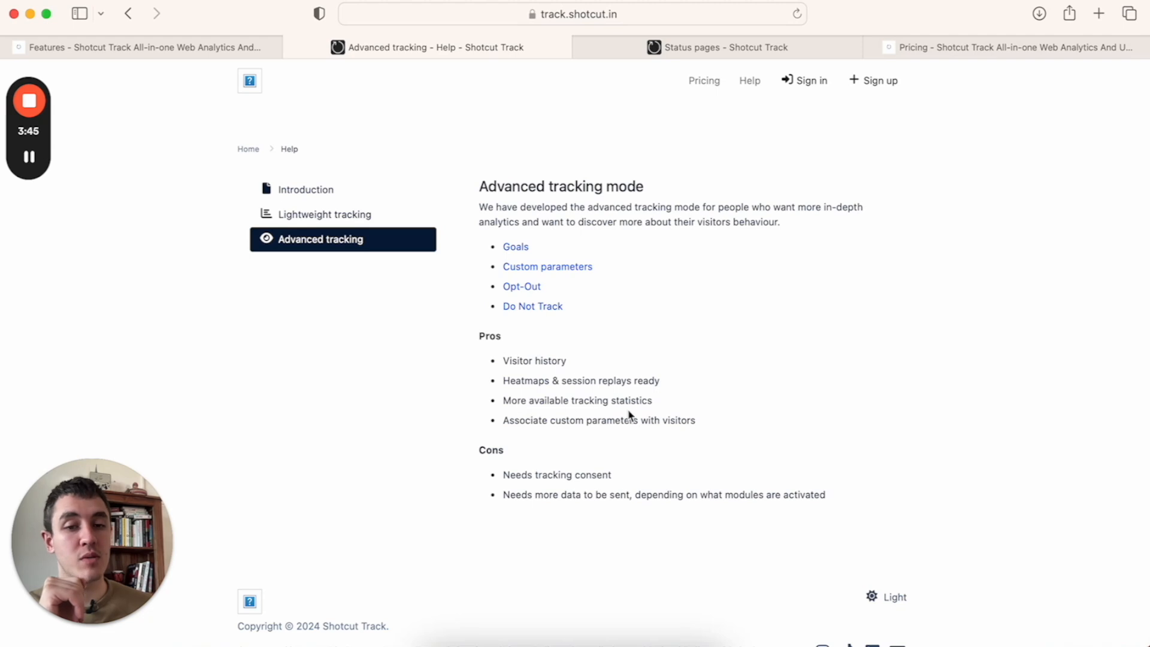
mouse_move(593, 440)
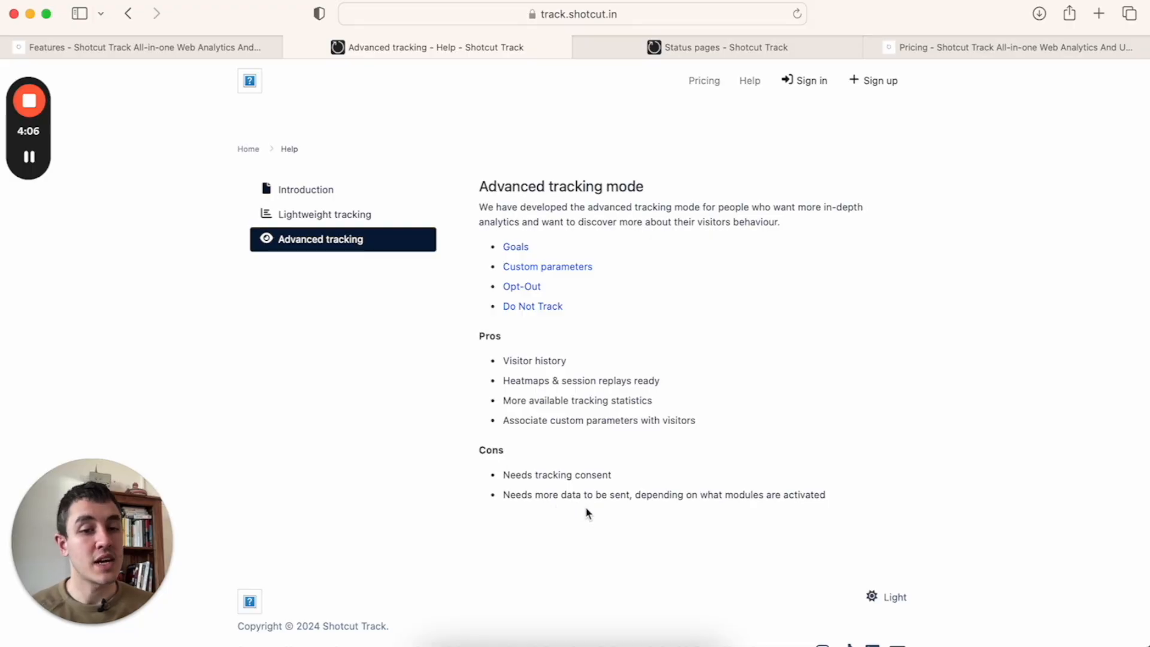
mouse_move(757, 511)
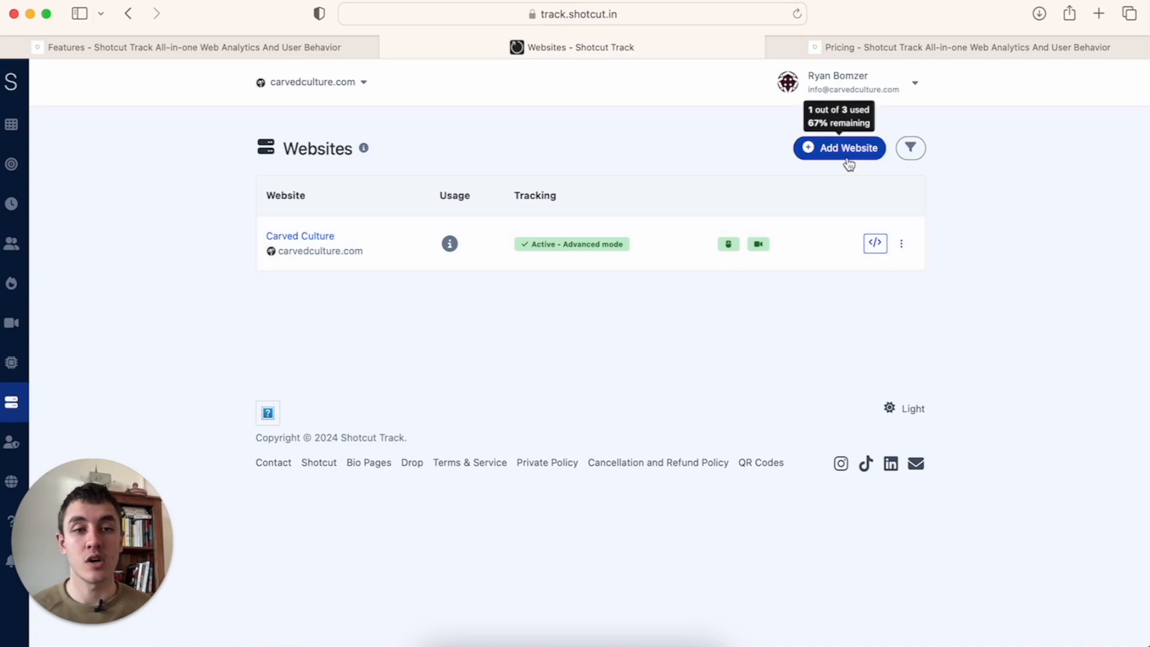
mouse_move(13, 402)
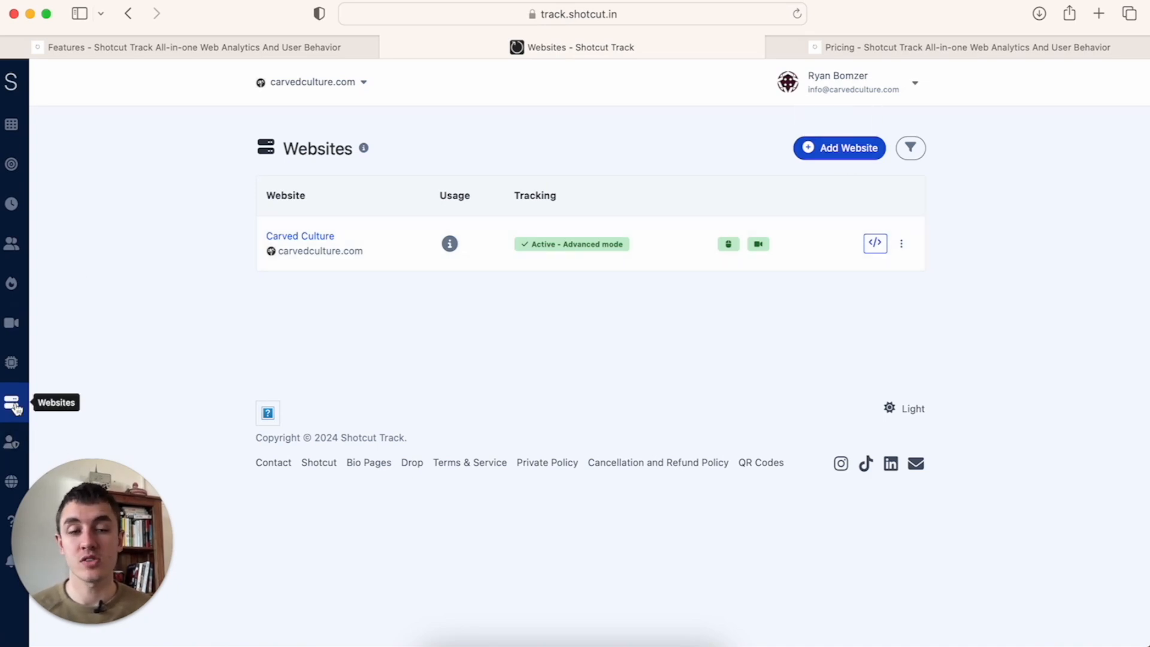
Start adding a new website named 'Carved Culture'
click(839, 147)
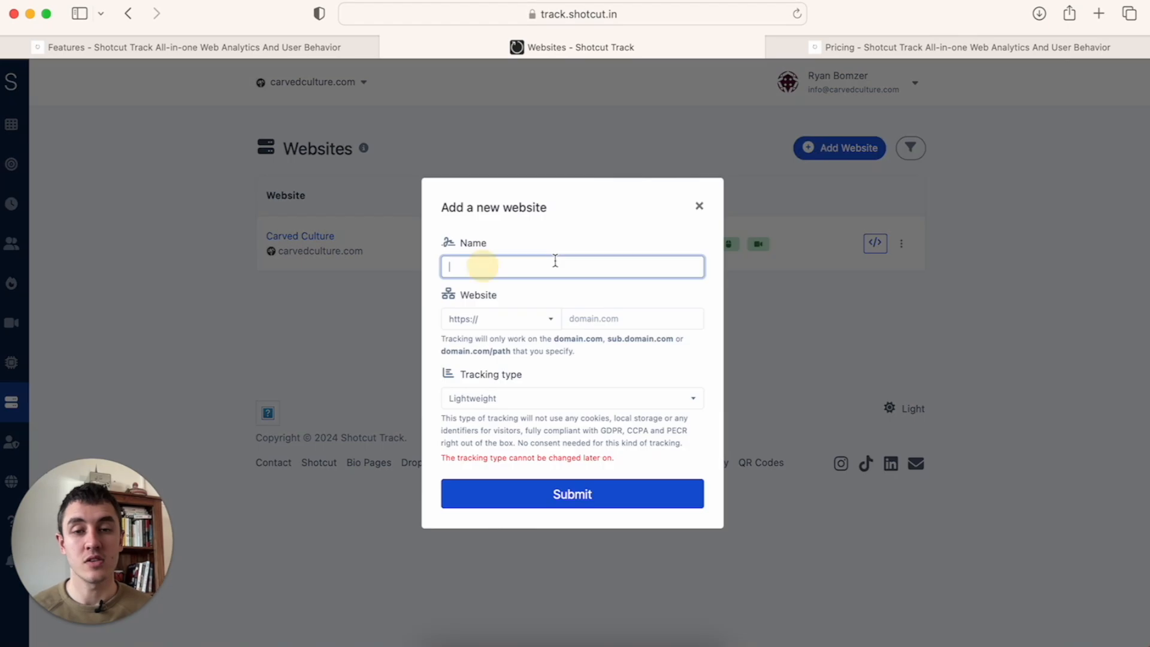
text(Car)
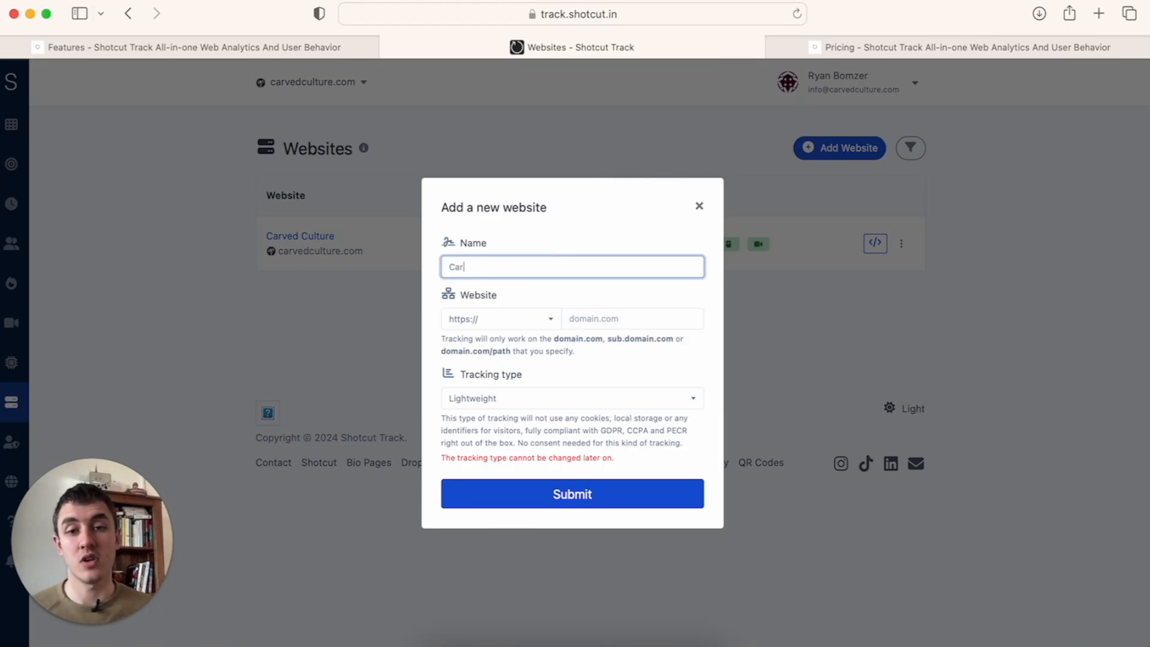
text(ved Culture)
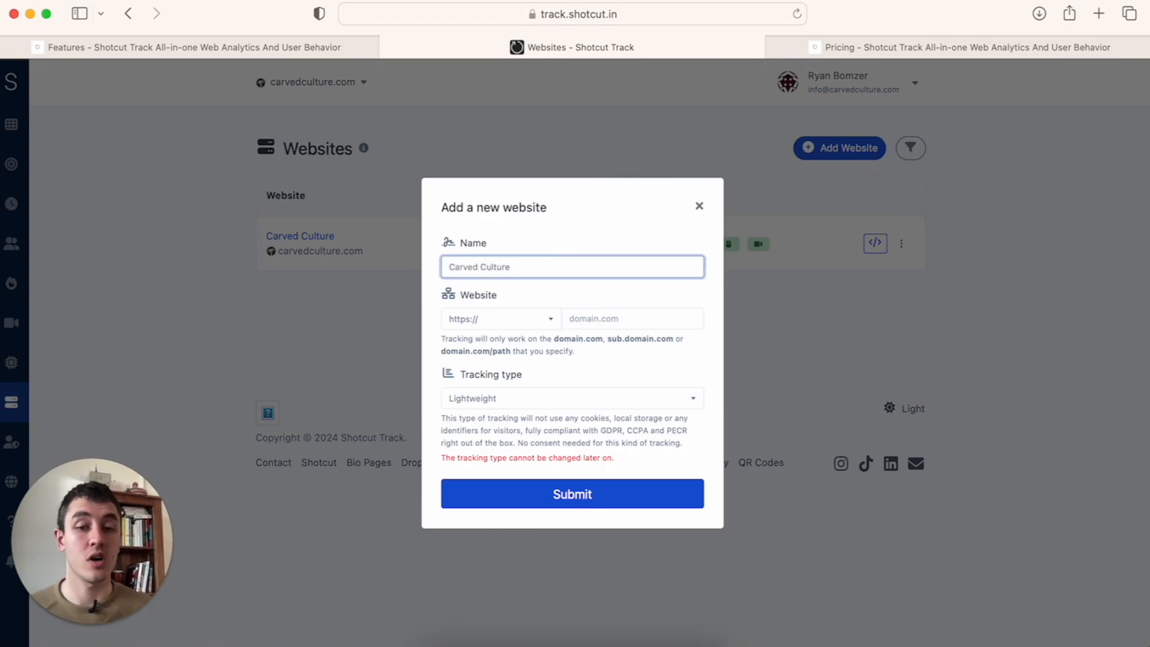
click(631, 317)
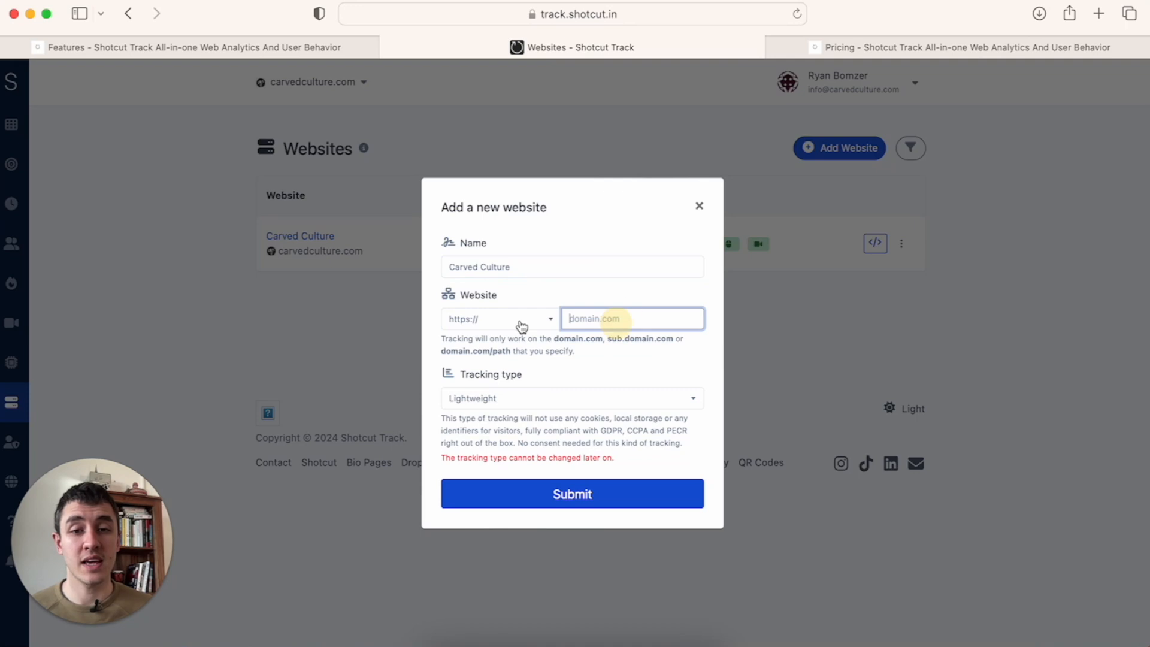
Choose Advanced tracking with session replays on and type the domain 'carved culture.co'
click(571, 397)
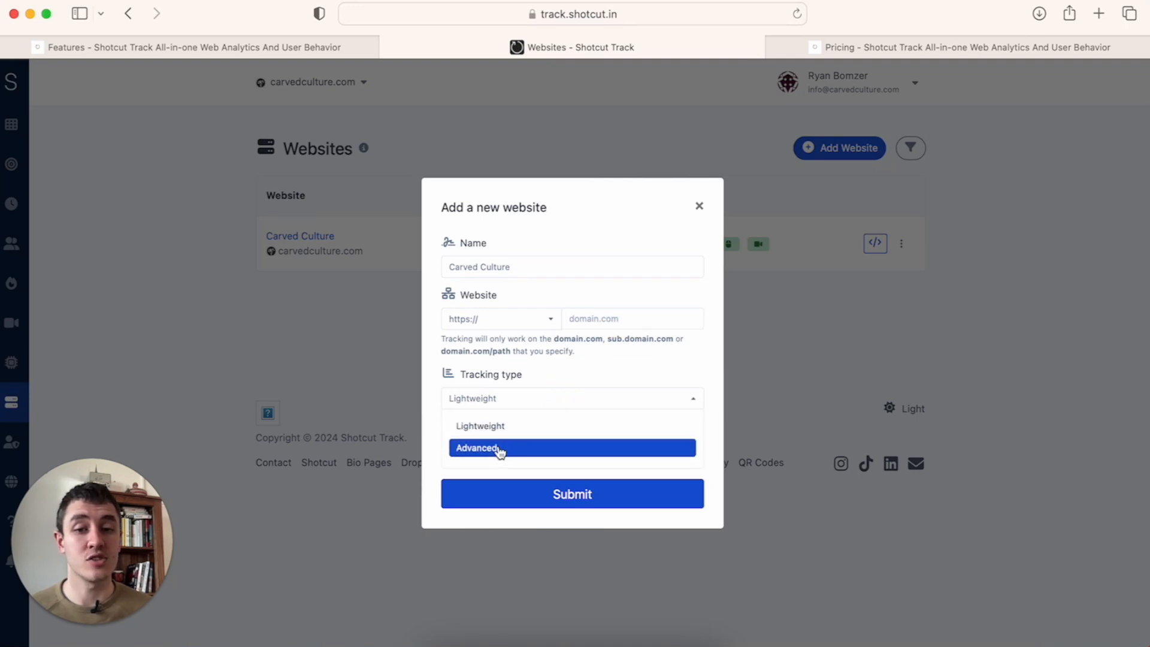
mouse_move(468, 431)
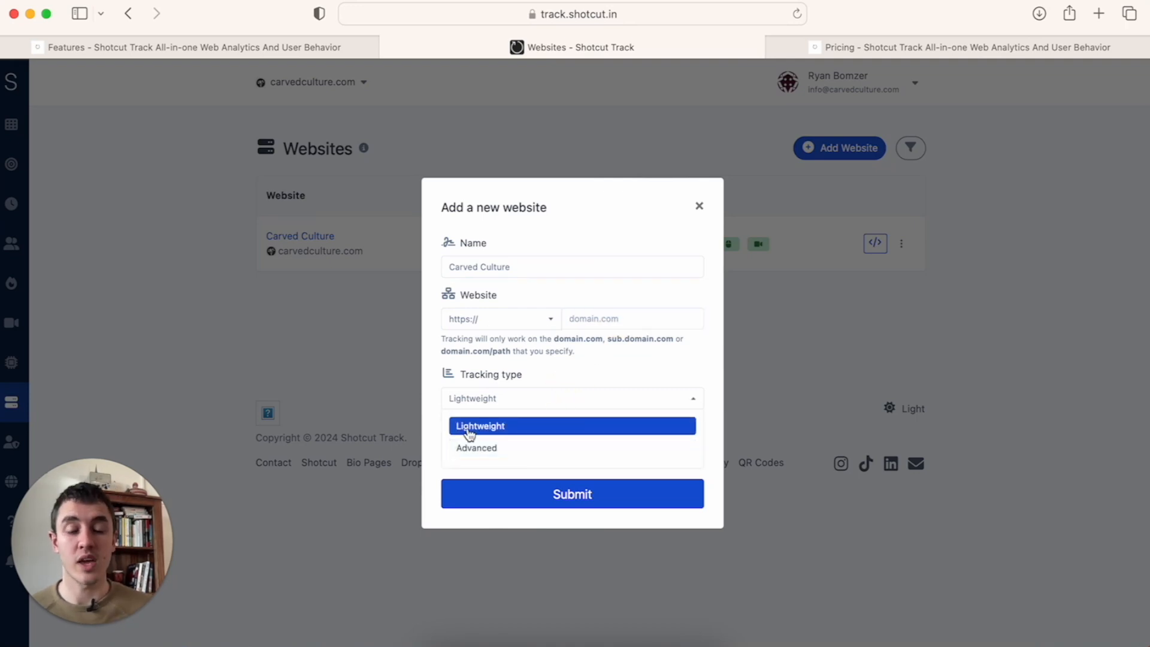
click(476, 447)
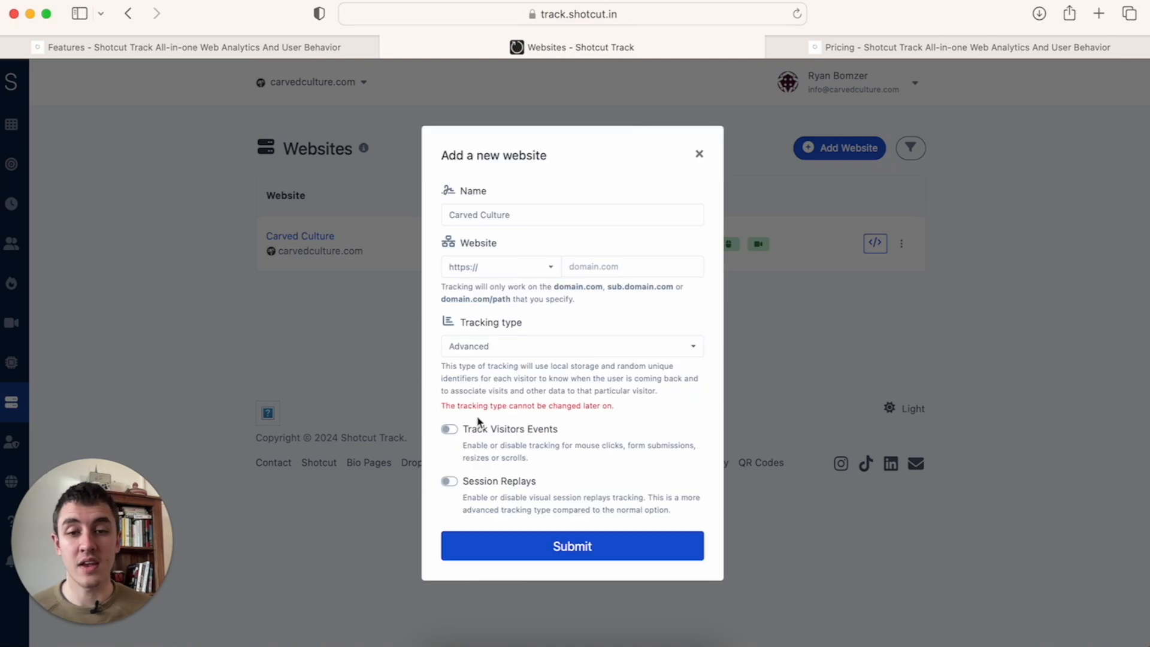
click(448, 429)
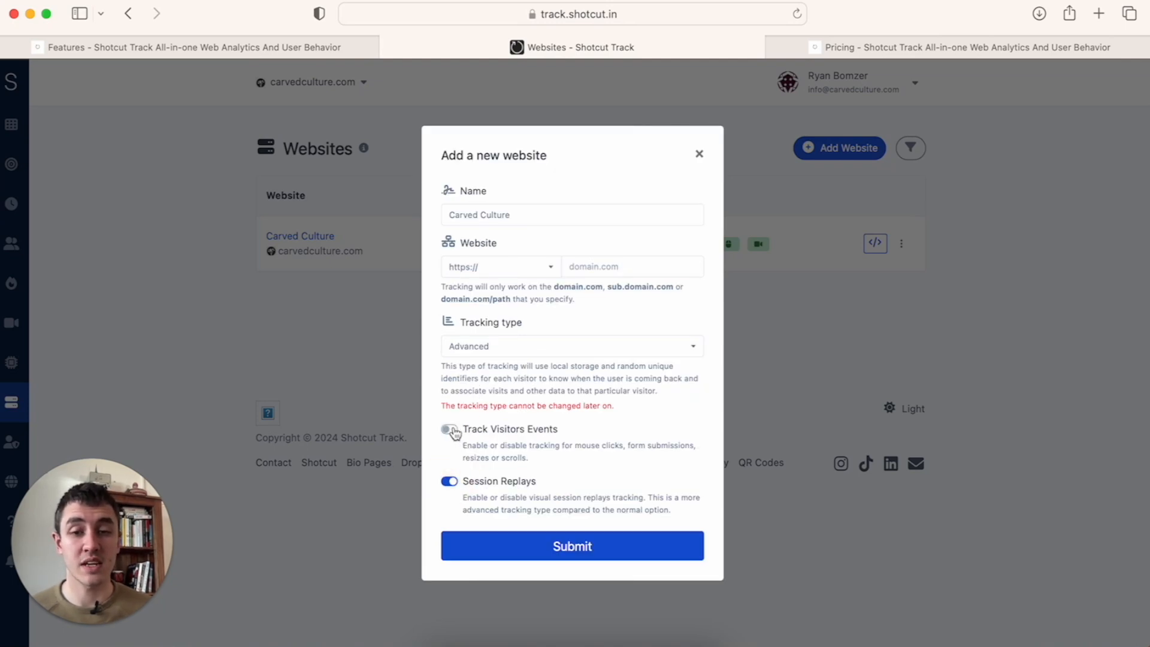
click(448, 429)
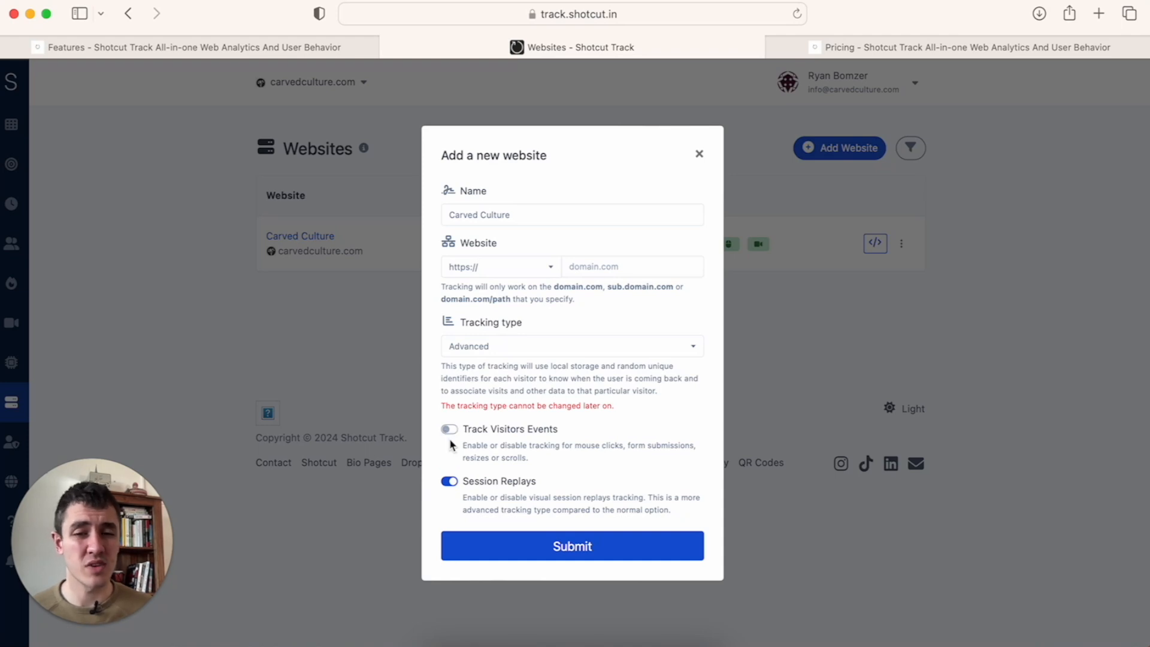
text(c)
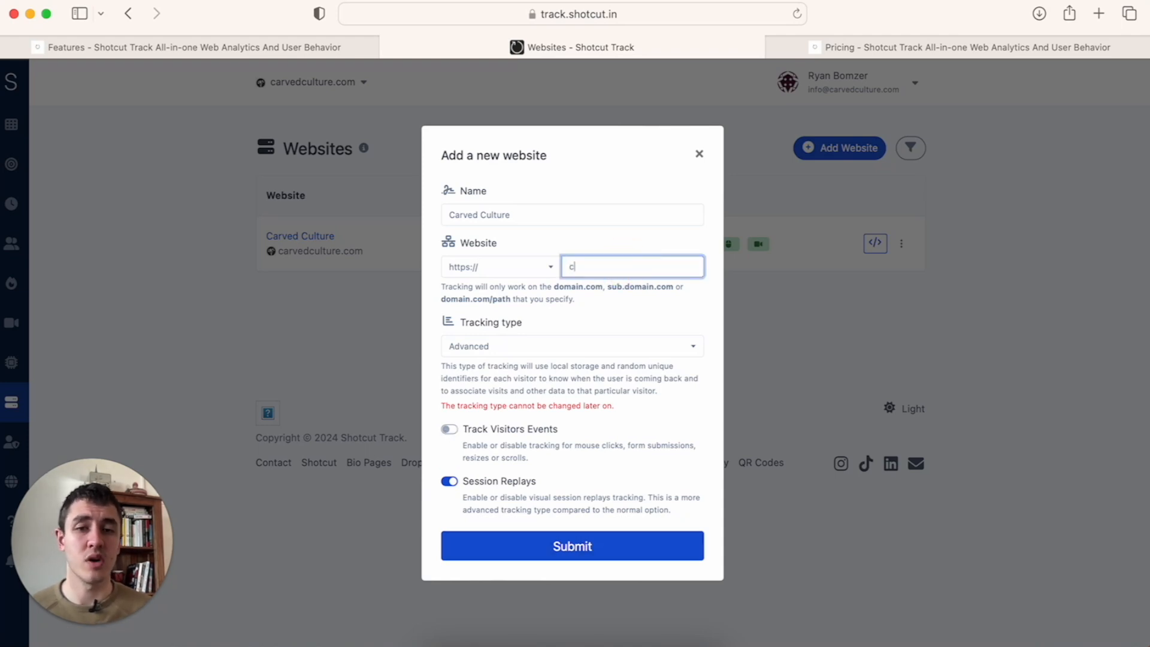
text(arved culture.co)
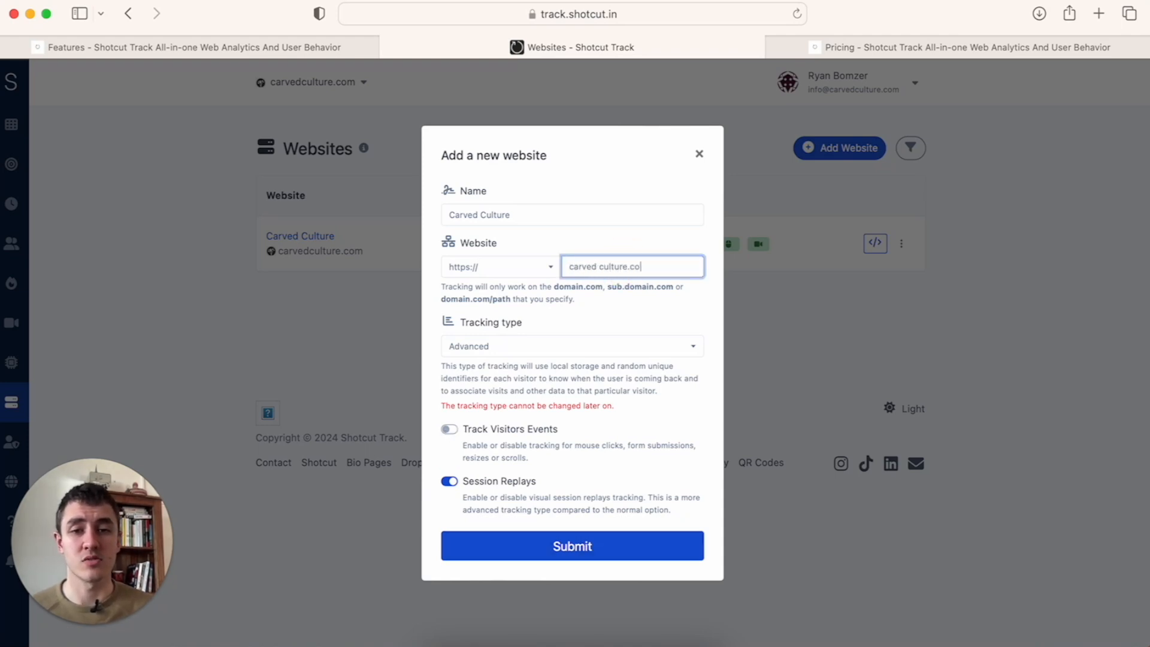
Submit the Carved Culture website and dismiss its tracking pixel code snippet
click(572, 545)
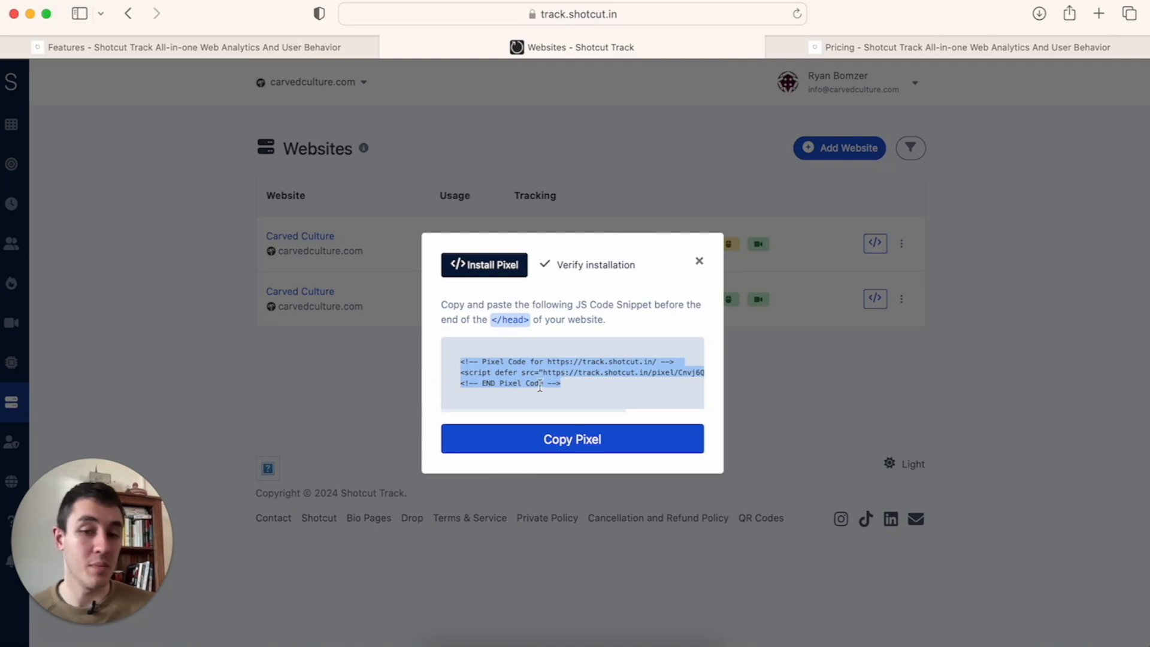
mouse_move(608, 257)
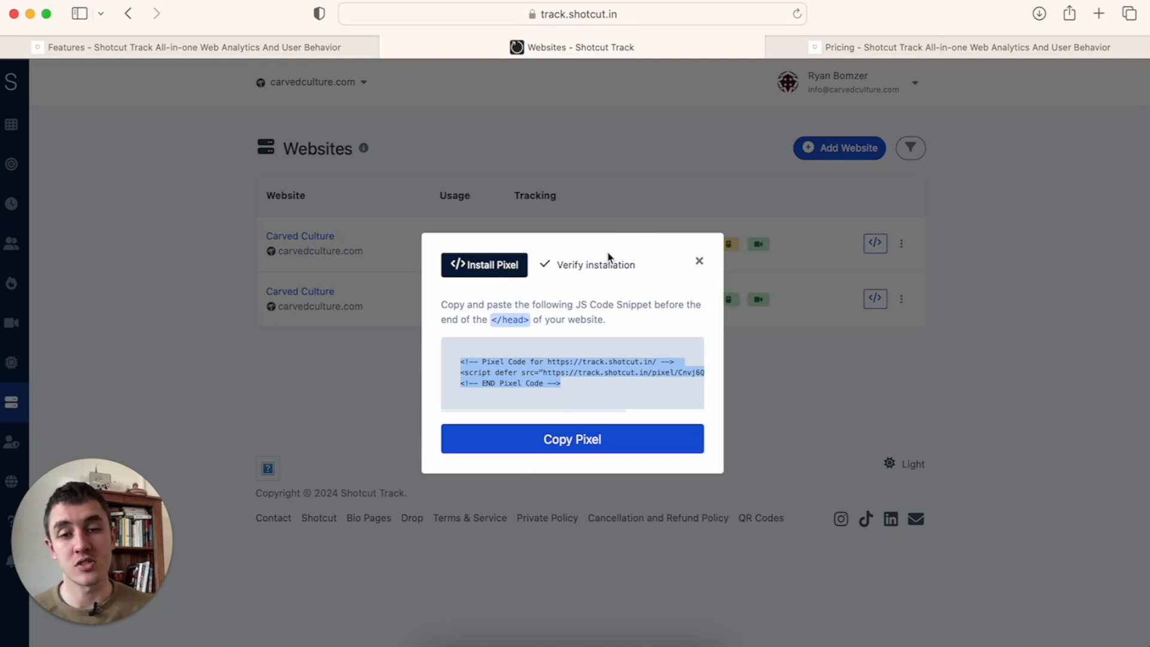
mouse_move(587, 282)
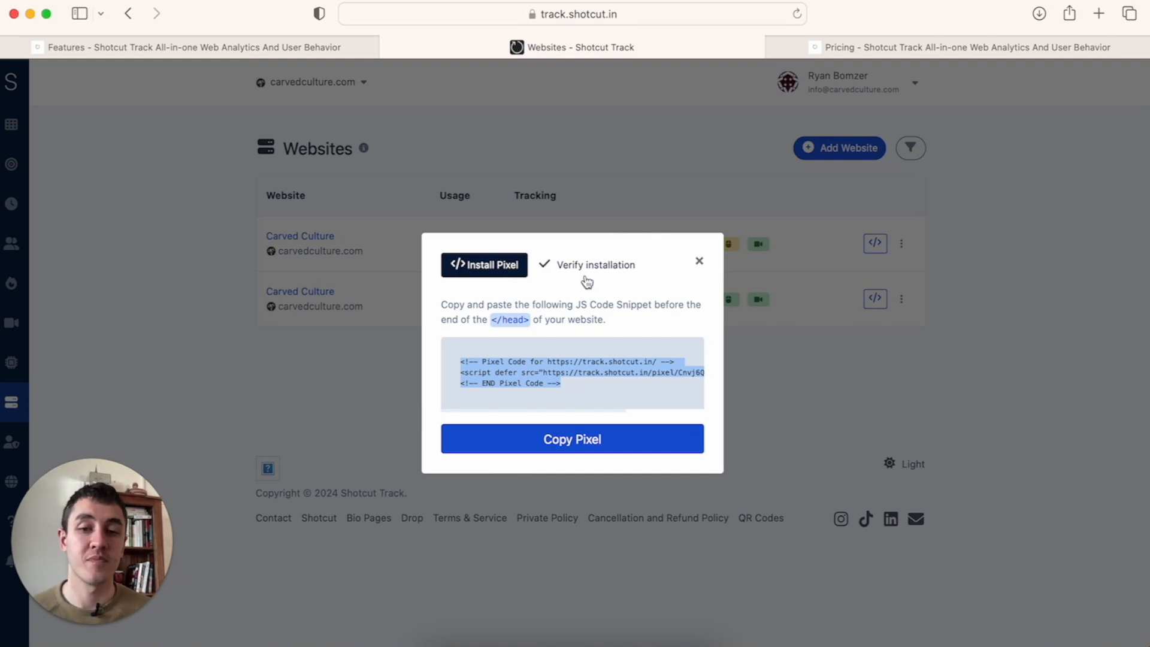
mouse_move(567, 387)
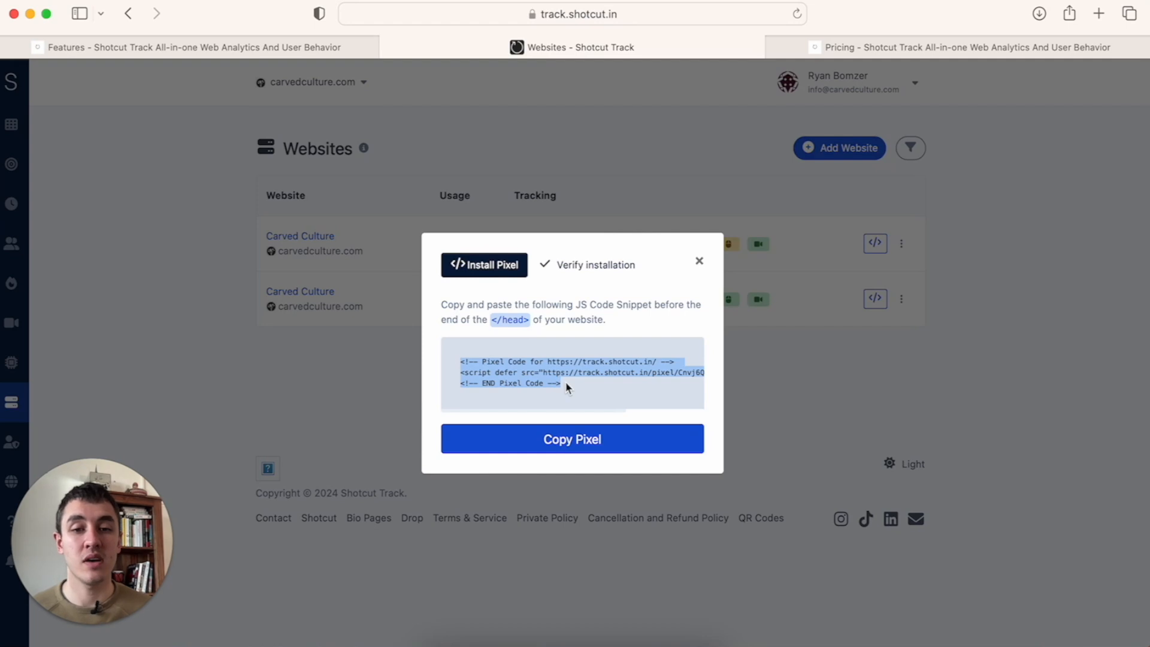
mouse_move(469, 357)
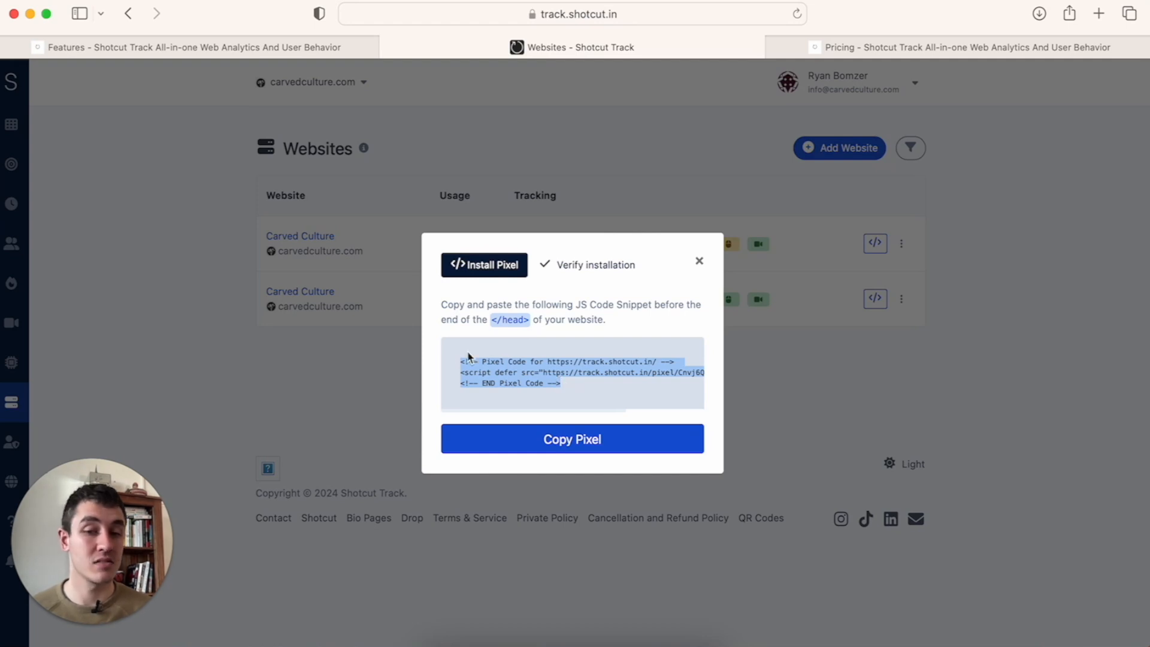
mouse_move(598, 303)
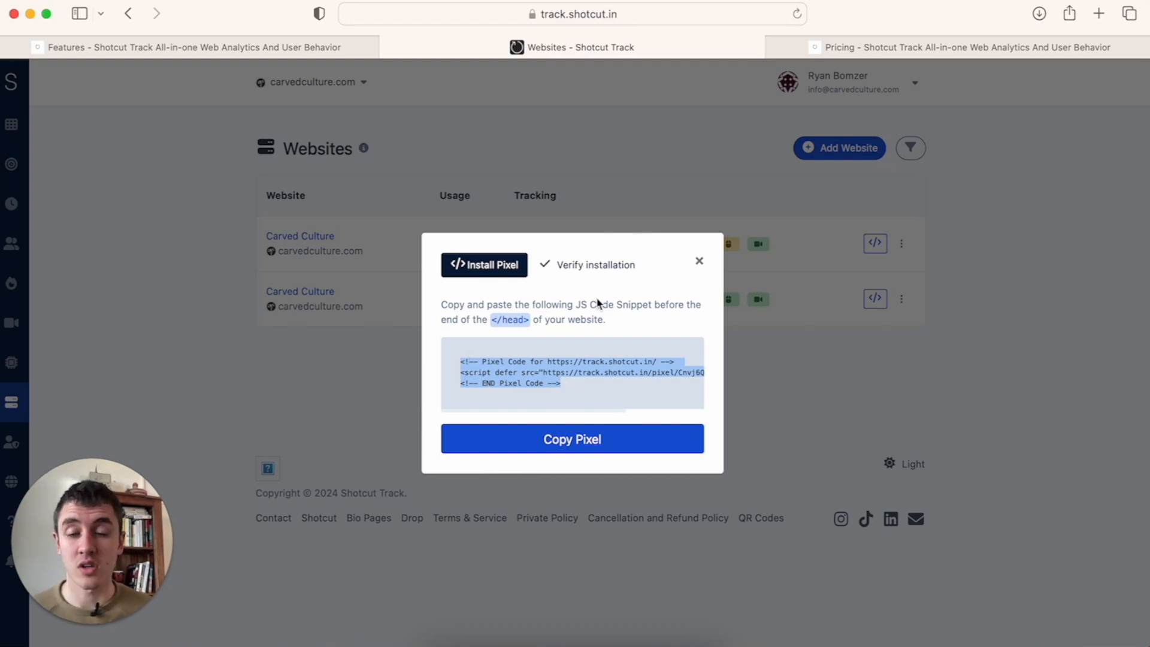
mouse_move(709, 269)
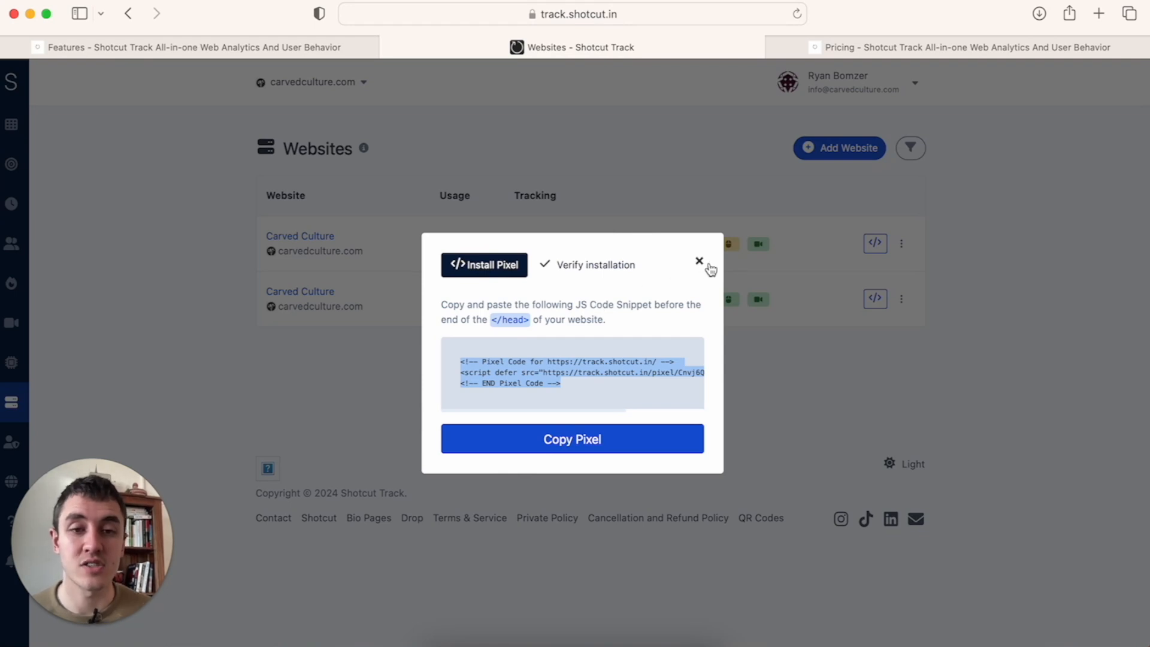
click(699, 261)
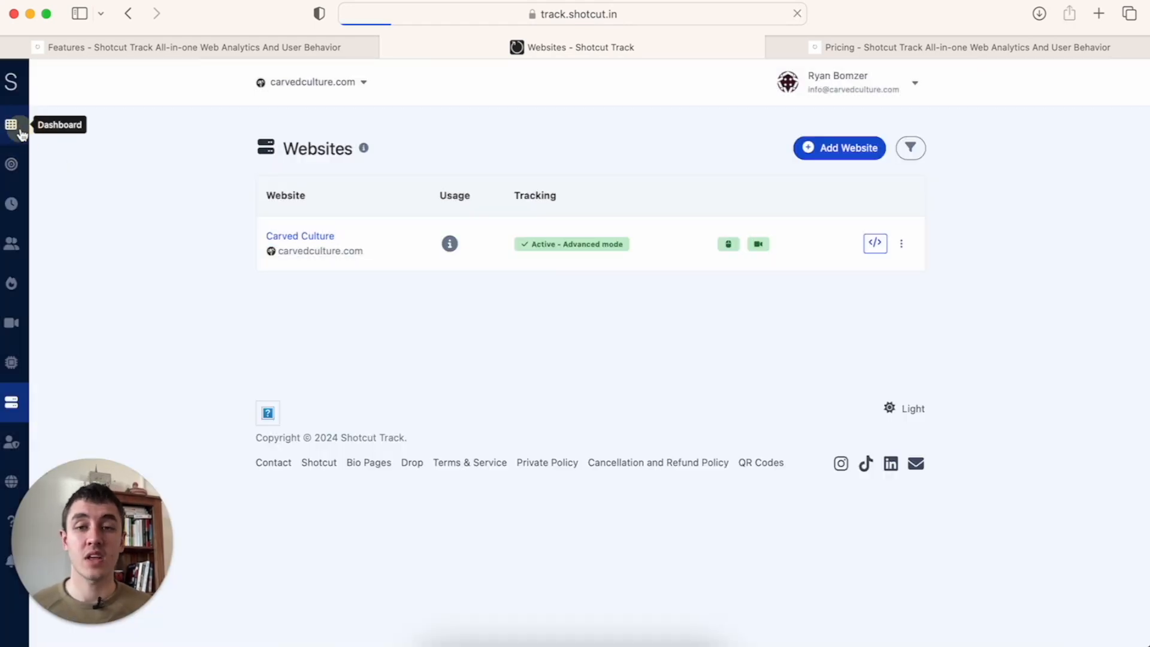
Open the Dashboard and apply a date range starting 4 February 2024
click(12, 124)
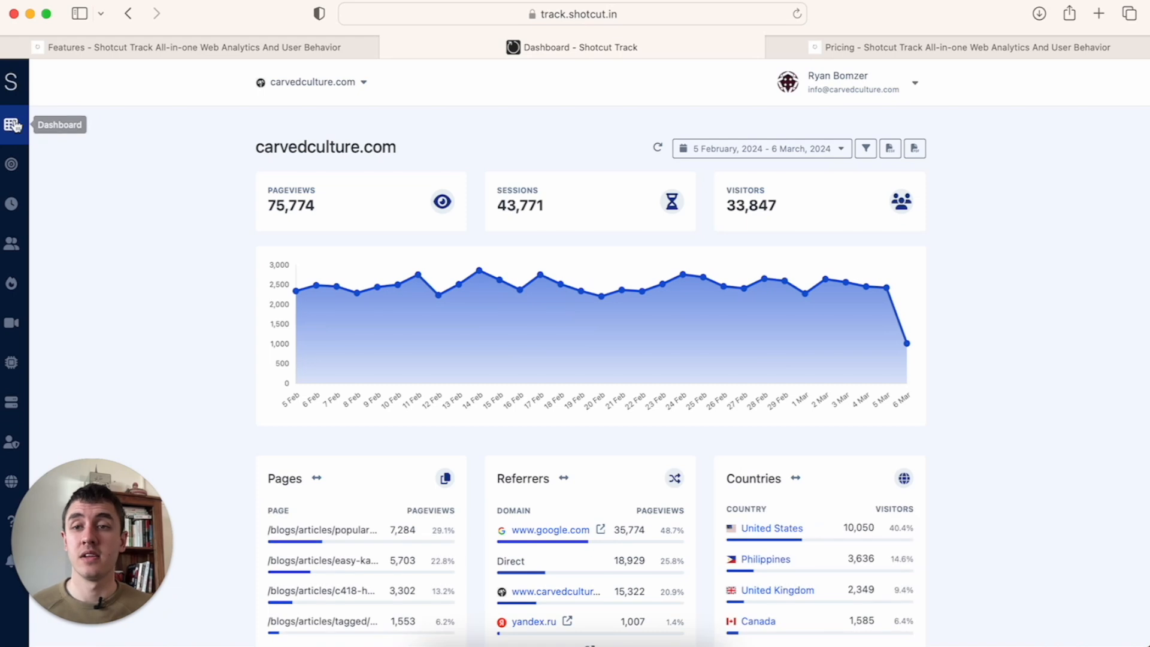
mouse_move(395, 203)
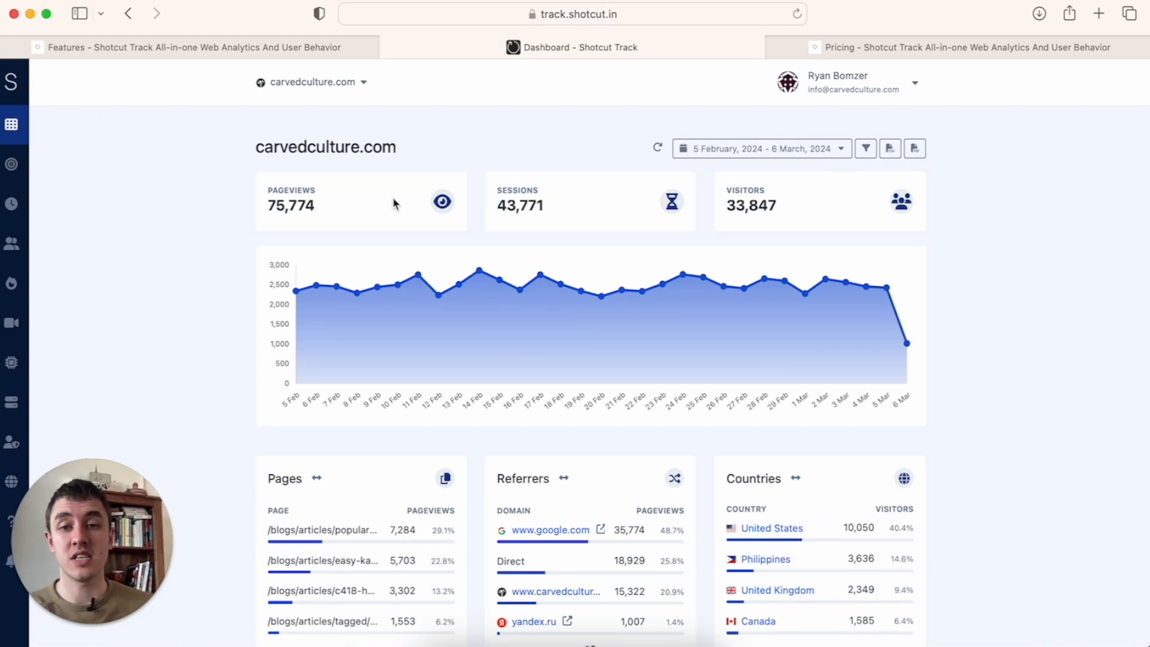
mouse_move(288, 205)
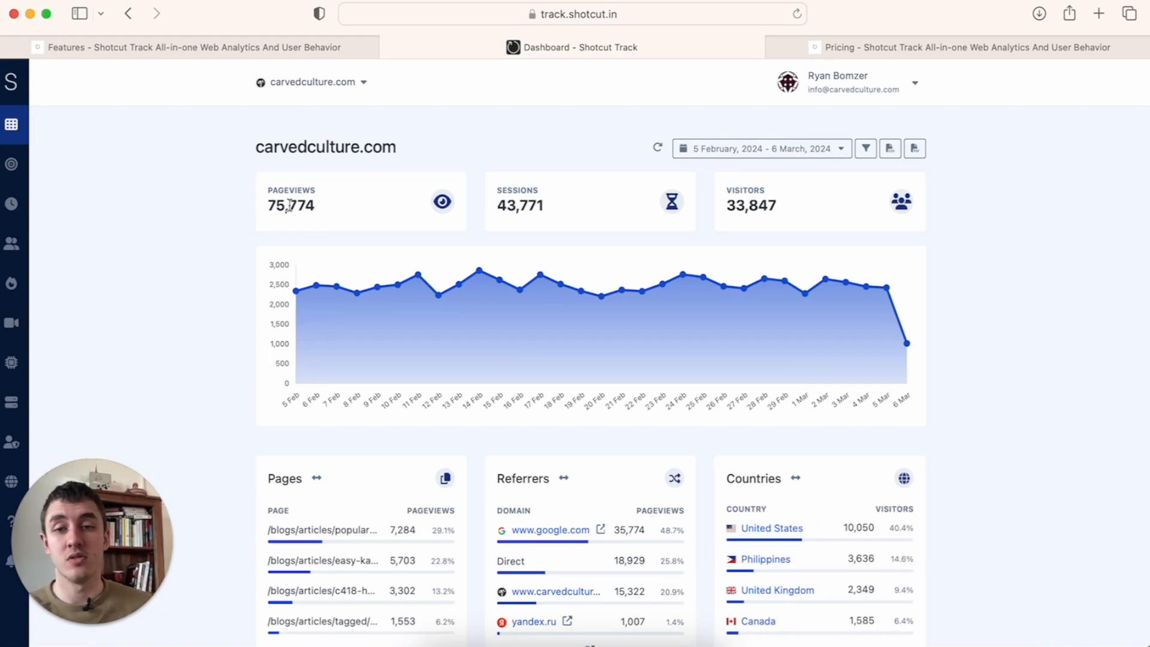
mouse_move(705, 219)
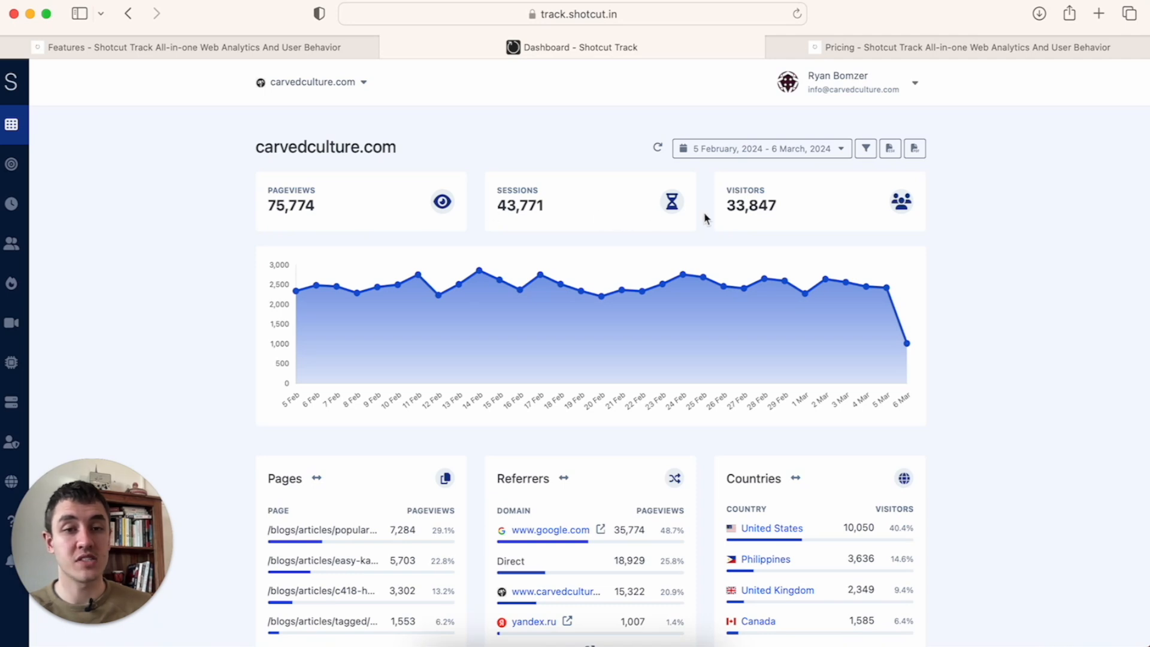
click(758, 148)
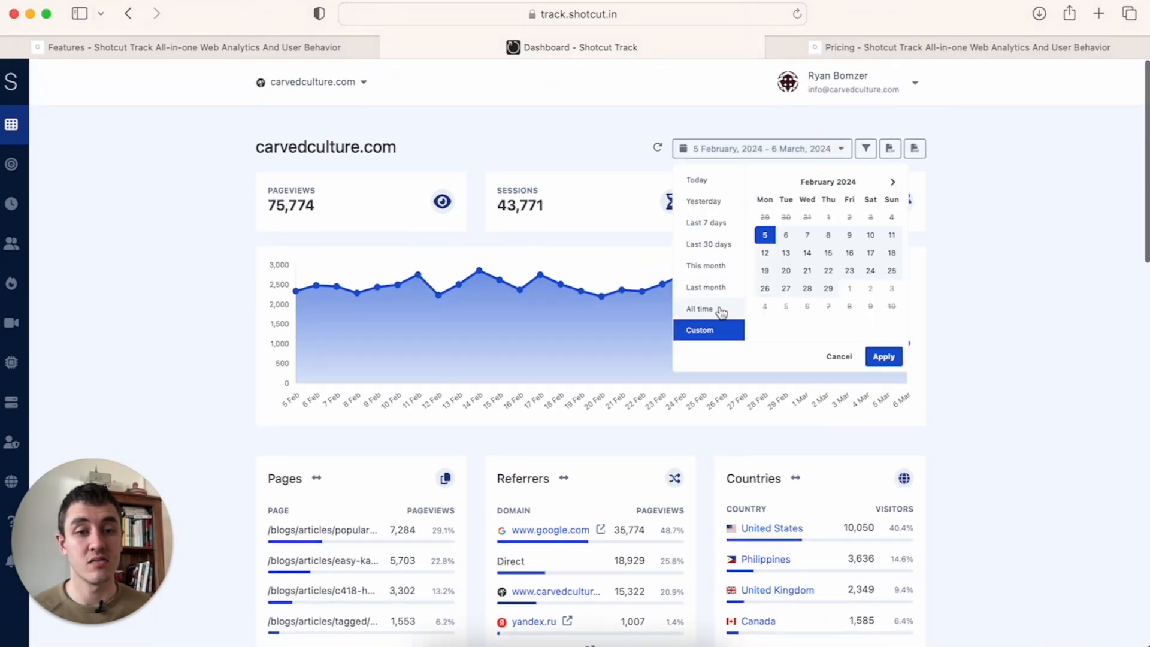
click(883, 356)
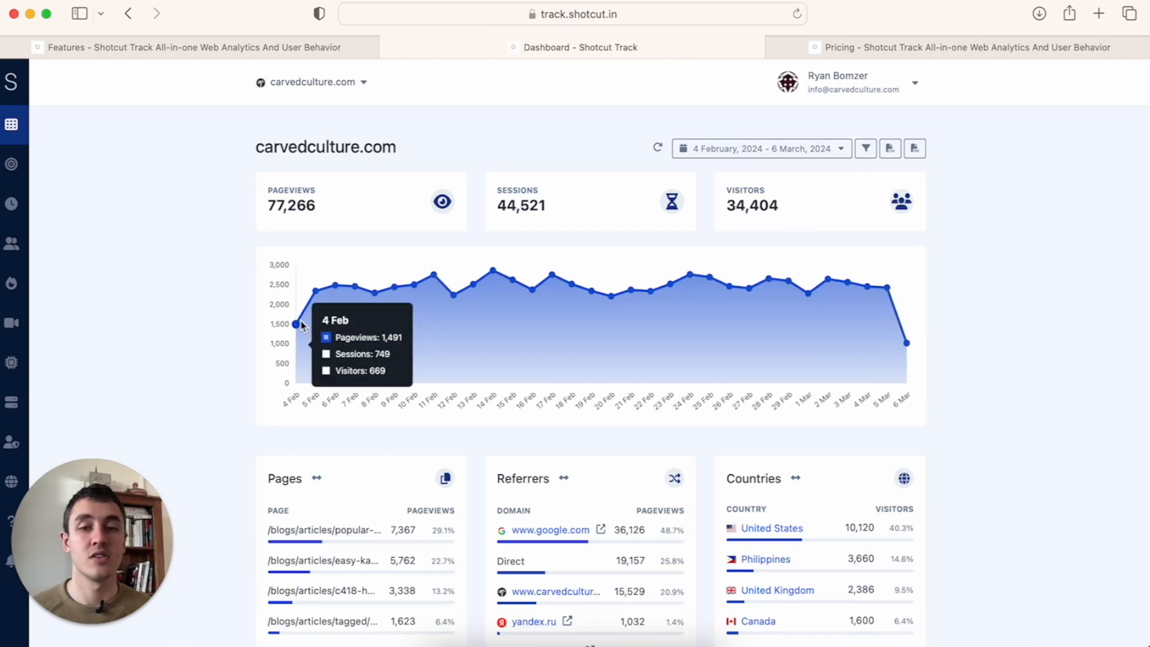
mouse_move(788, 281)
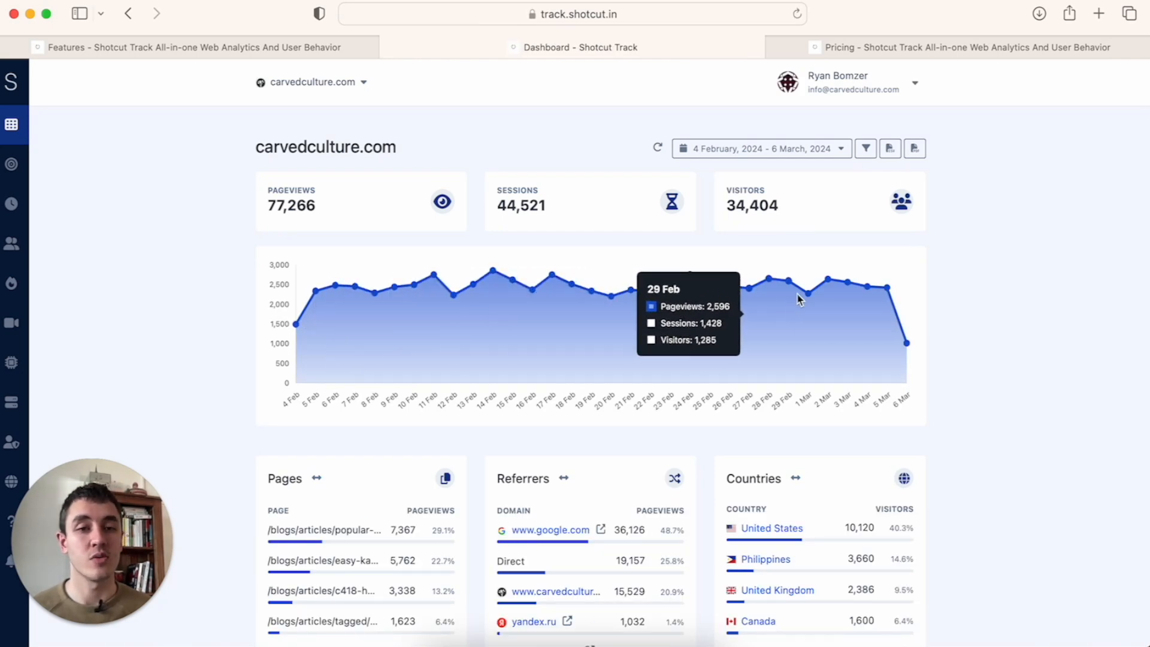
Scroll the dashboard past Pages, Referrers and Countries to operating systems, devices and browsers
scroll(down, 3)
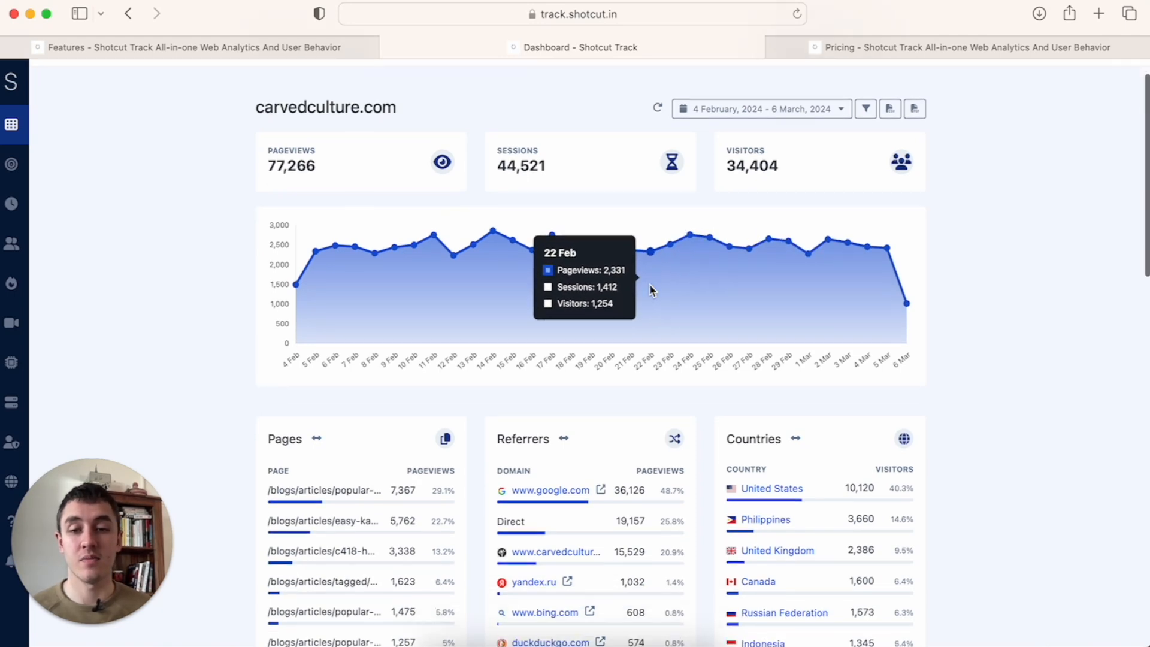
scroll(down, 3)
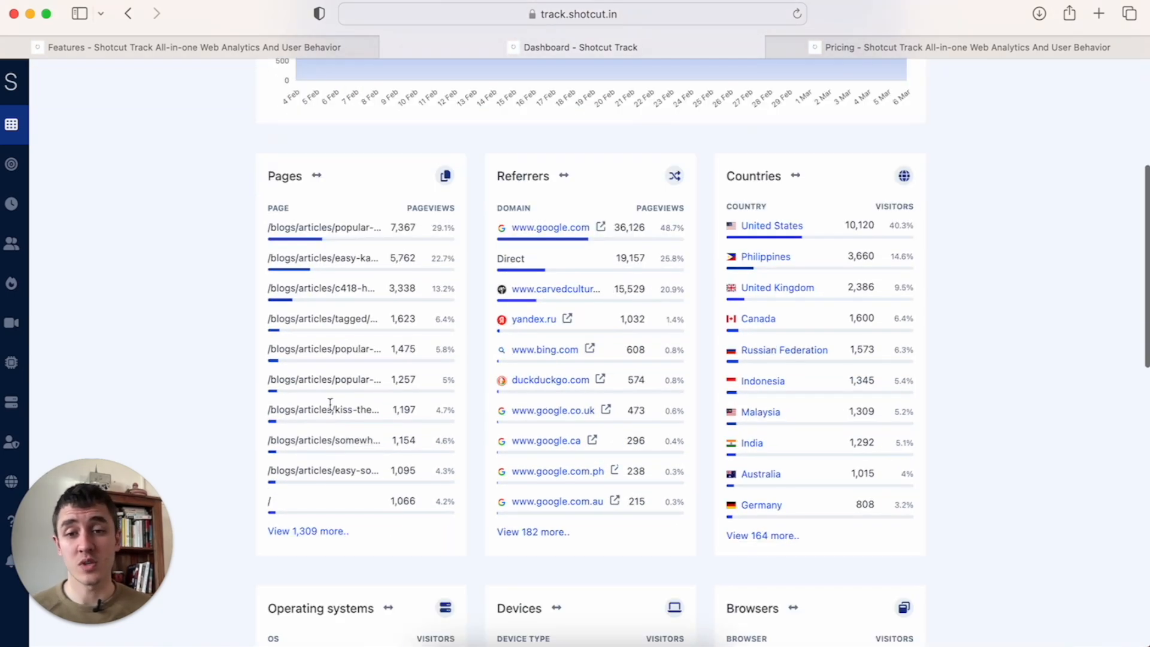
mouse_move(334, 396)
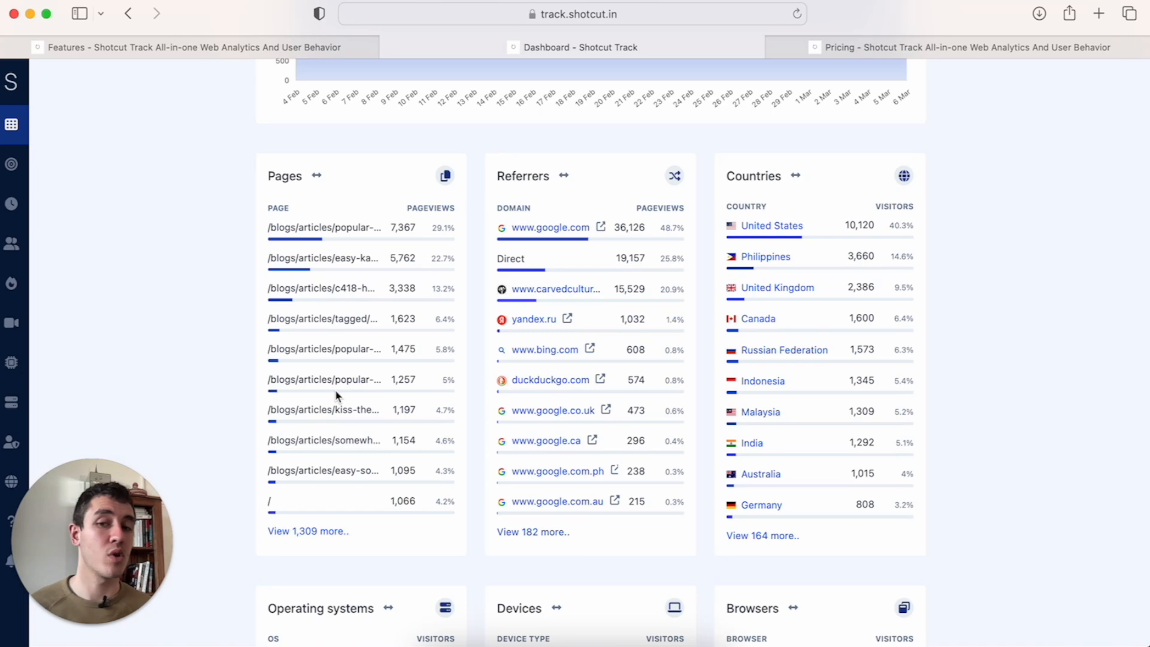
mouse_move(562, 176)
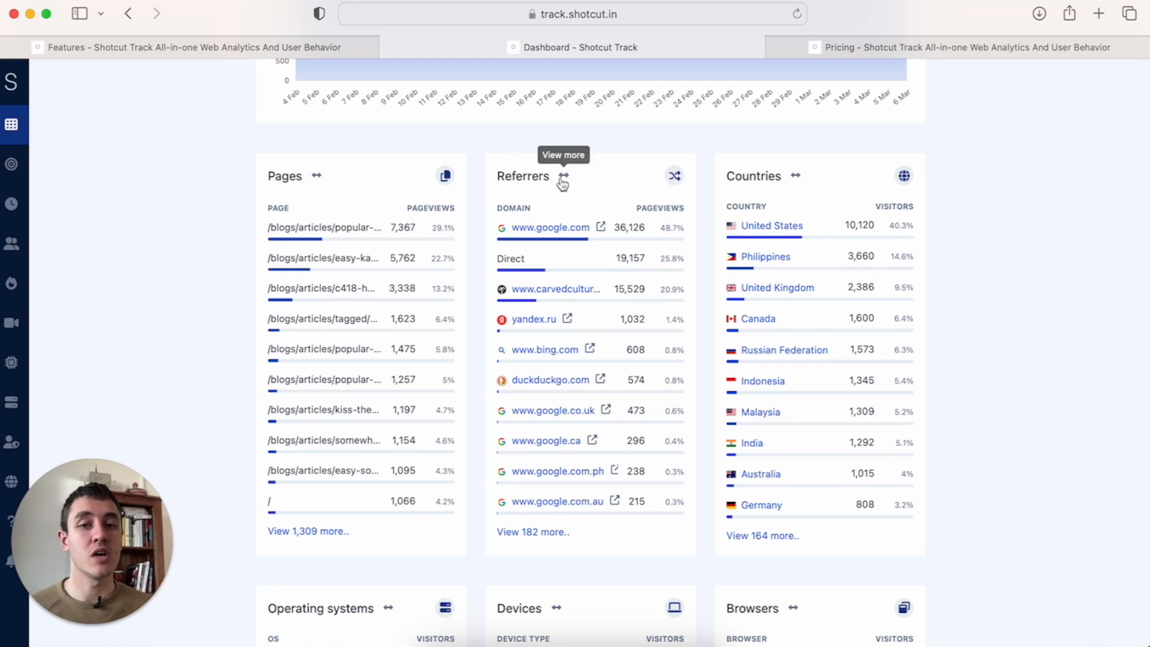
mouse_move(559, 237)
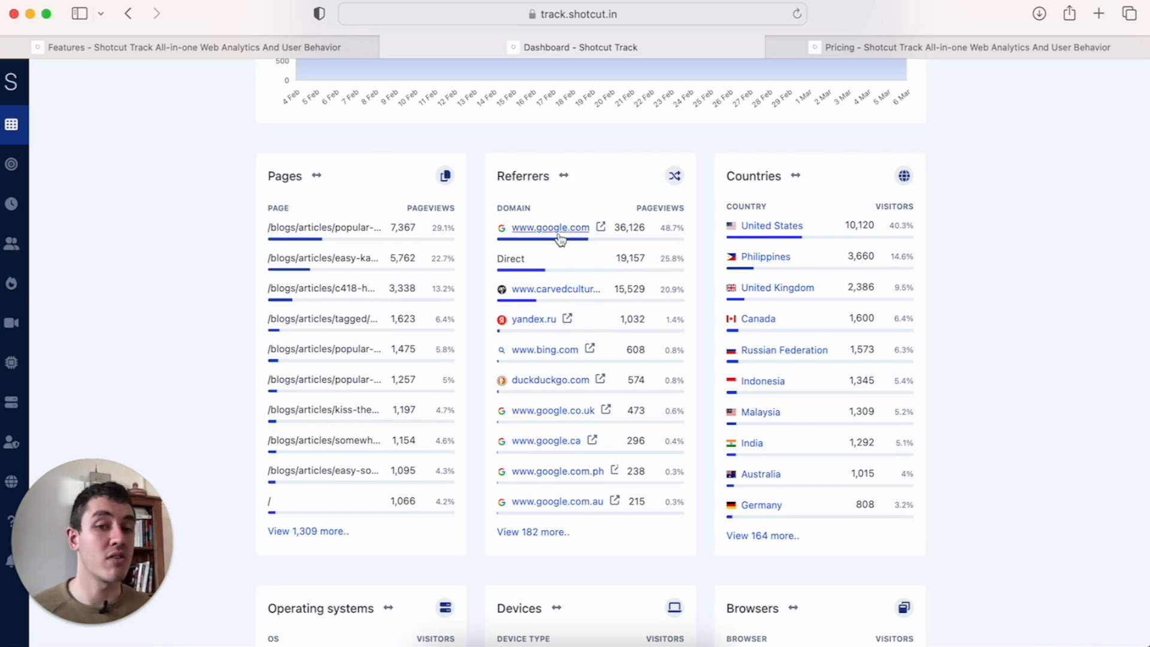
scroll(down, 3)
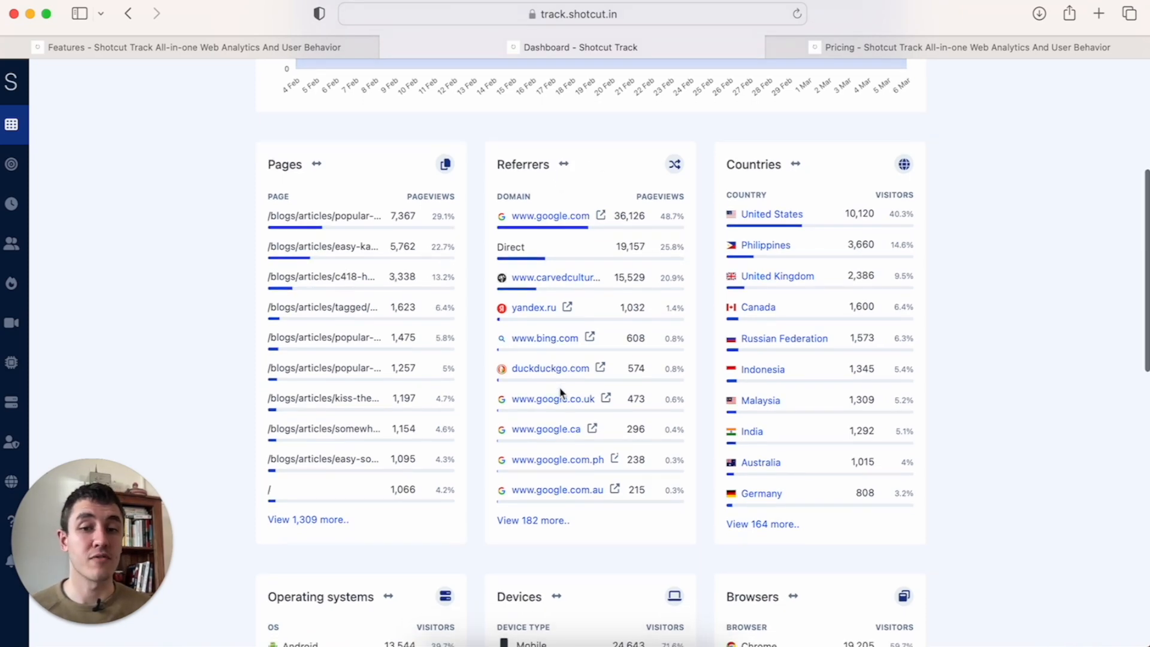
mouse_move(552, 398)
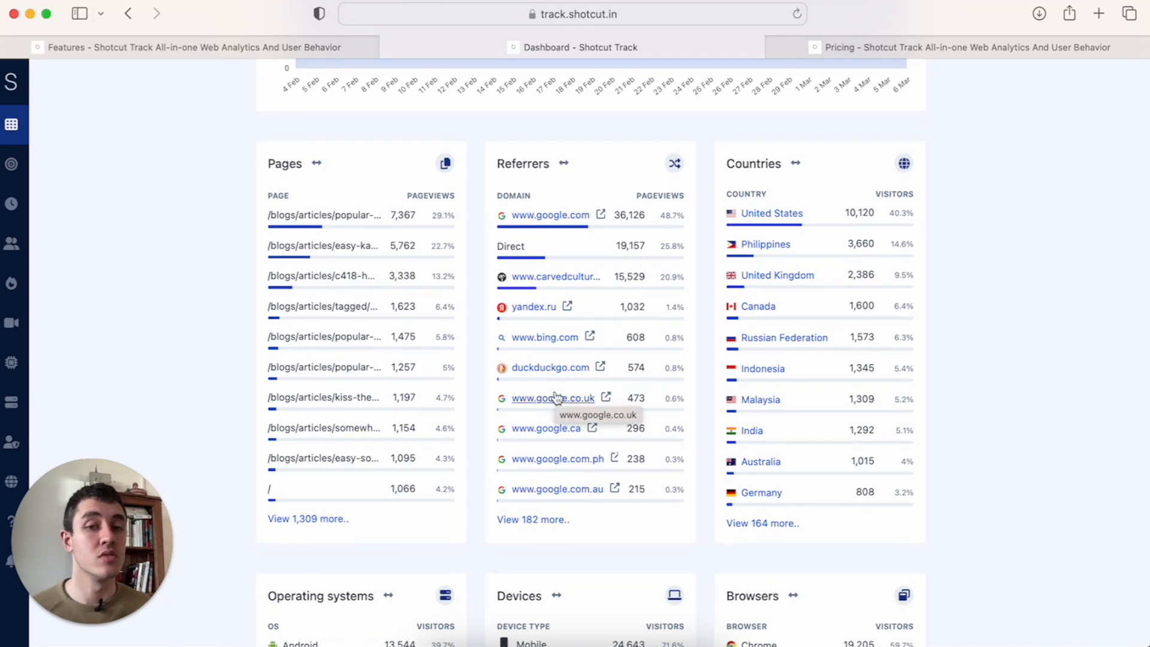
scroll(down, 3)
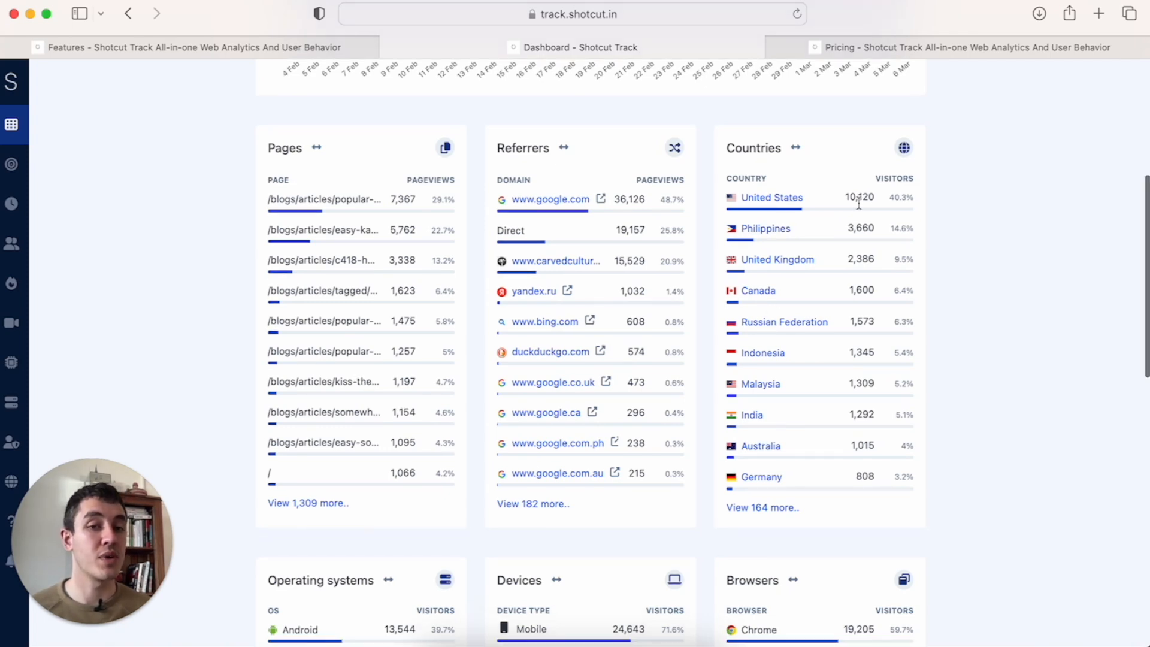
mouse_move(783, 284)
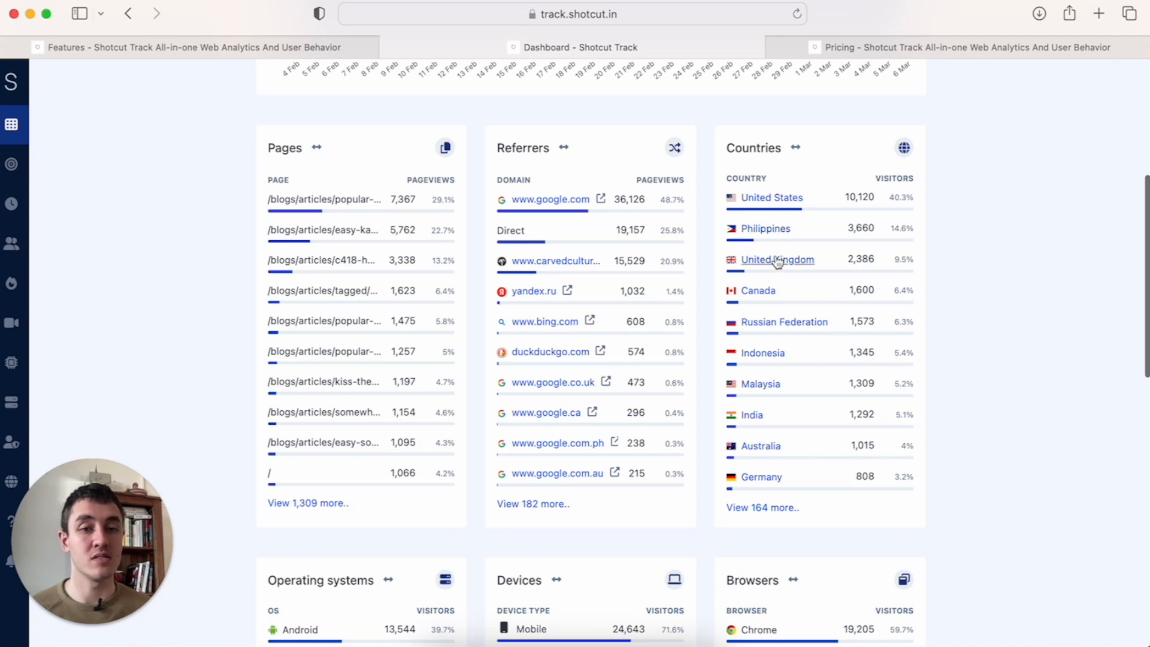
scroll(down, 3)
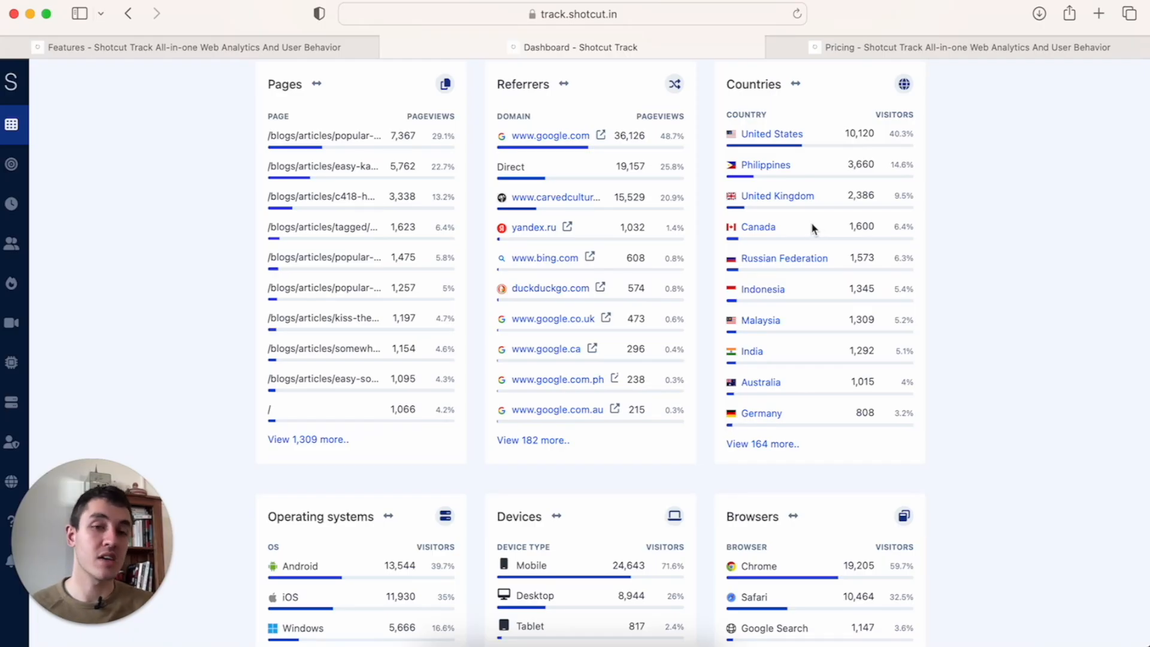
scroll(down, 3)
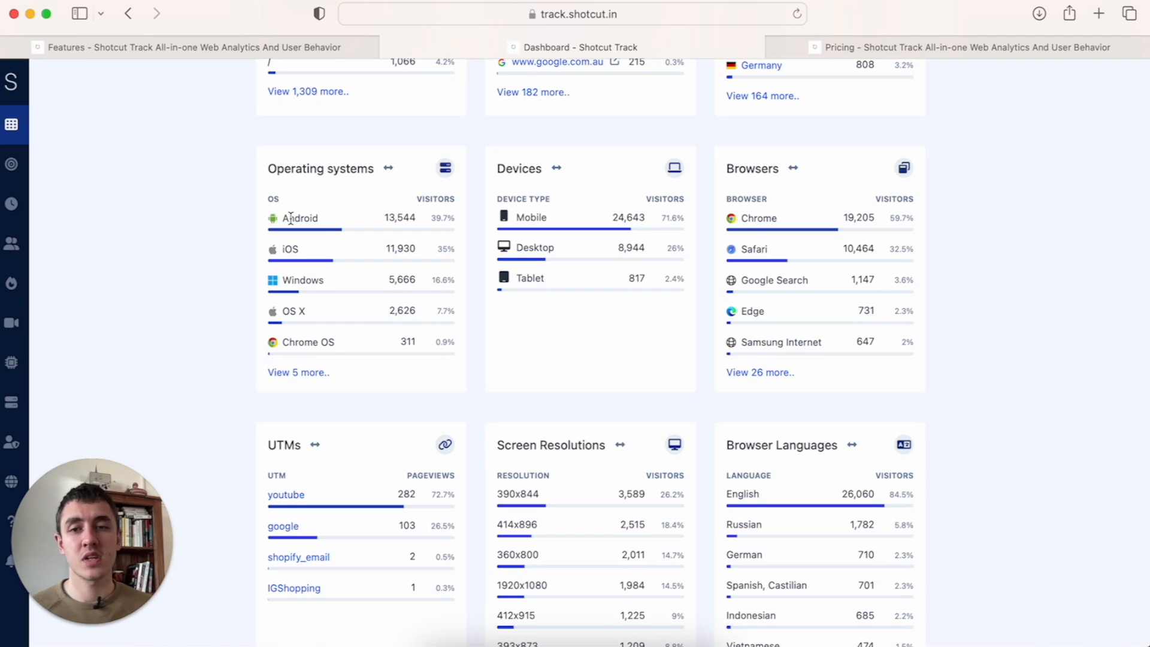
mouse_move(386, 306)
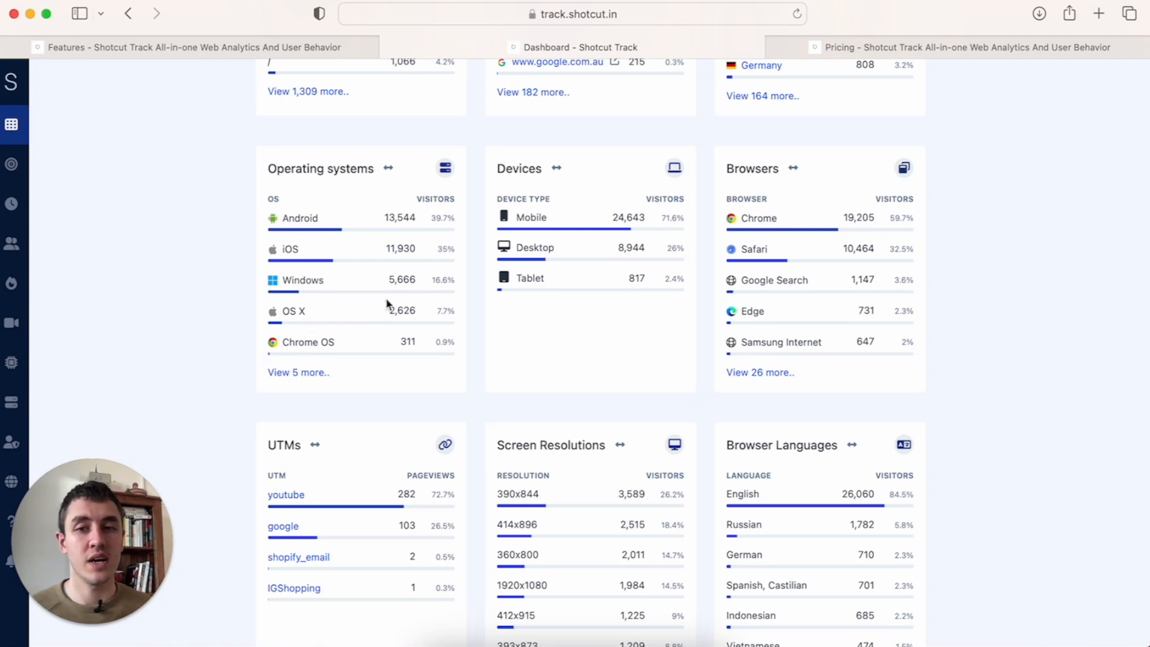
mouse_move(453, 231)
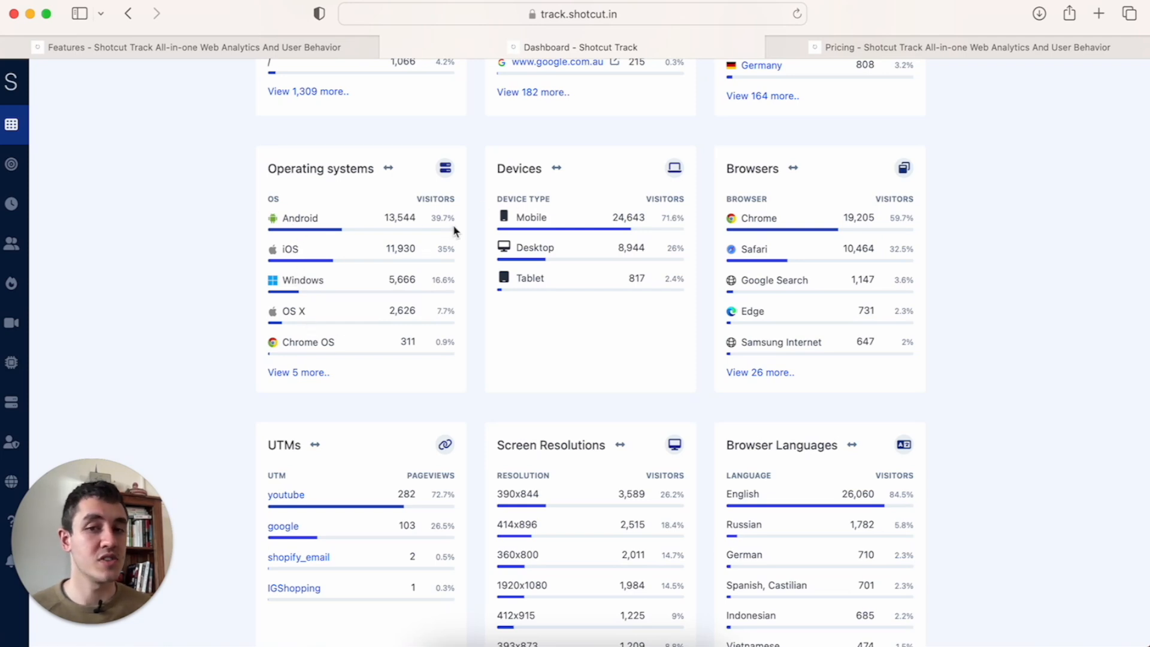
mouse_move(578, 182)
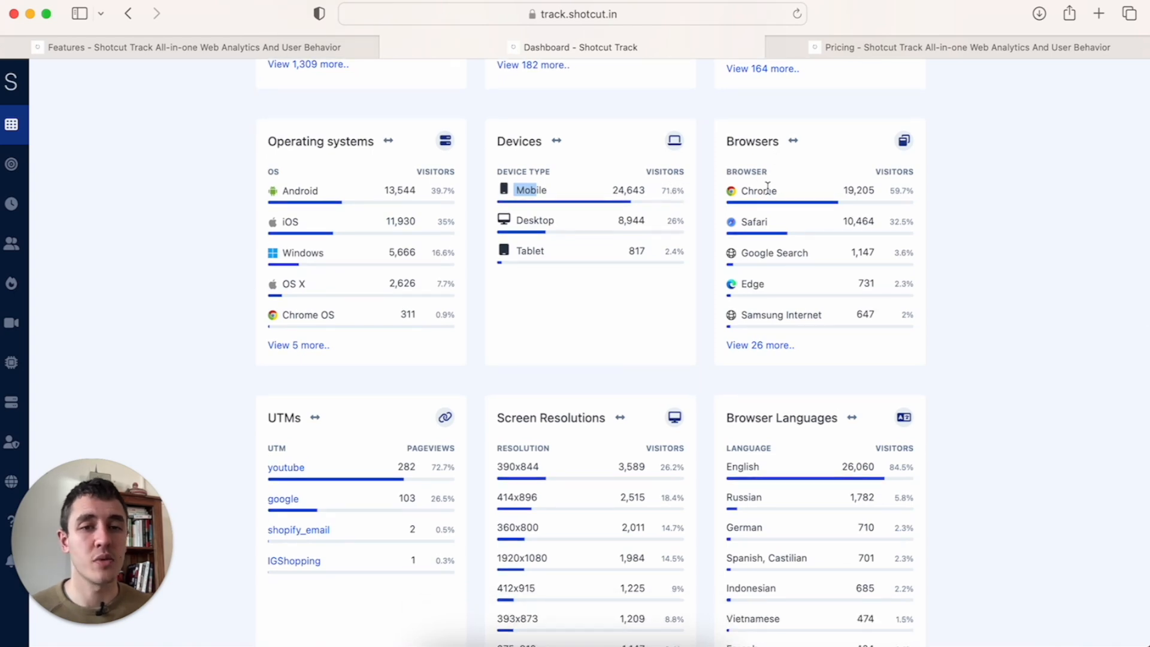
mouse_move(765, 285)
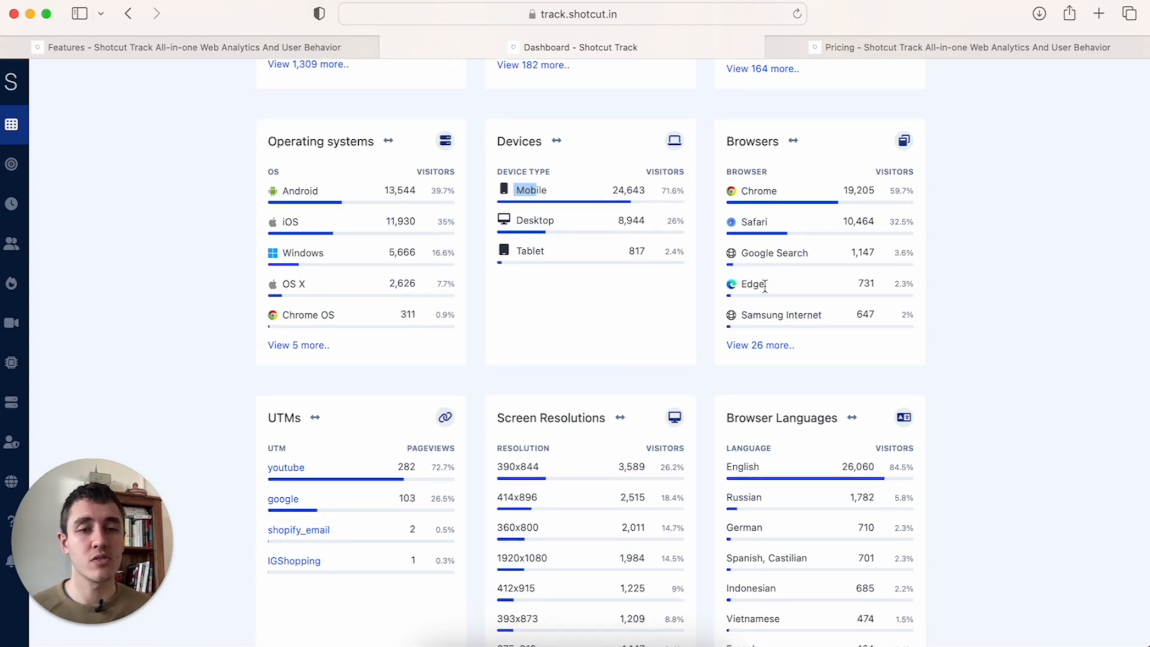
mouse_move(823, 321)
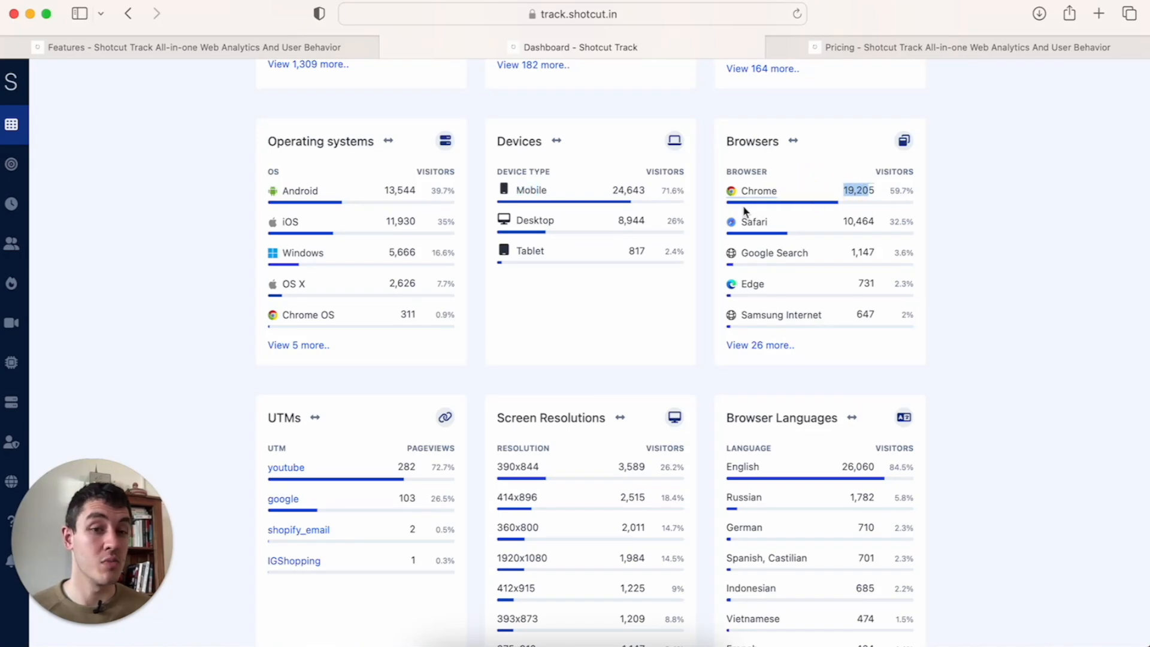
Scroll through the remaining dashboard cards, then go to the Realtime analytics page
scroll(down, 3)
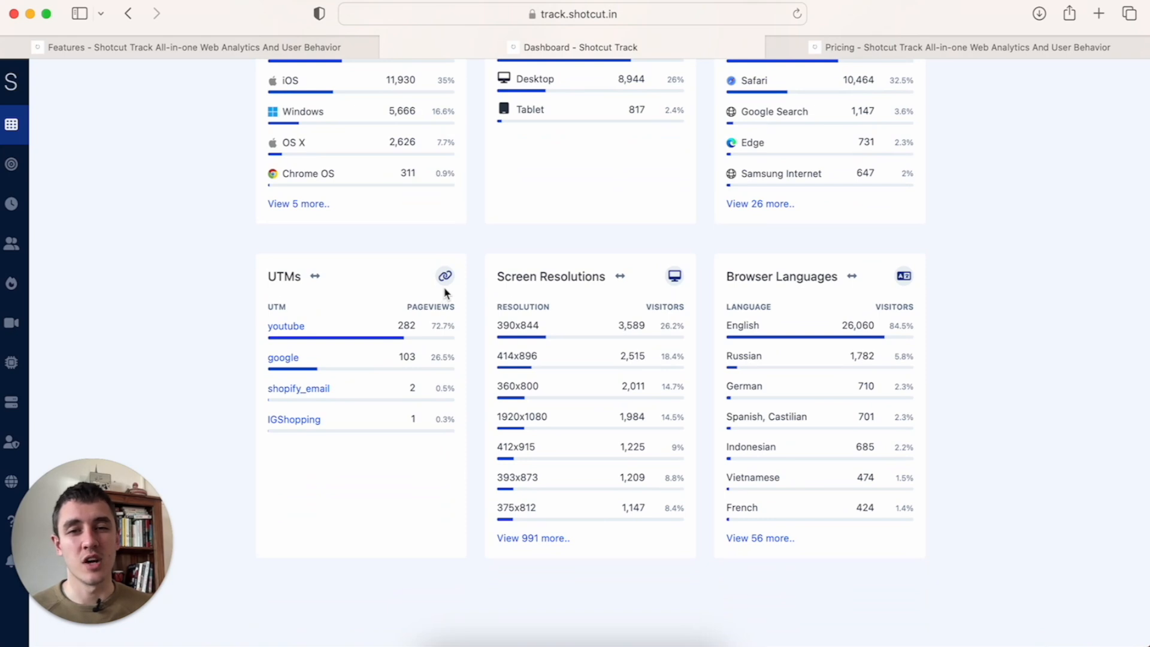
scroll(down, 3)
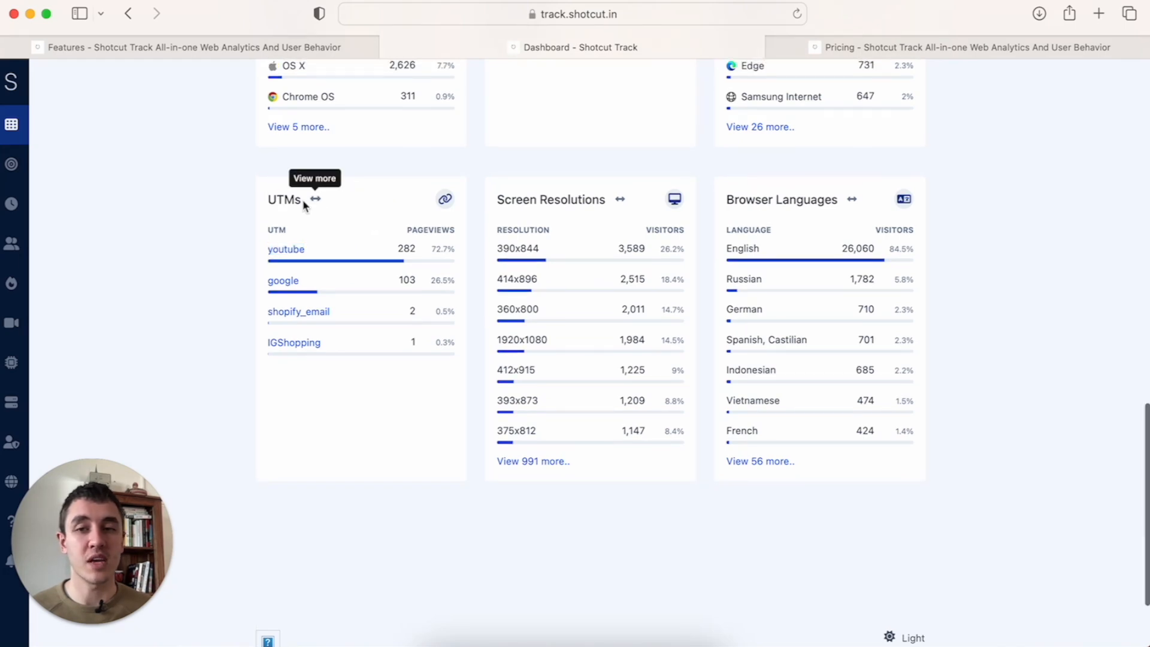
mouse_move(308, 328)
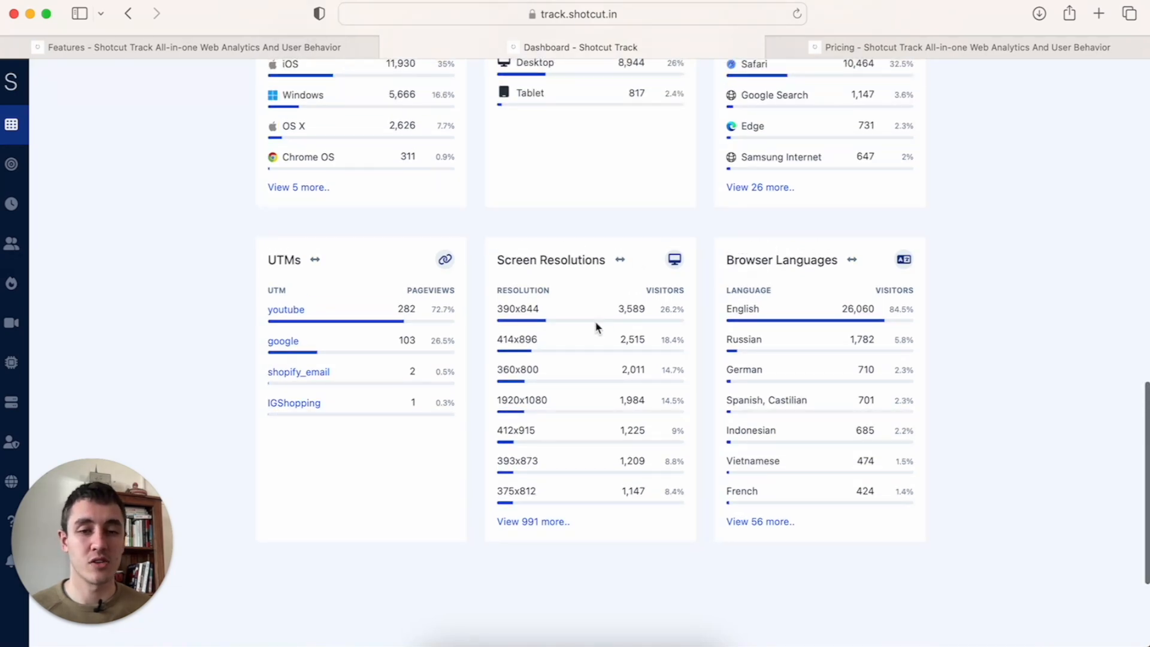
scroll(down, 3)
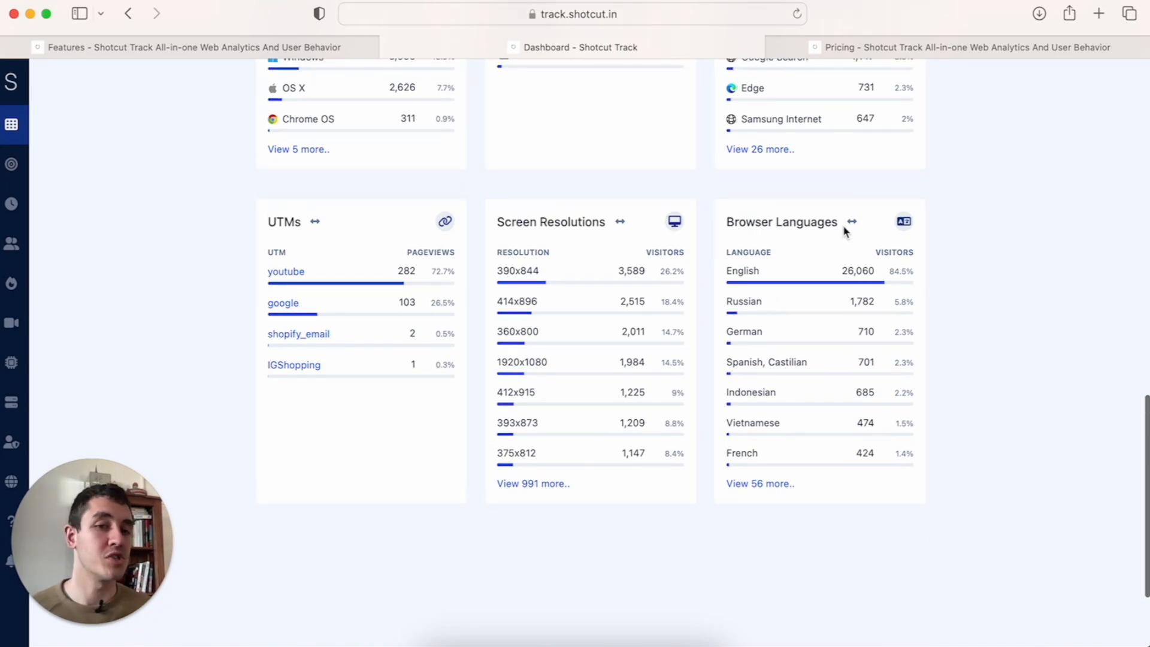
mouse_move(851, 222)
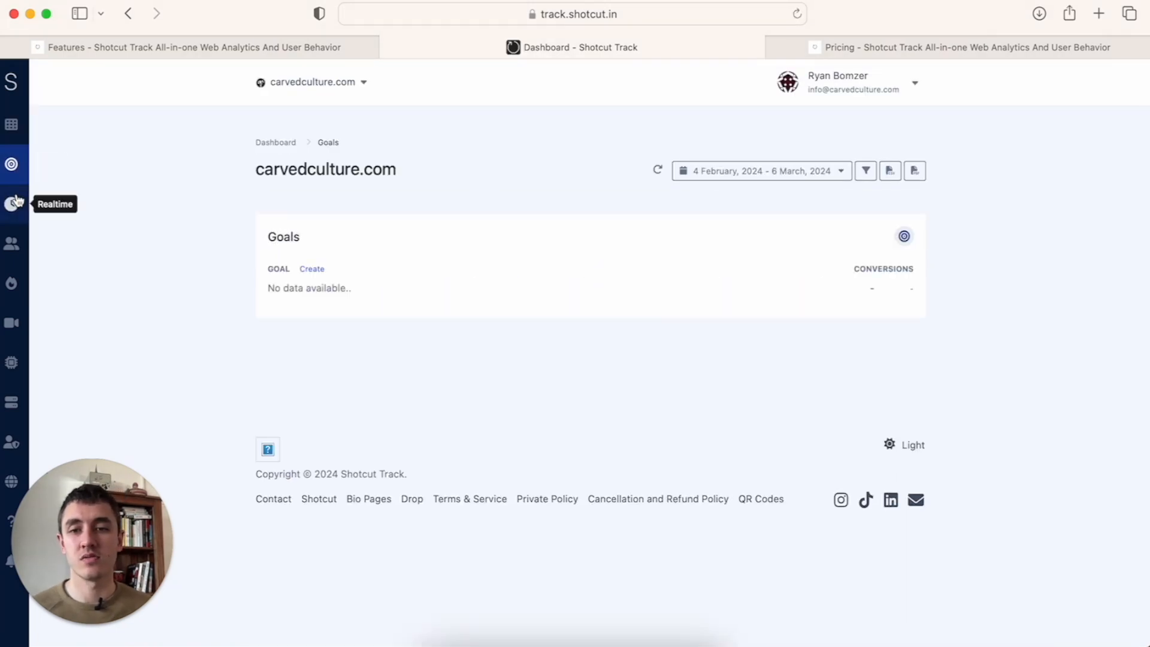
click(12, 203)
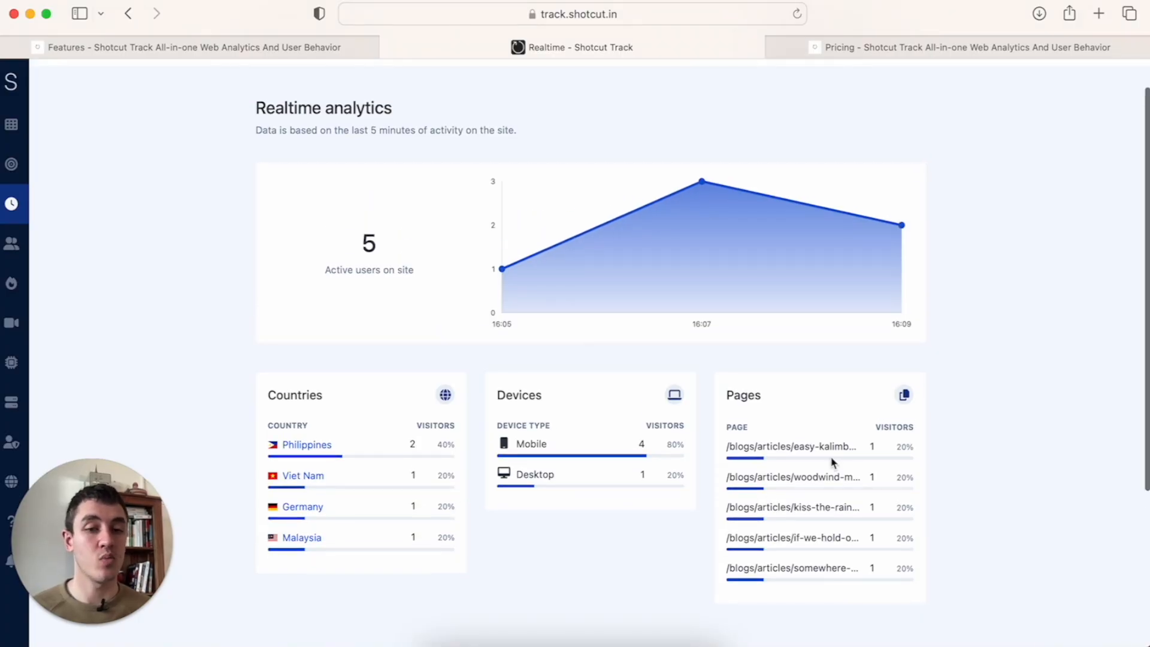
mouse_move(258, 290)
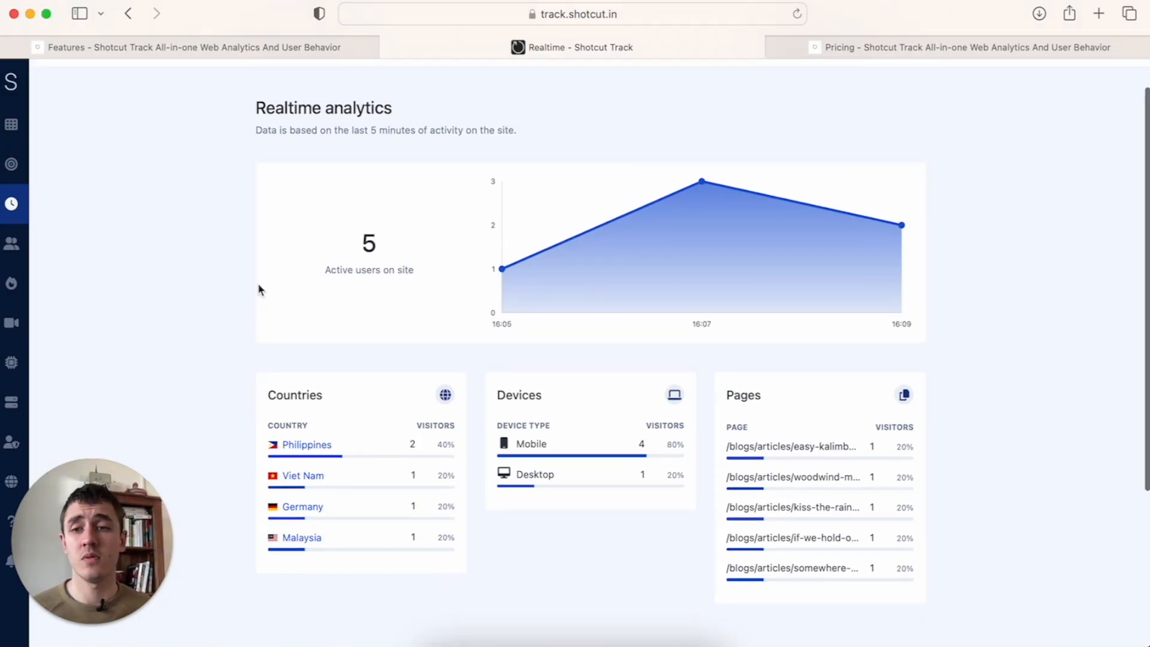
Open the Visitors list of 34,407 visitors and scroll through it
click(10, 244)
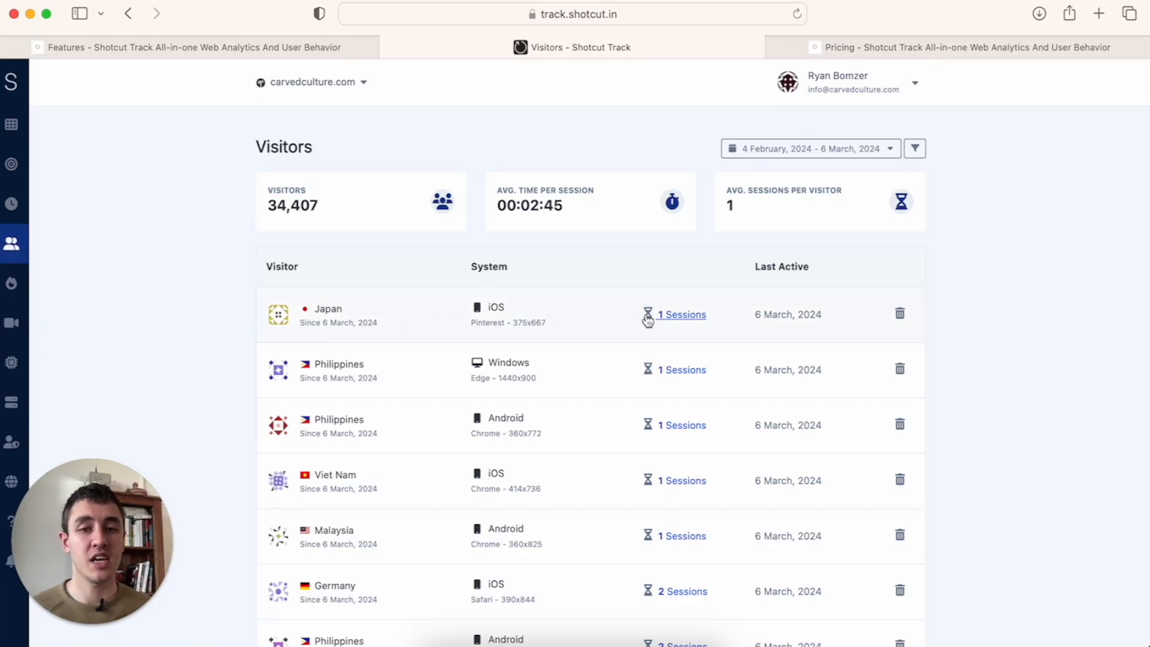
scroll(down, 3)
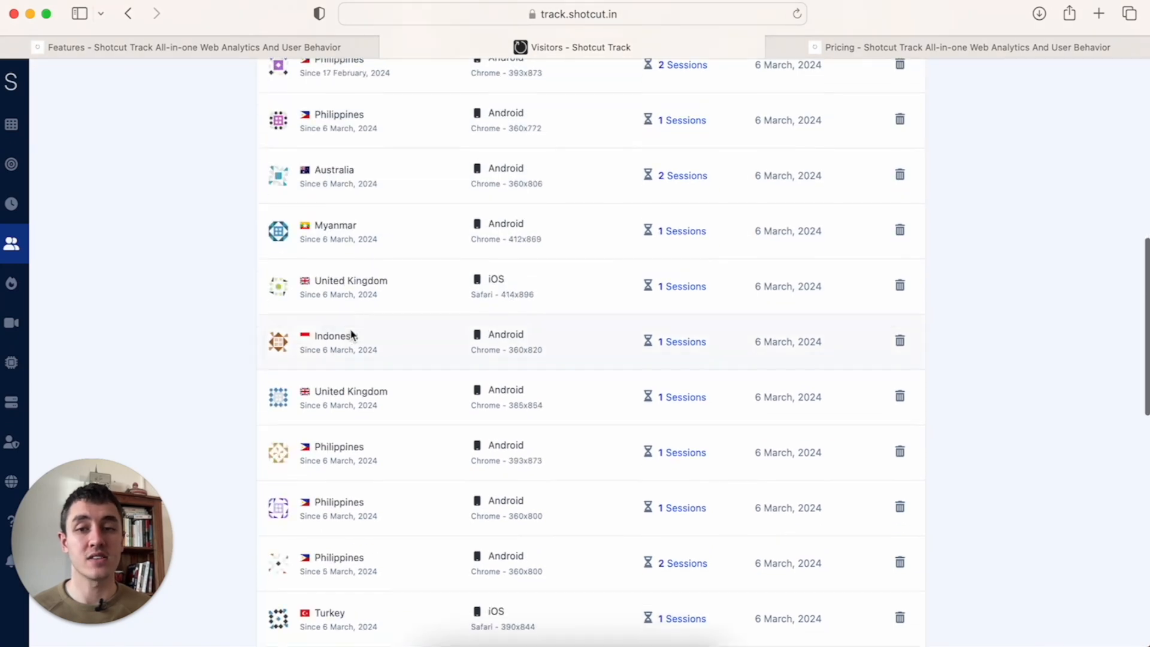
scroll(down, 3)
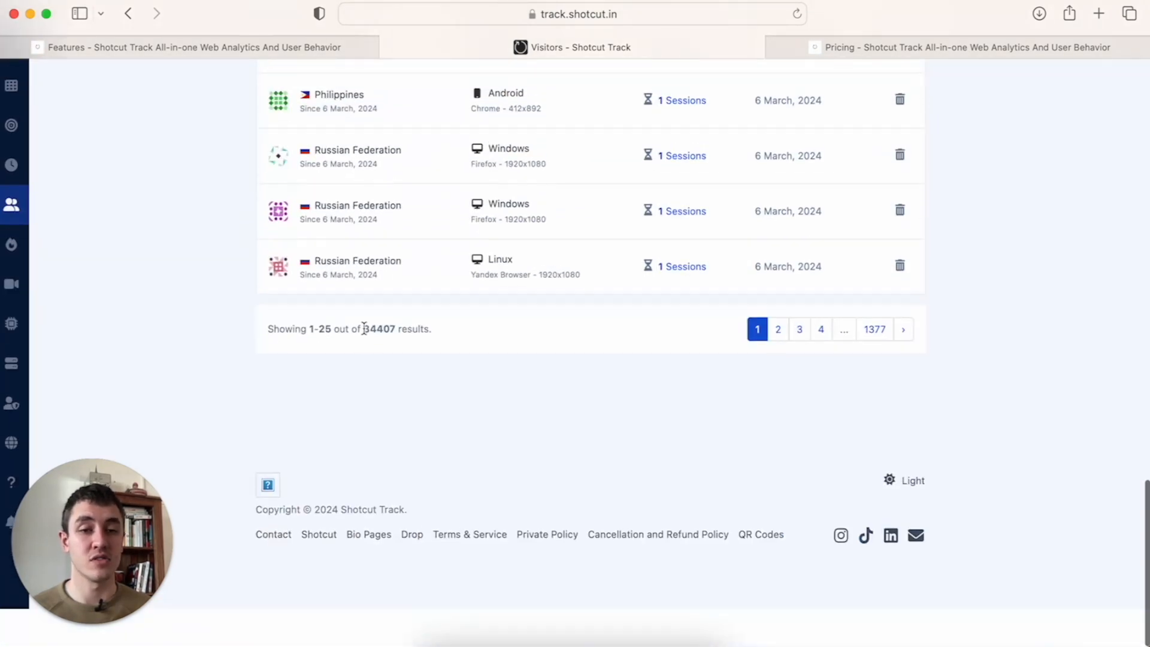
scroll(up, 3)
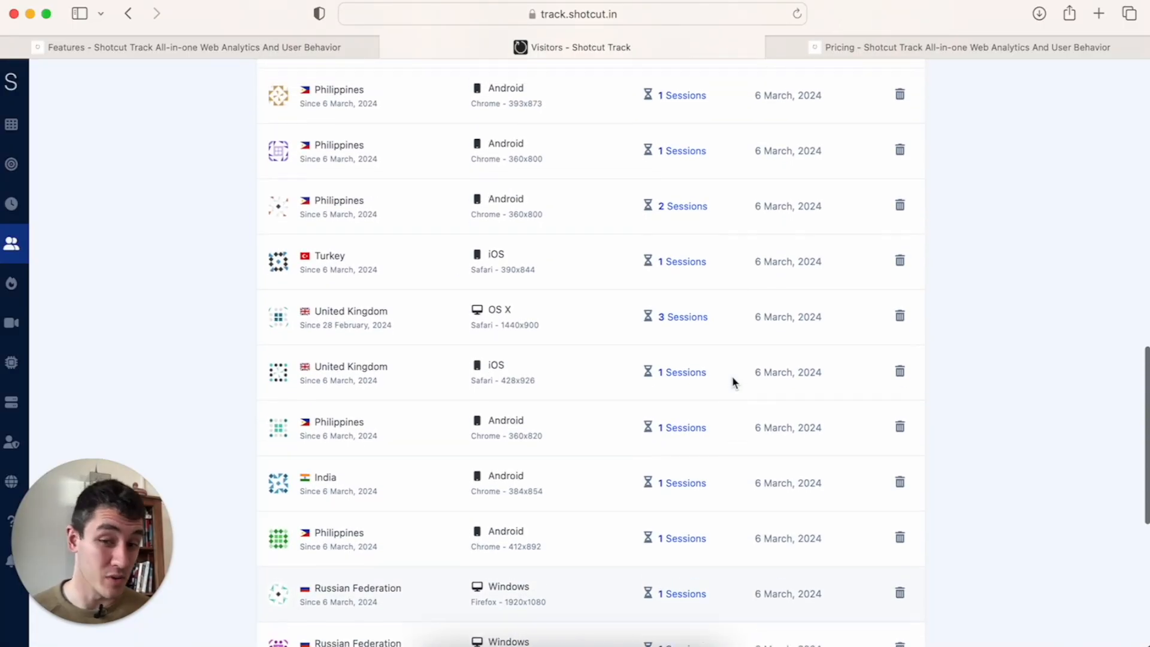
scroll(up, 3)
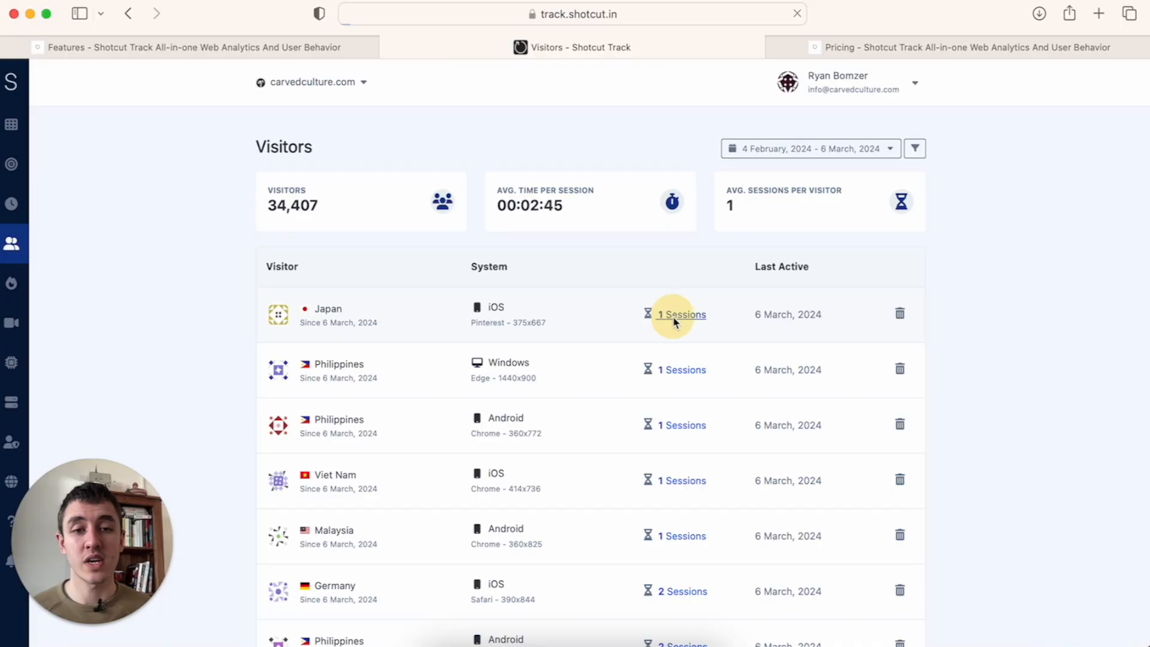
Review the Japanese mobile visitor's session events and close the popup
click(682, 313)
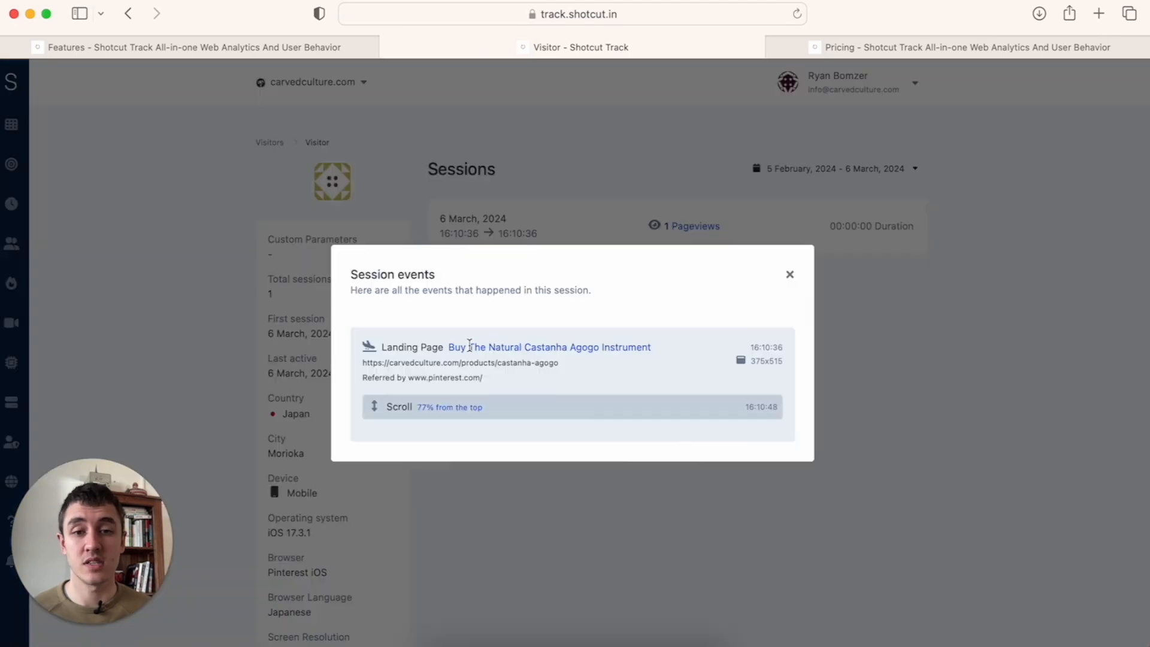
mouse_move(797, 285)
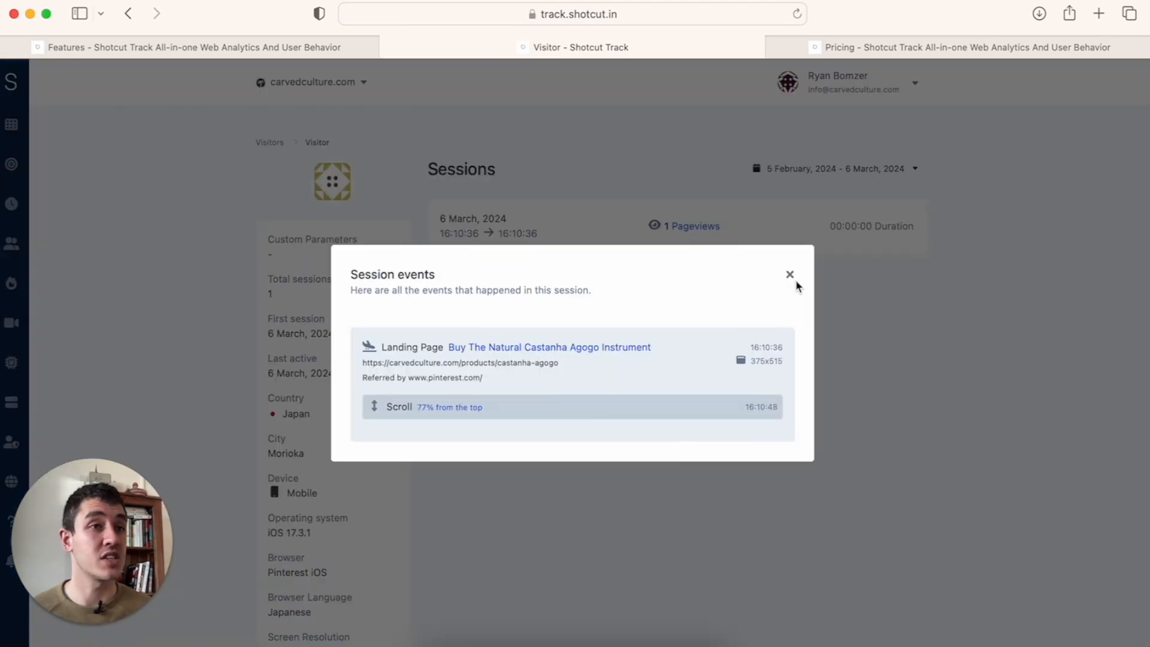
mouse_move(807, 294)
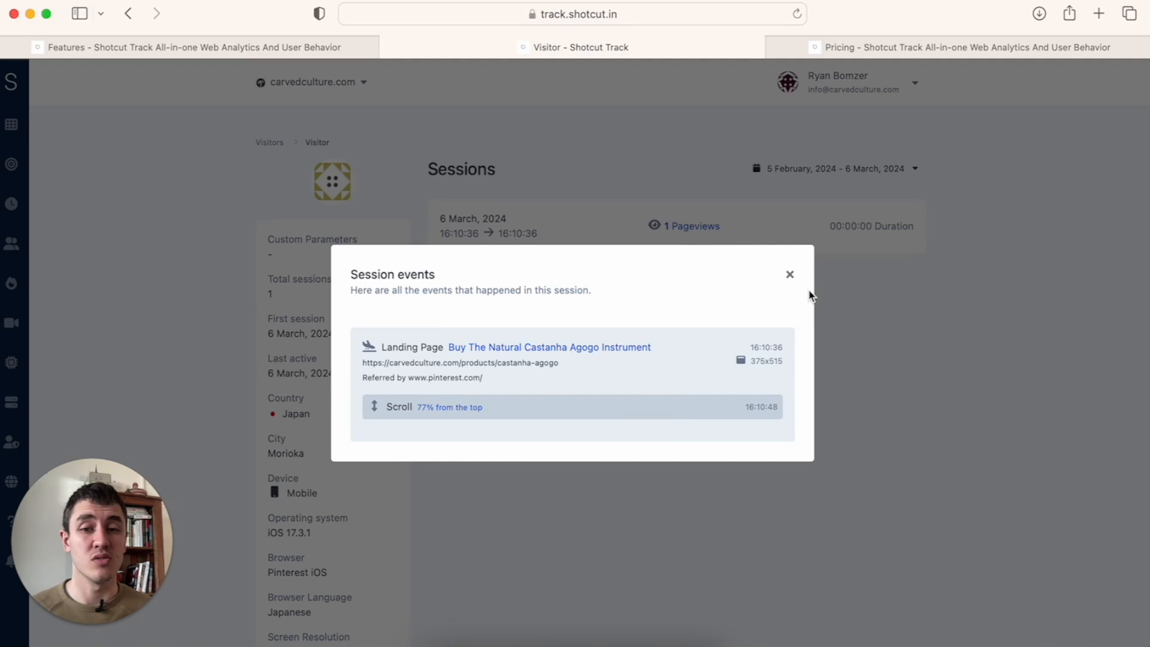
click(790, 274)
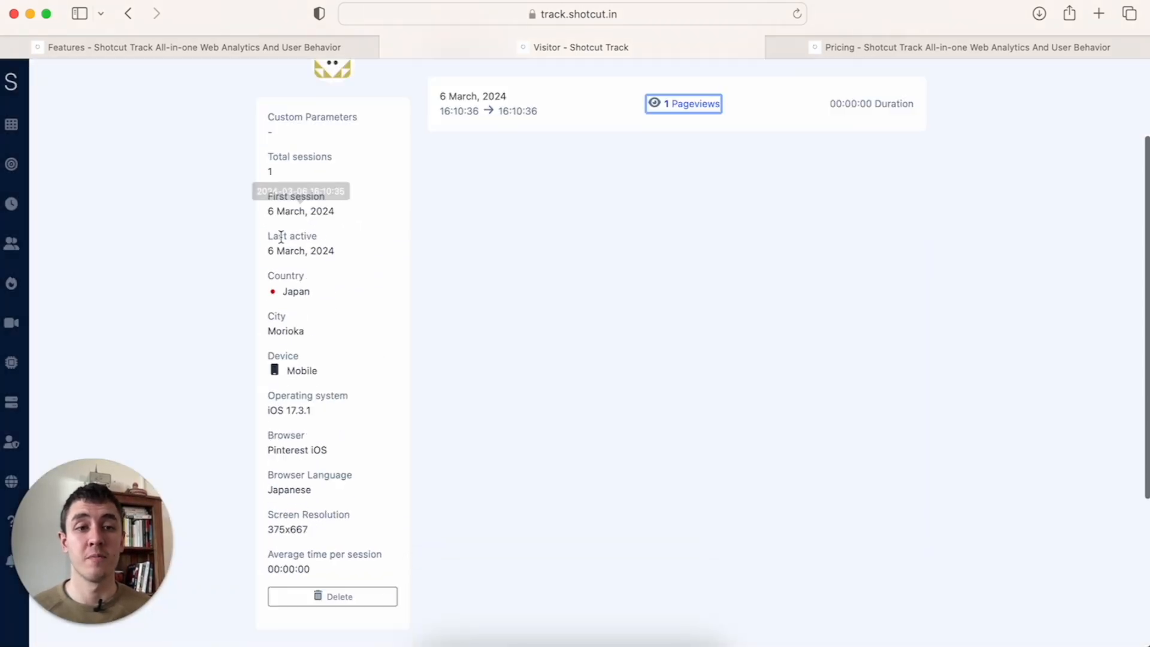
scroll(up, 3)
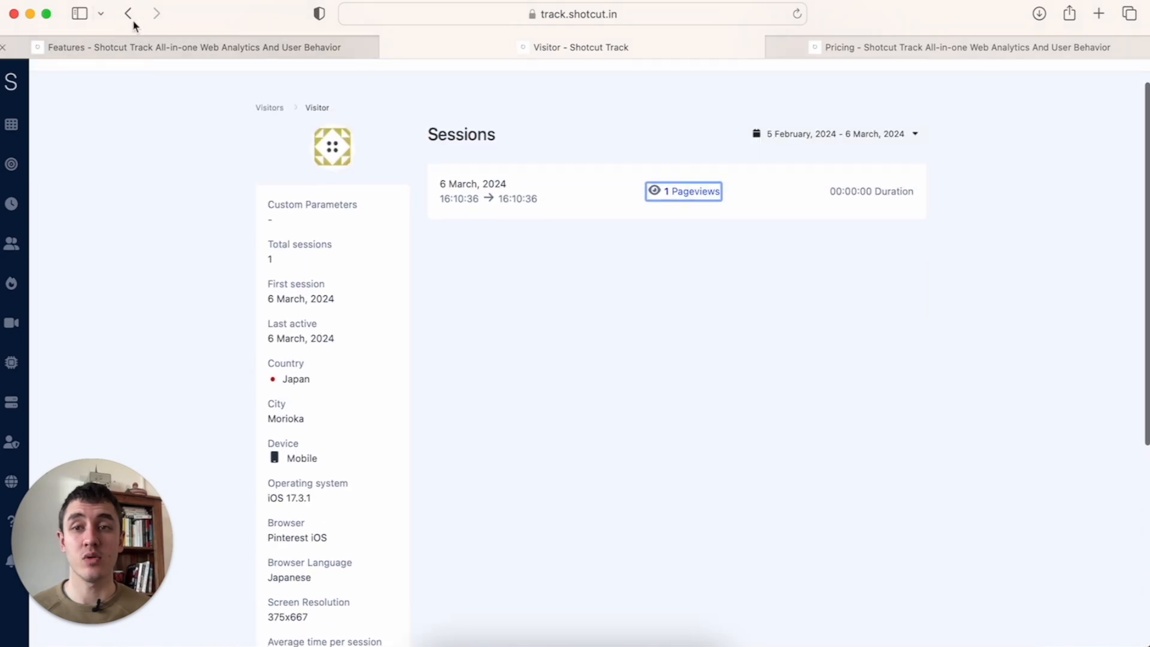
Open the homepage click heatmap showing 128 clicks
click(127, 13)
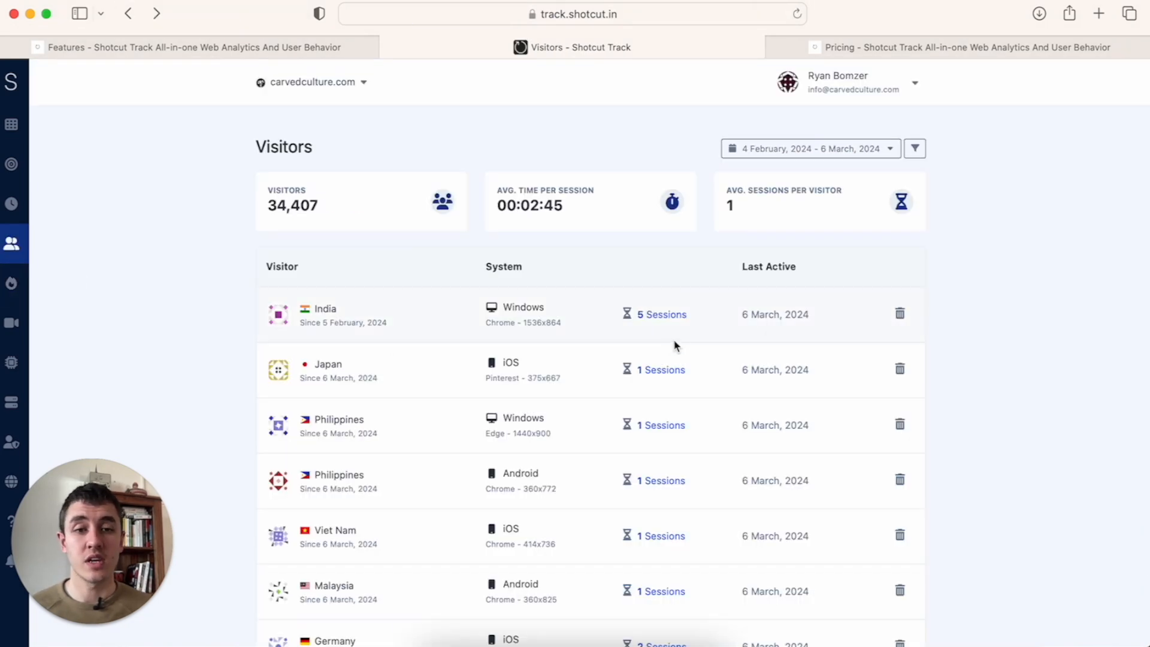
click(12, 283)
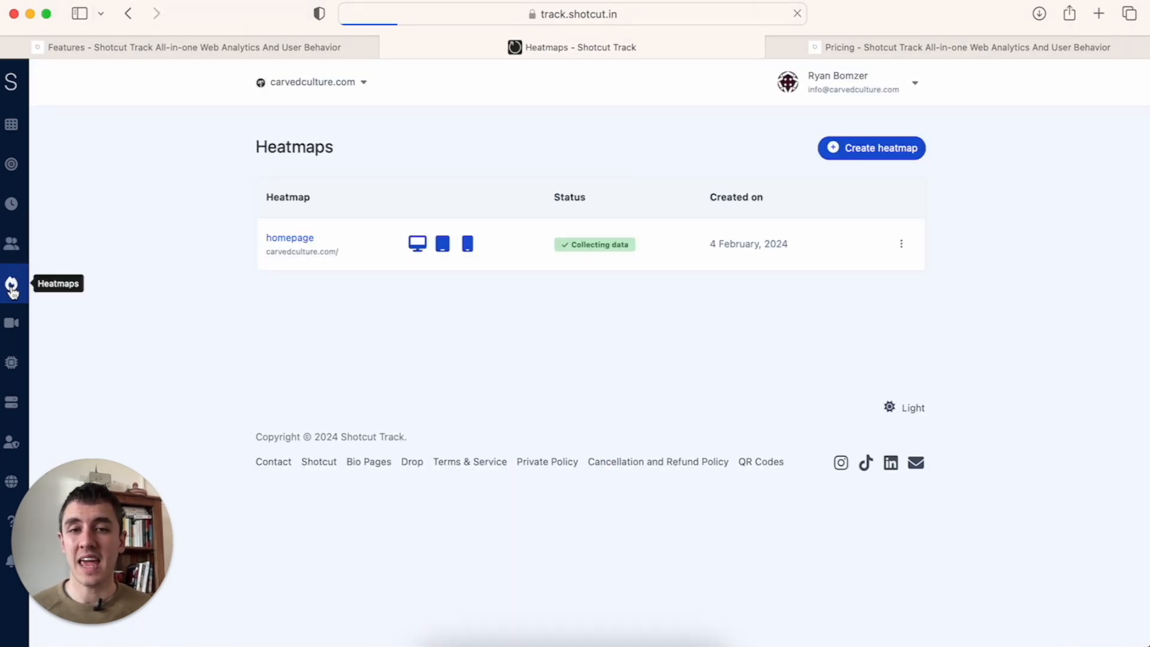
click(289, 238)
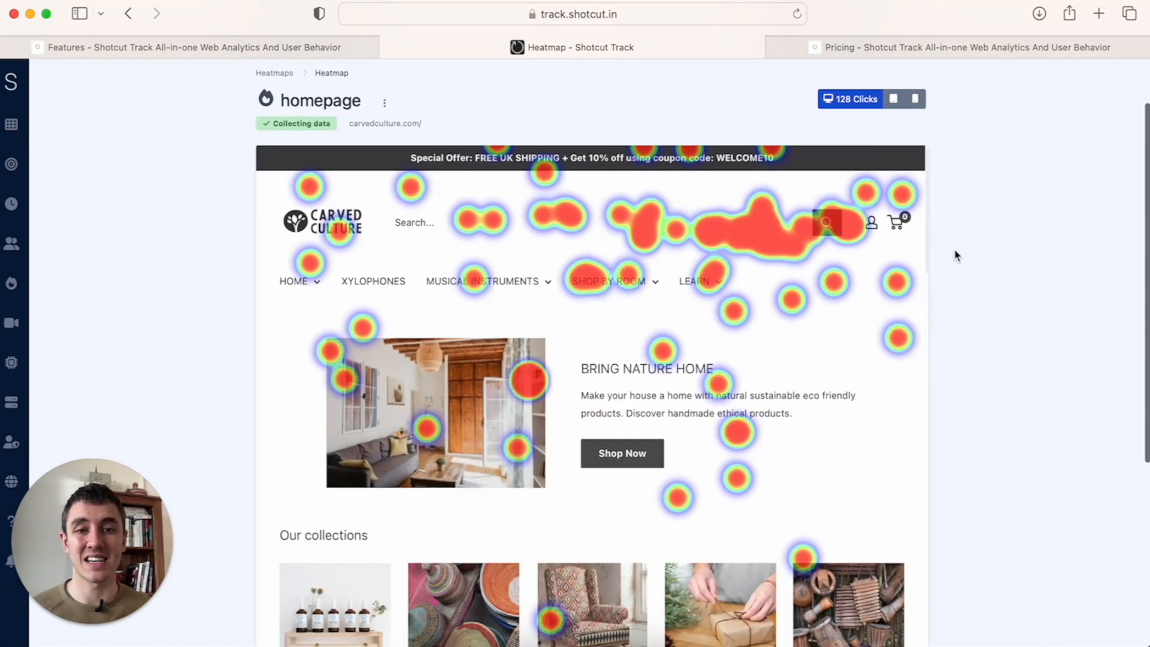
scroll(down, 3)
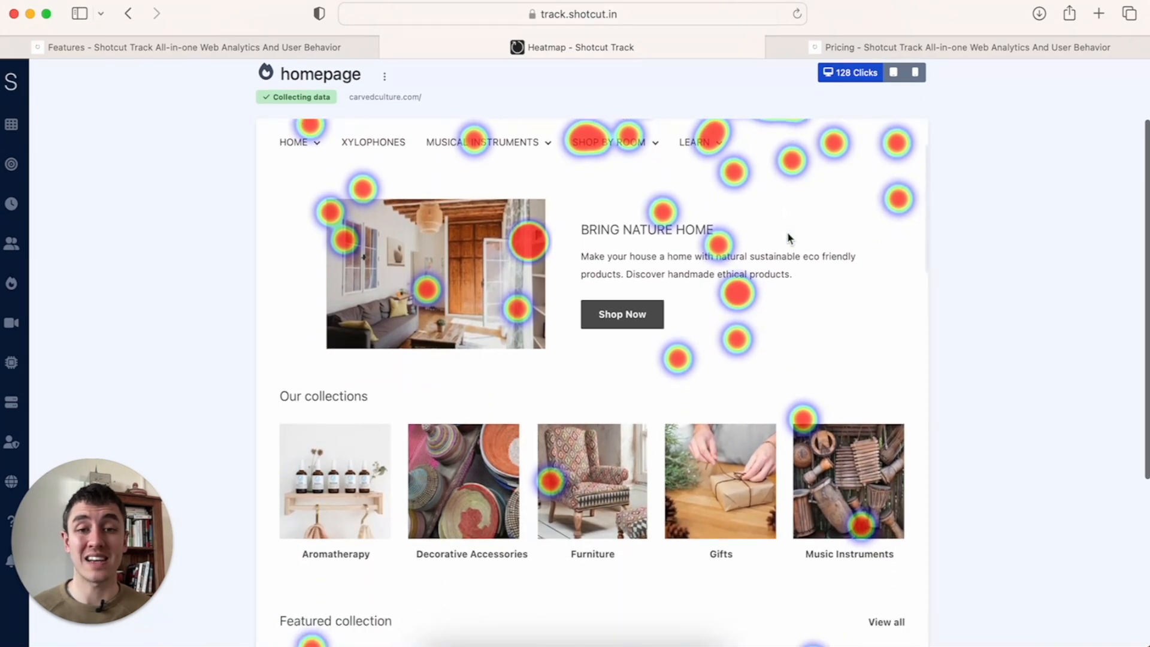
scroll(down, 3)
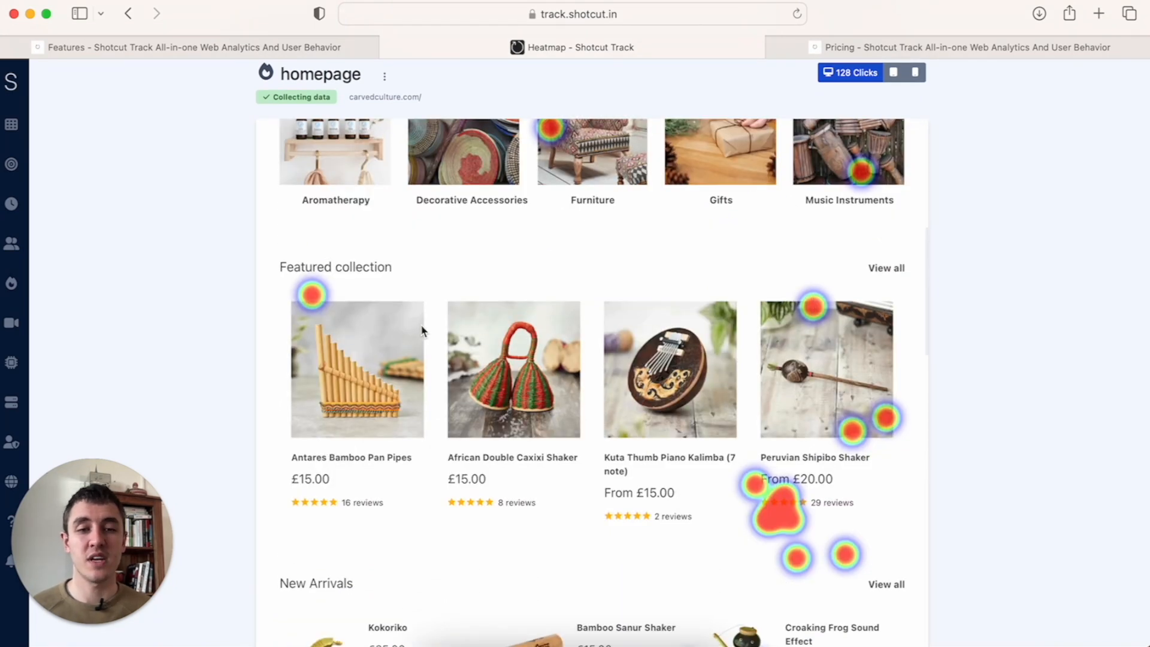
scroll(down, 3)
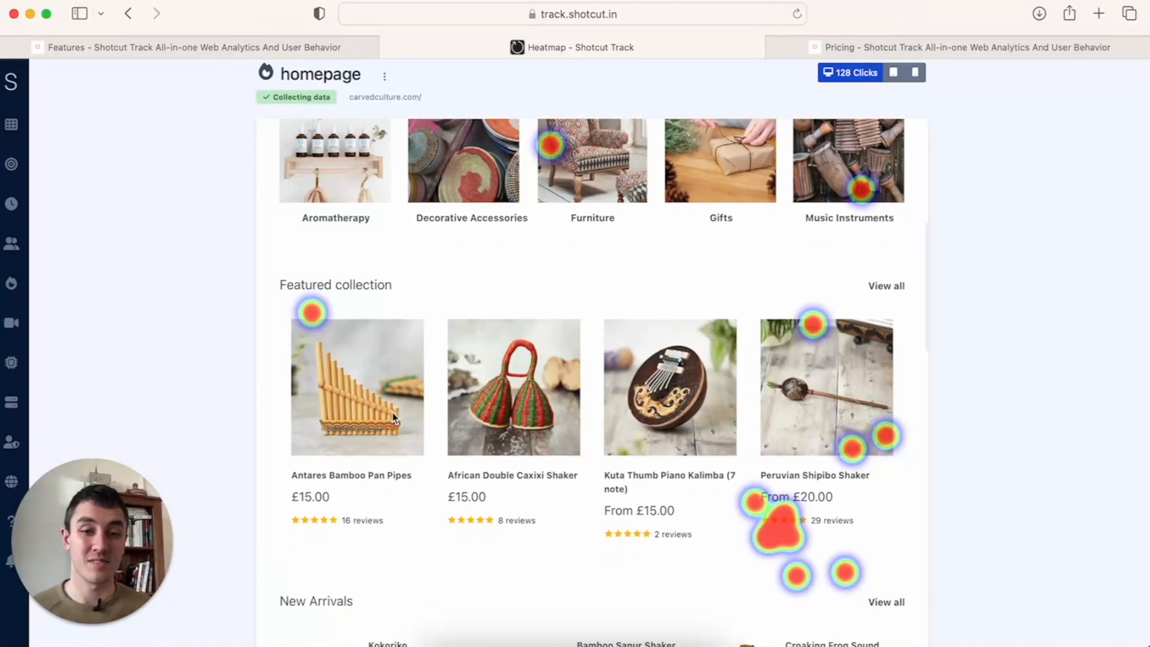
scroll(down, 3)
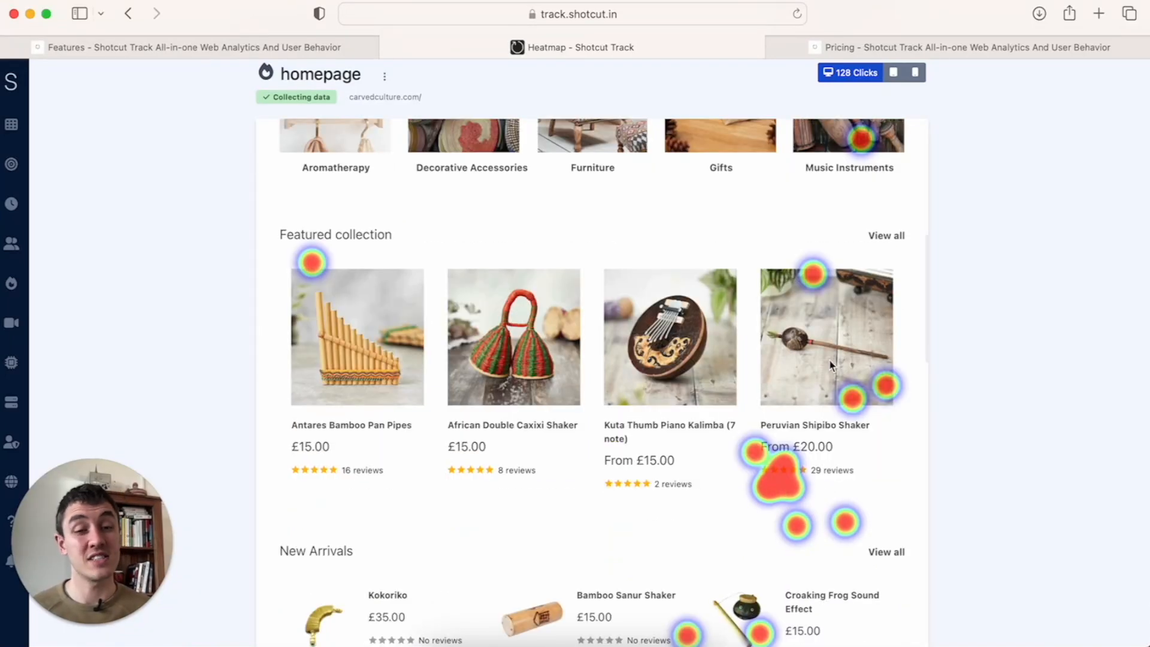
mouse_move(857, 471)
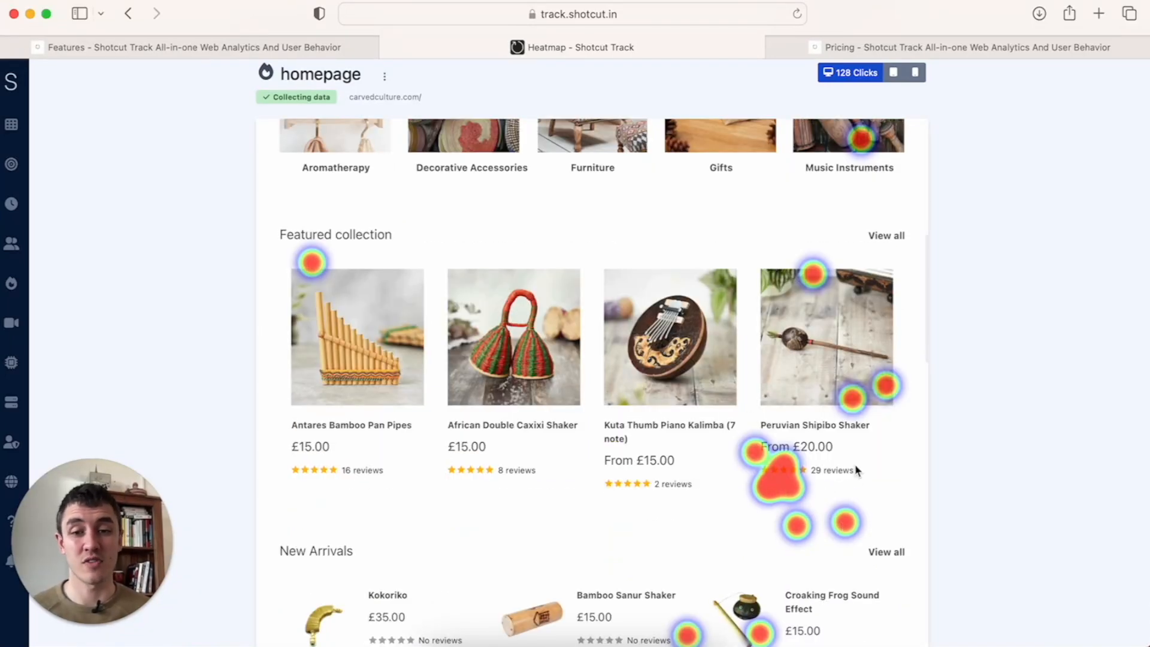
mouse_move(266, 356)
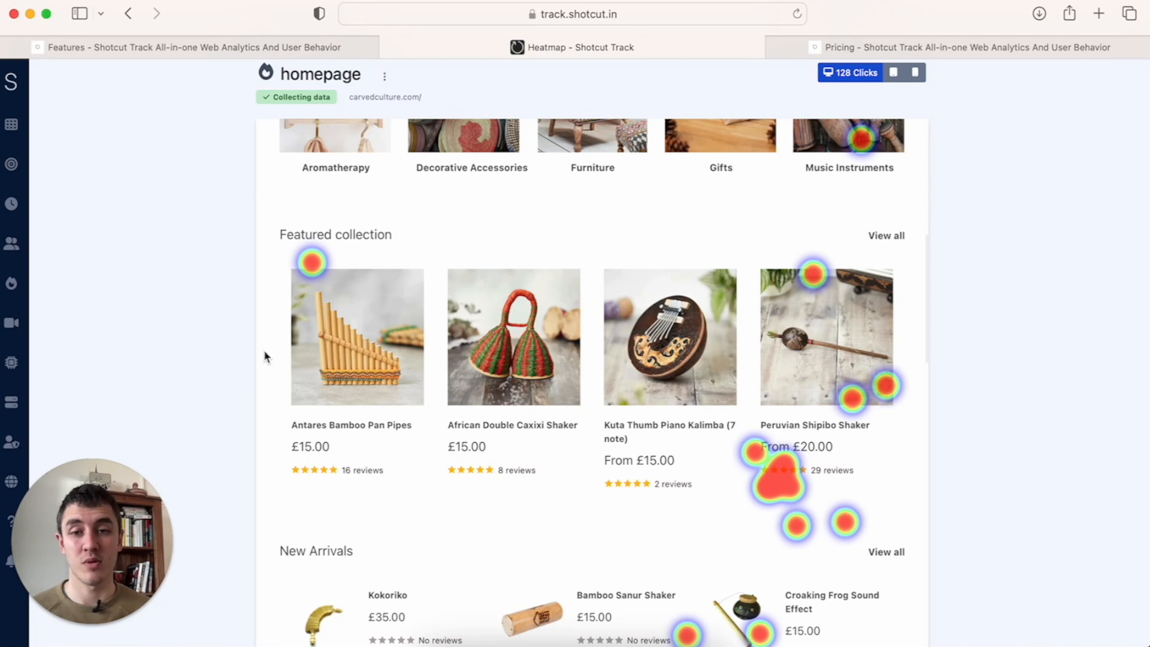
mouse_move(858, 323)
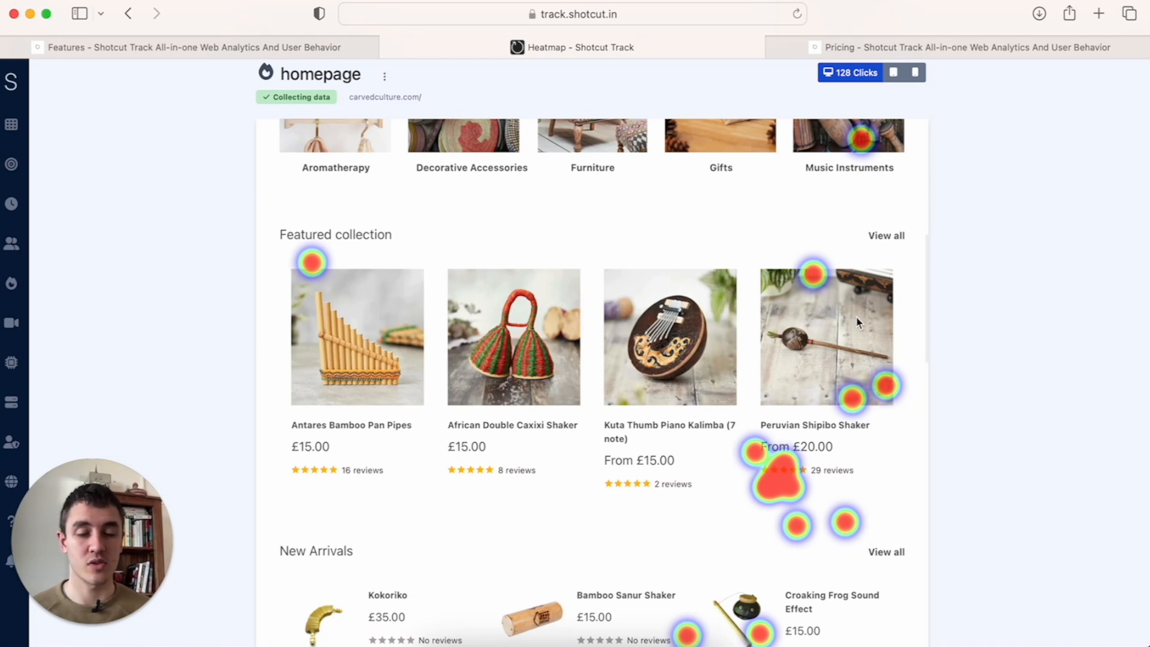
mouse_move(328, 457)
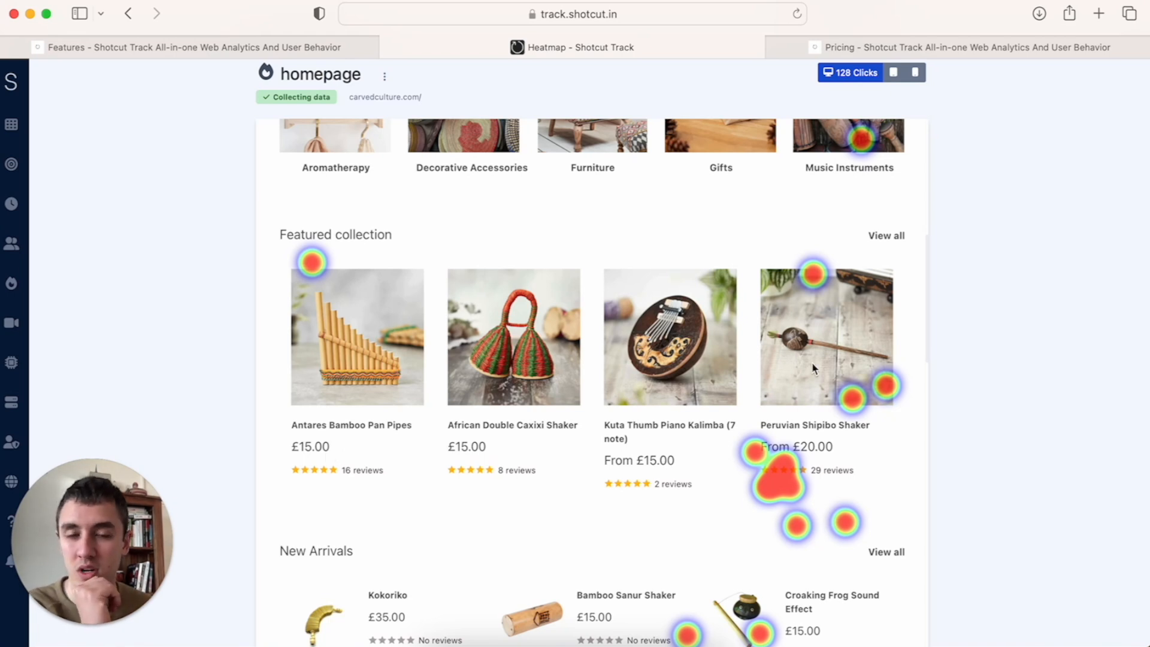
mouse_move(495, 378)
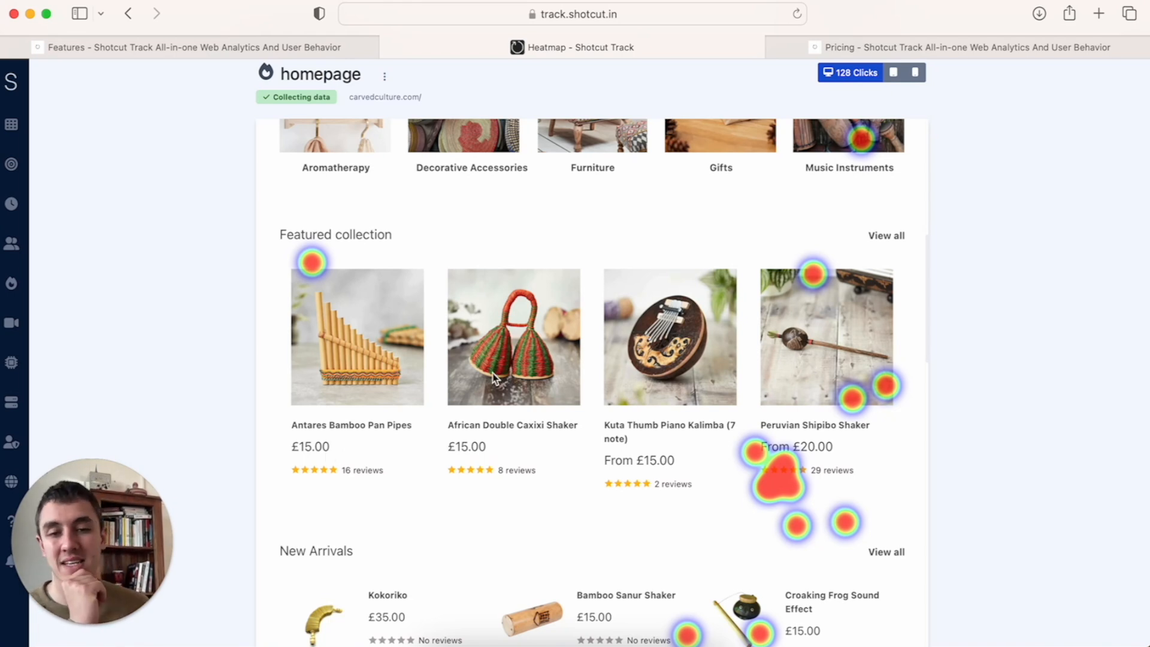
scroll(up, 3)
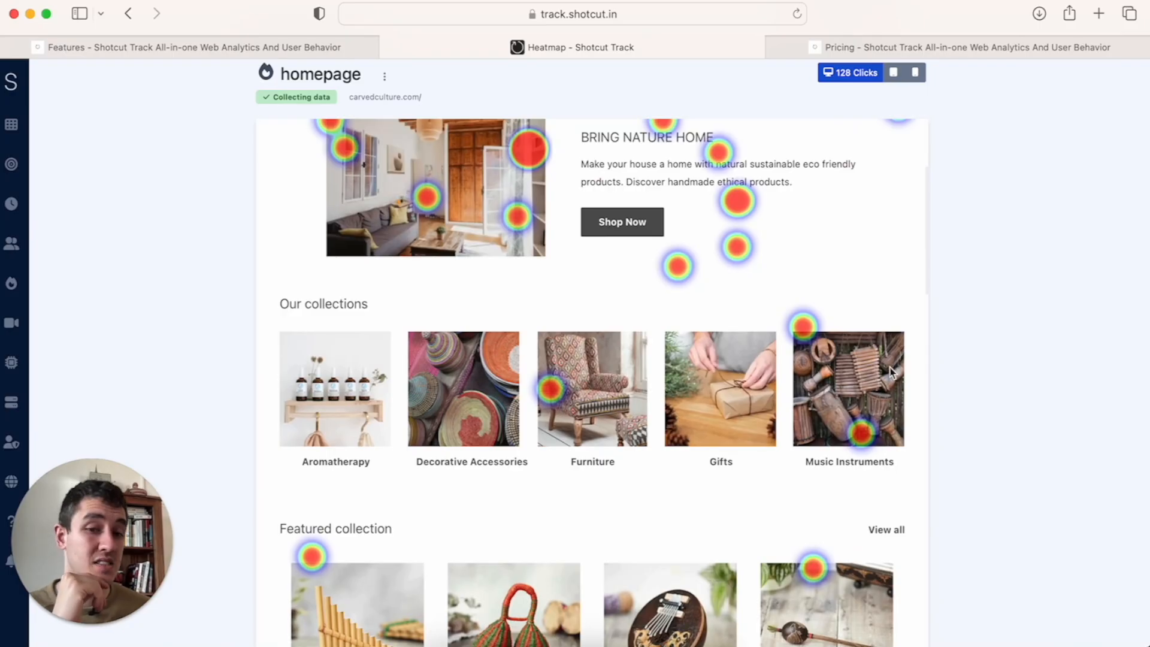
mouse_move(720, 398)
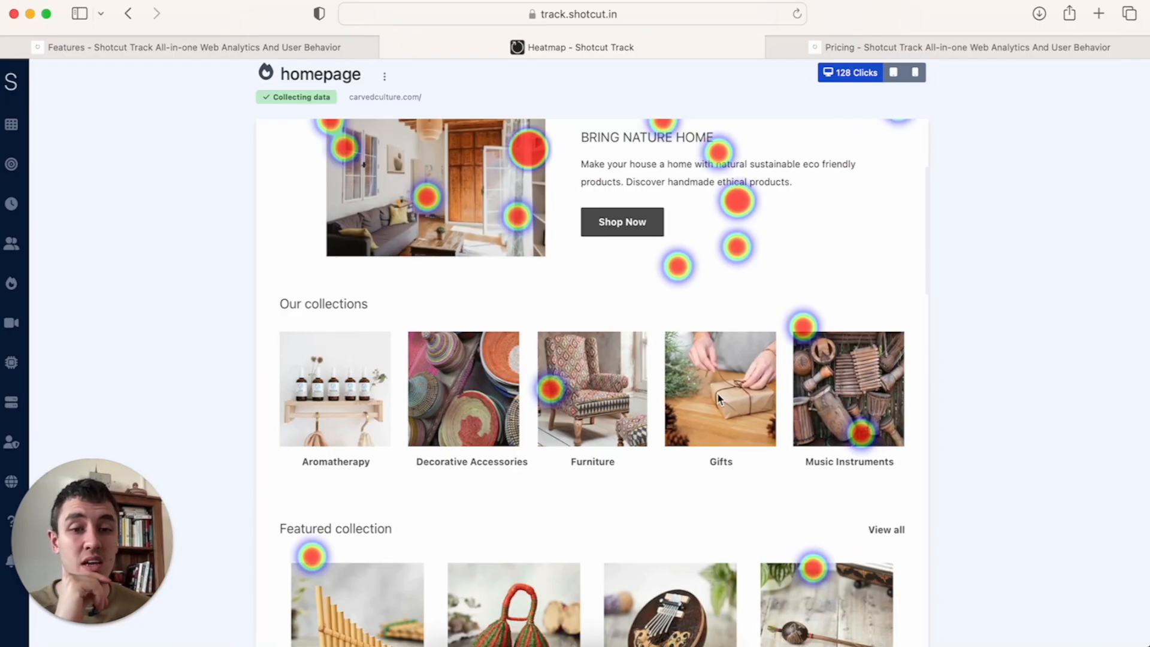
mouse_move(562, 413)
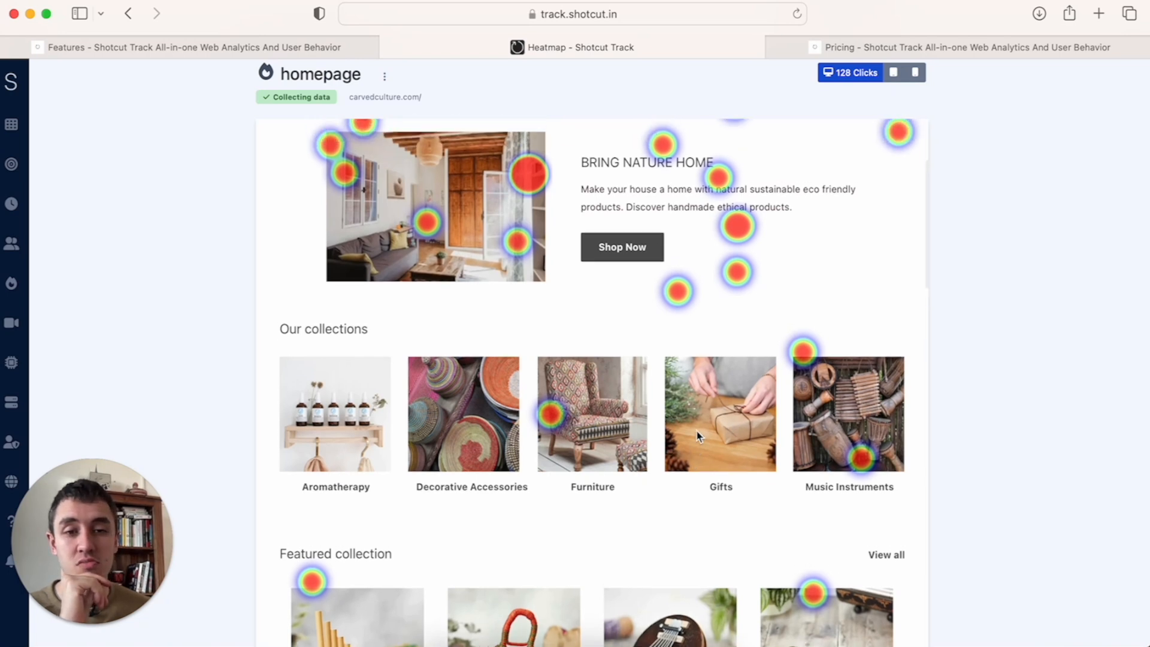
scroll(up, 3)
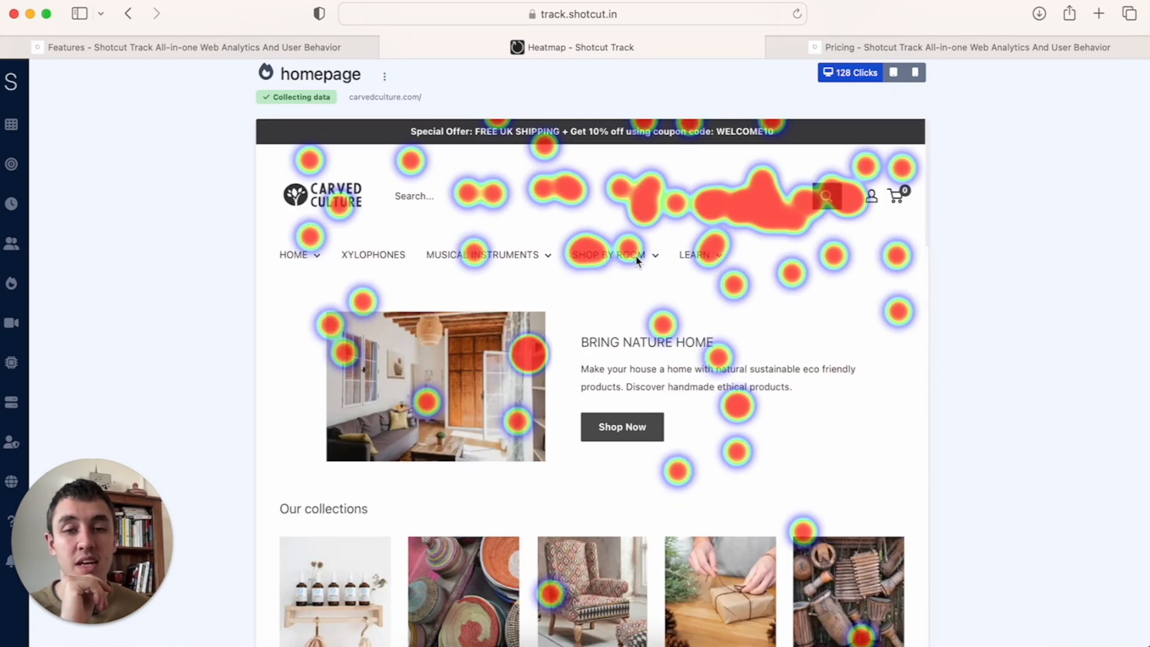
mouse_move(327, 260)
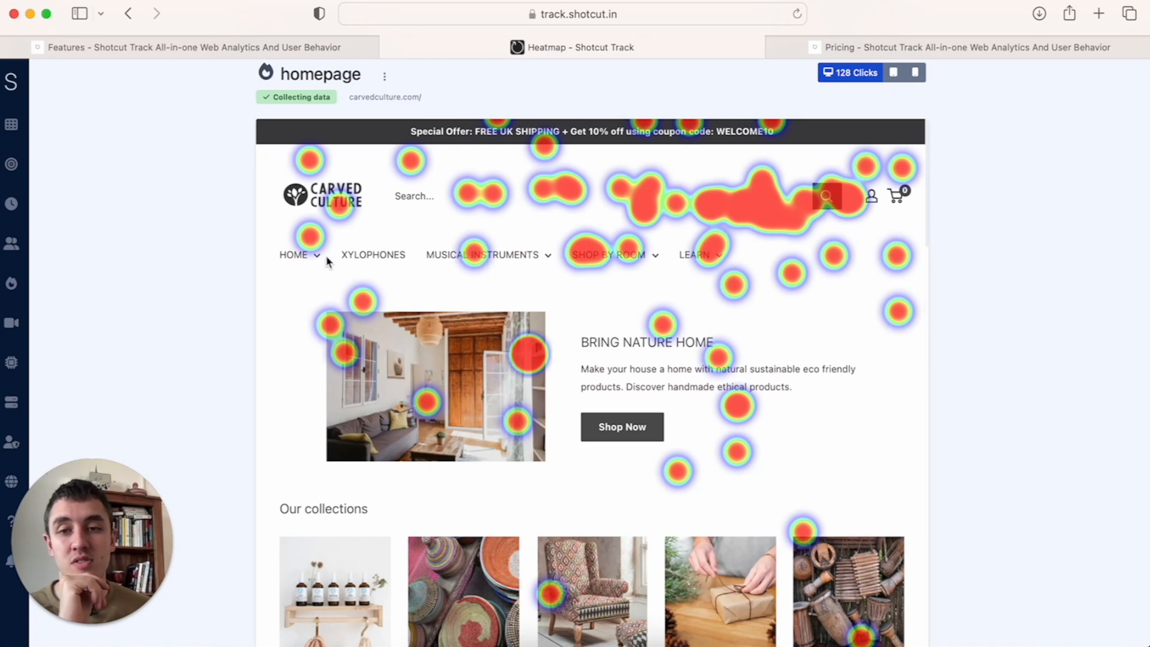
mouse_move(708, 263)
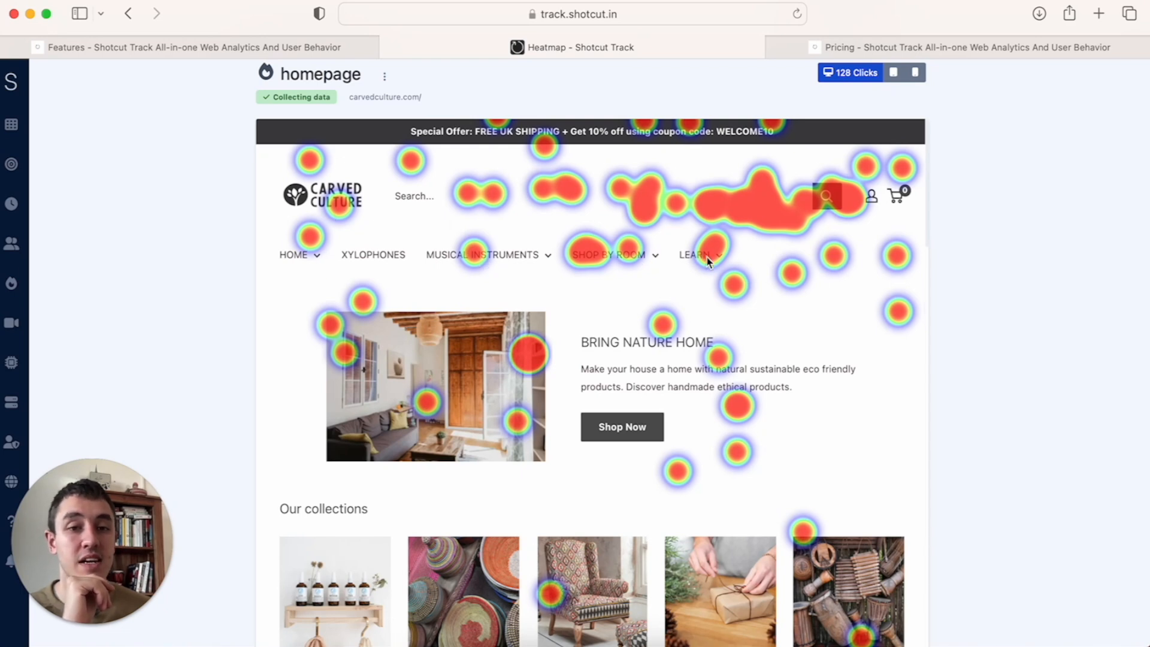
scroll(down, 3)
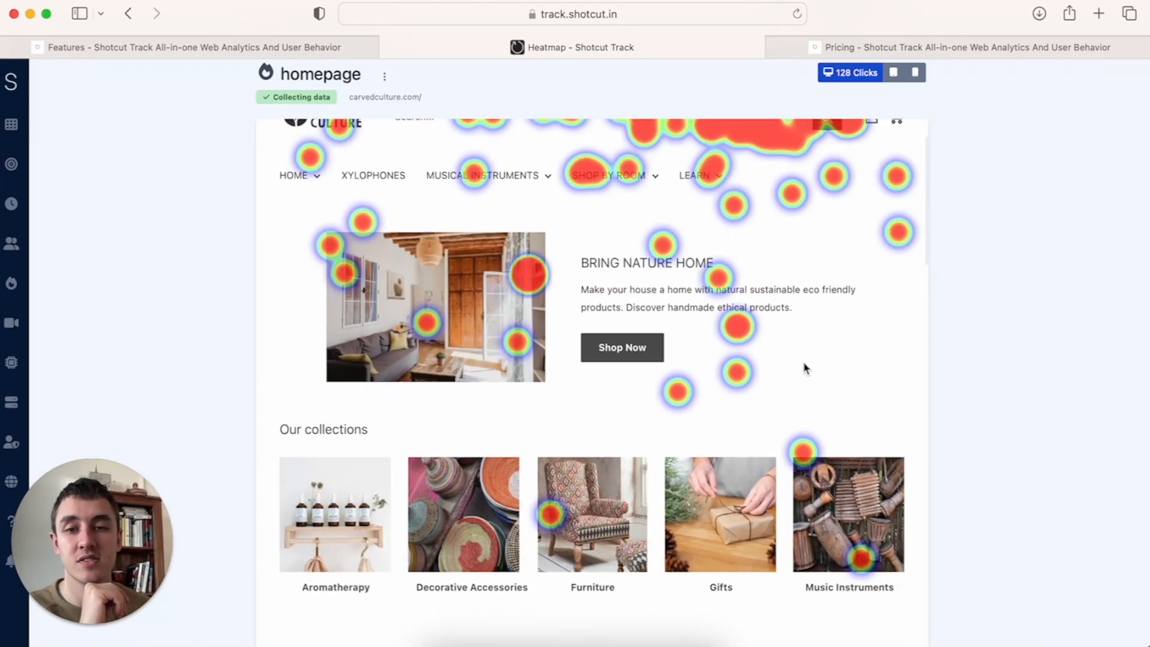
scroll(down, 3)
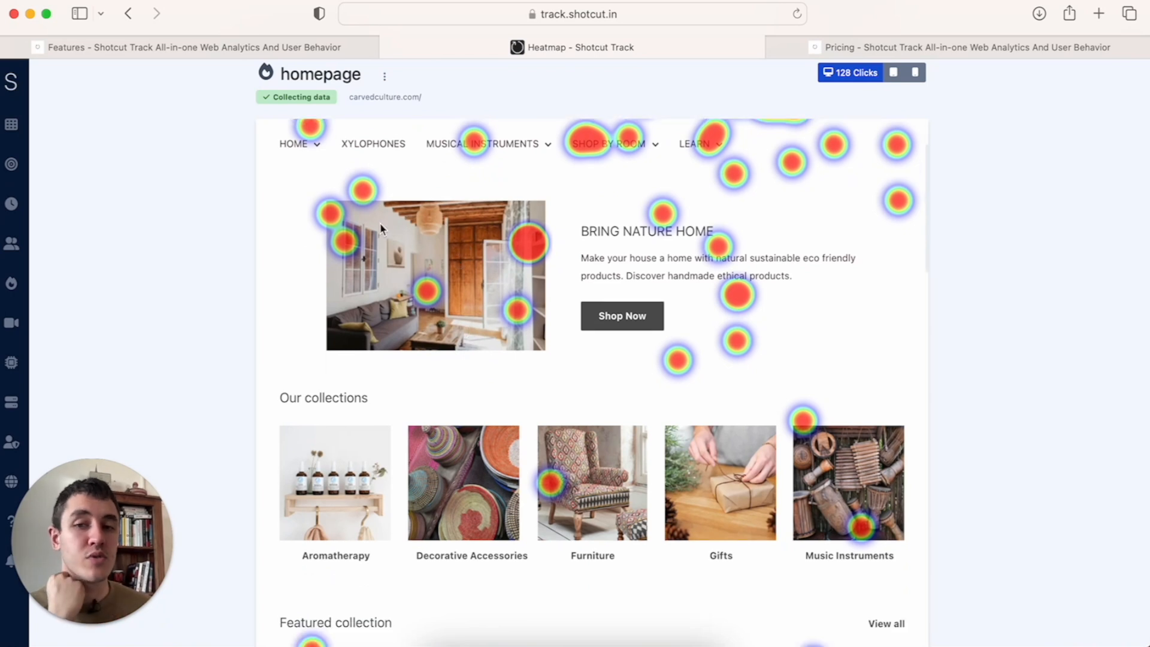
scroll(down, 3)
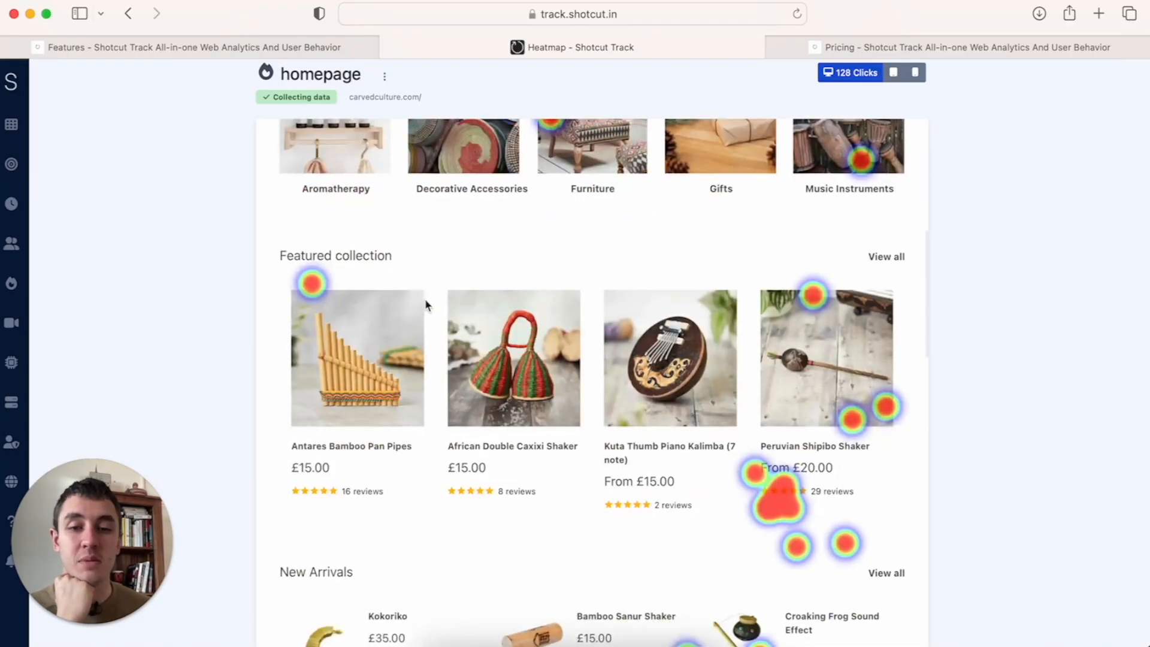
scroll(down, 3)
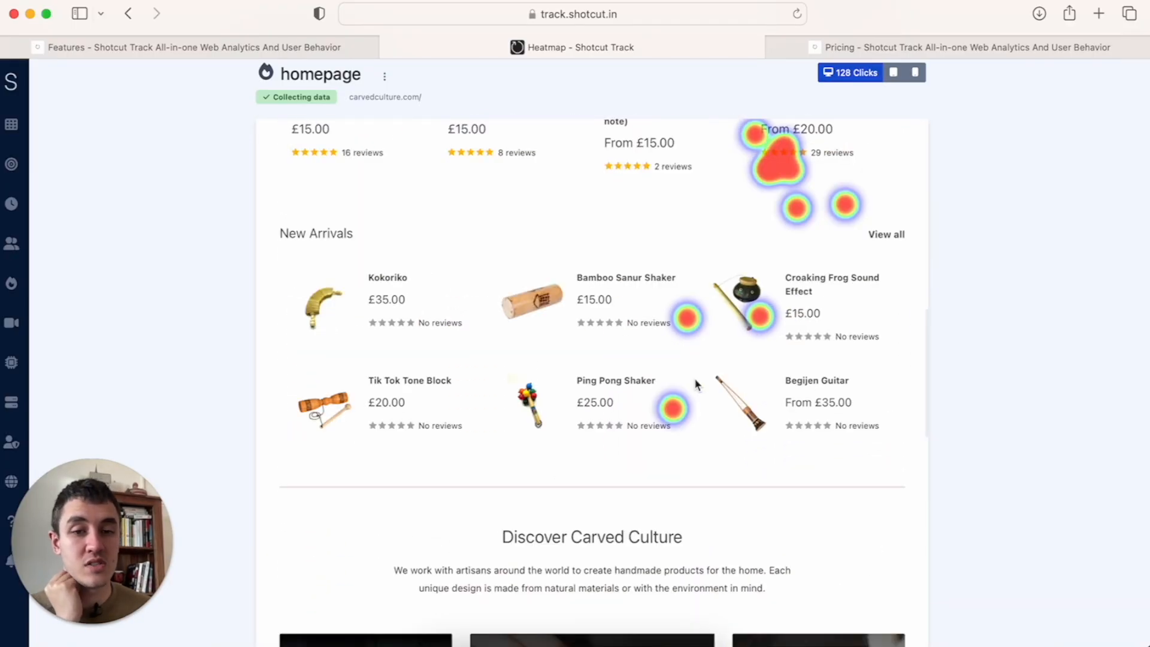
scroll(down, 3)
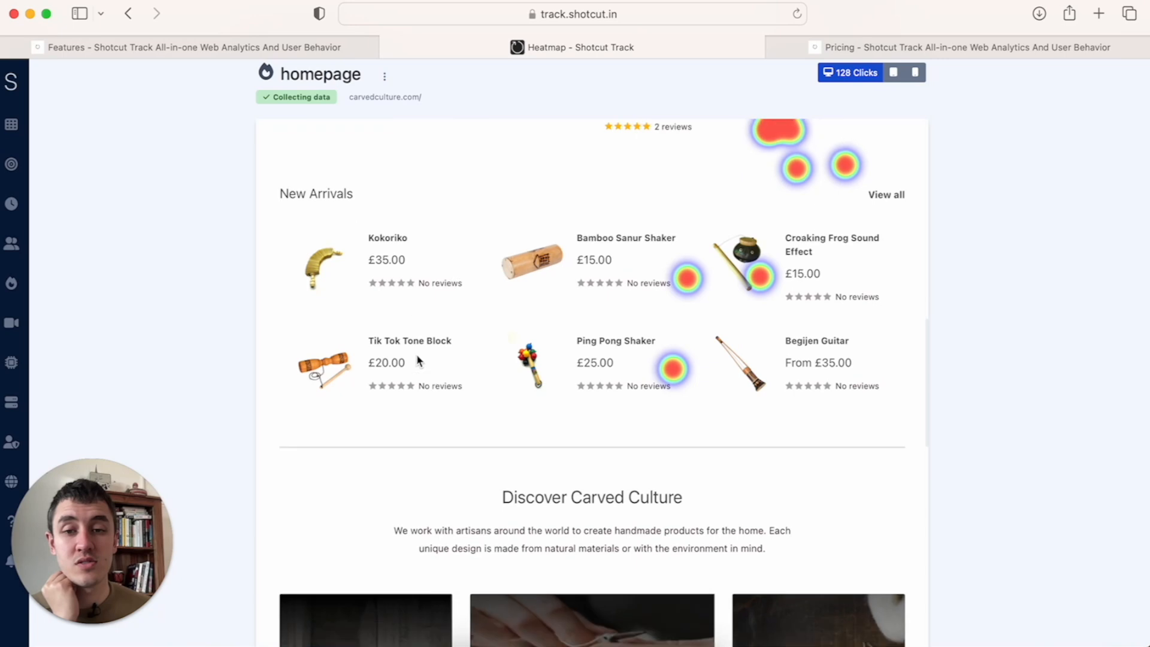
scroll(down, 3)
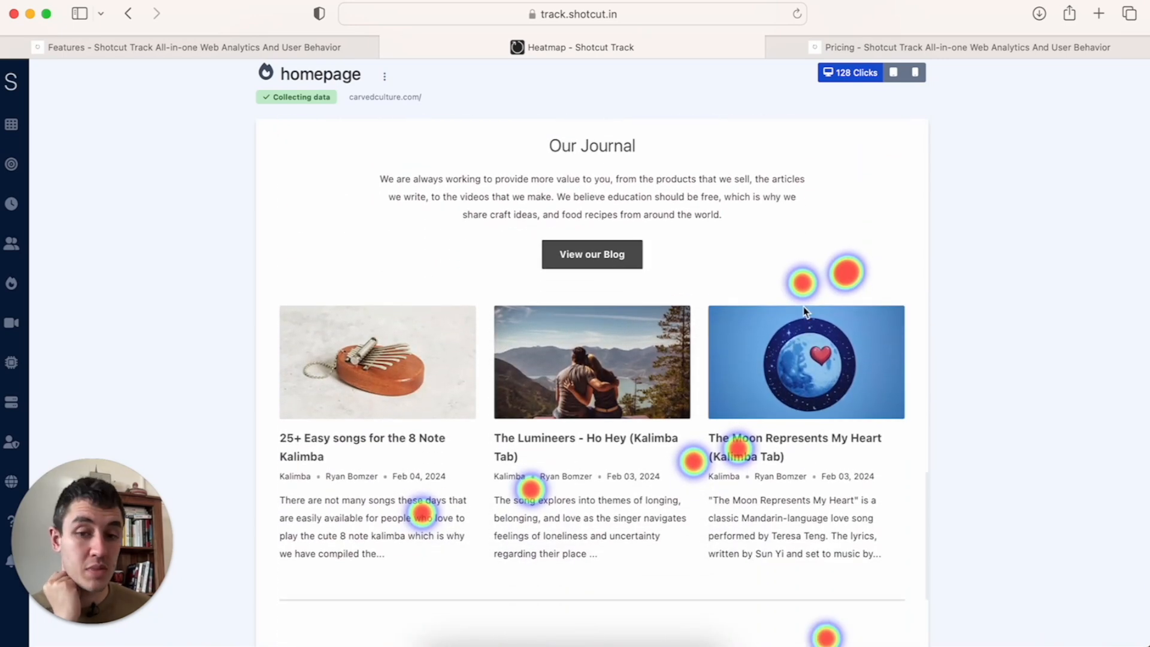
scroll(down, 3)
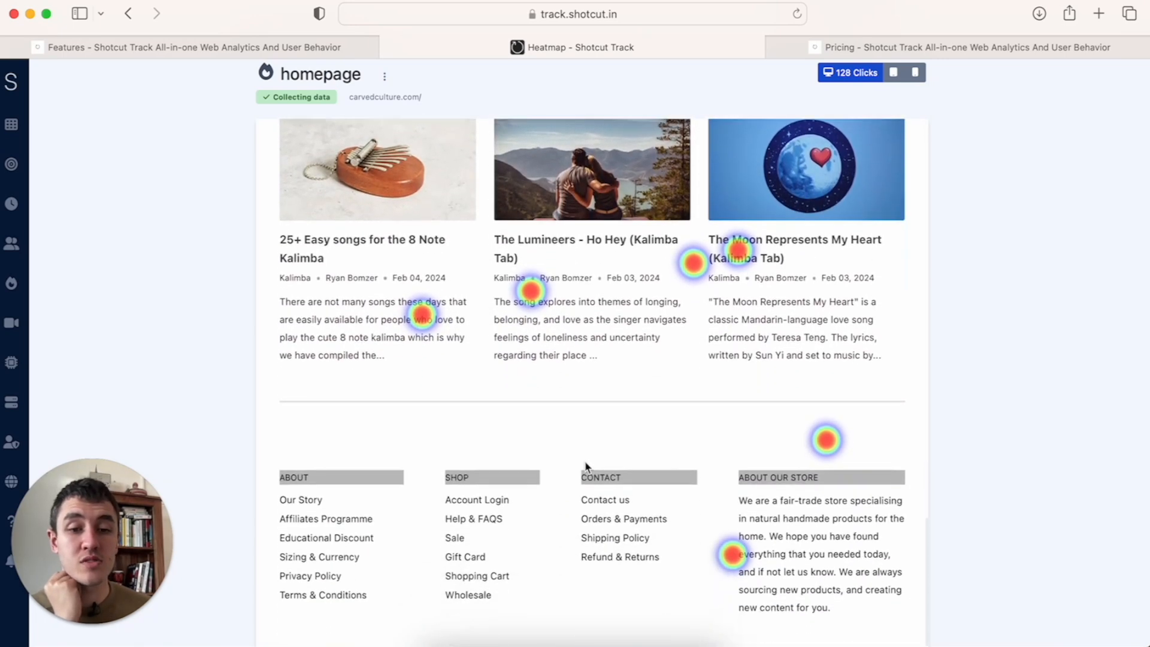
scroll(down, 3)
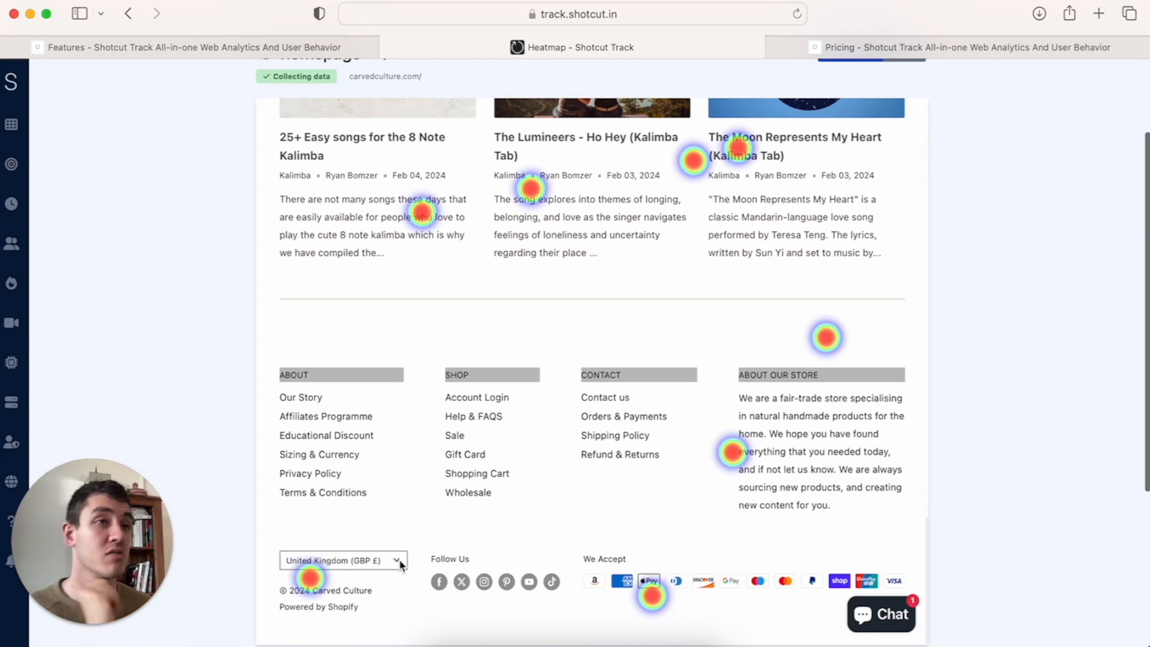
scroll(up, 3)
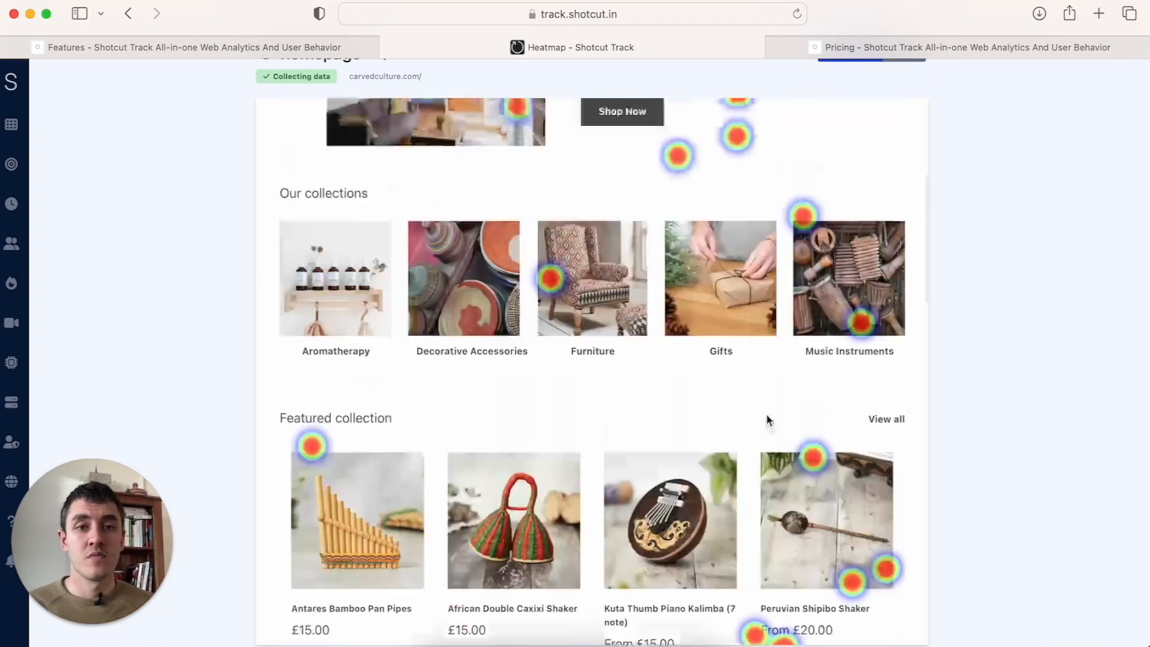
scroll(up, 3)
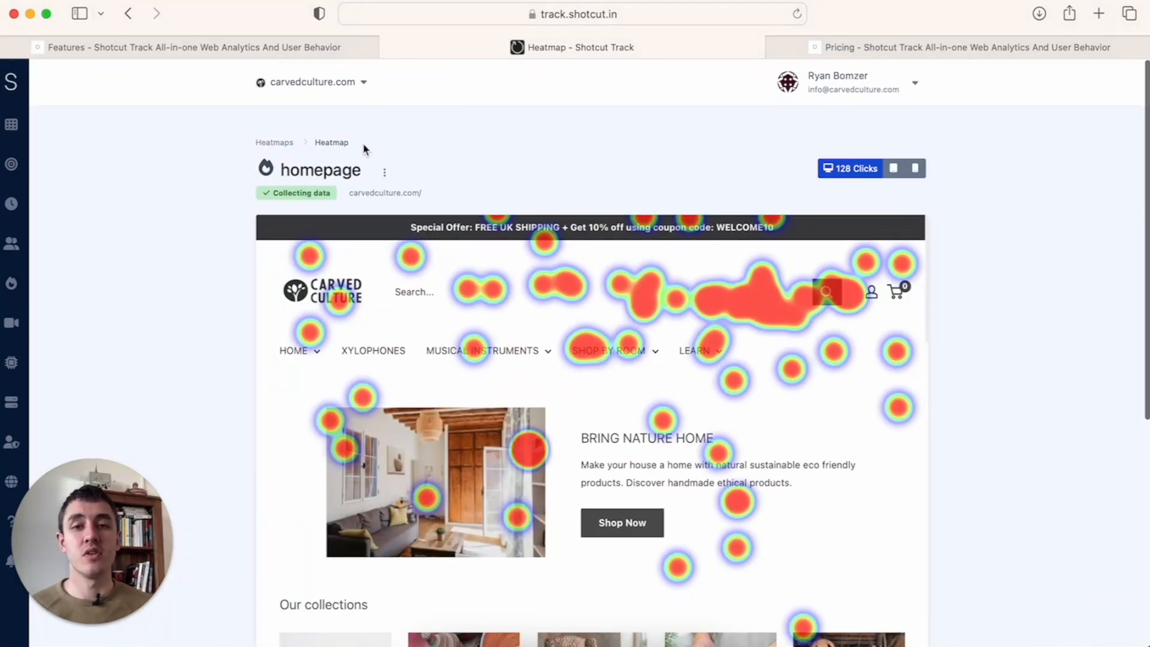